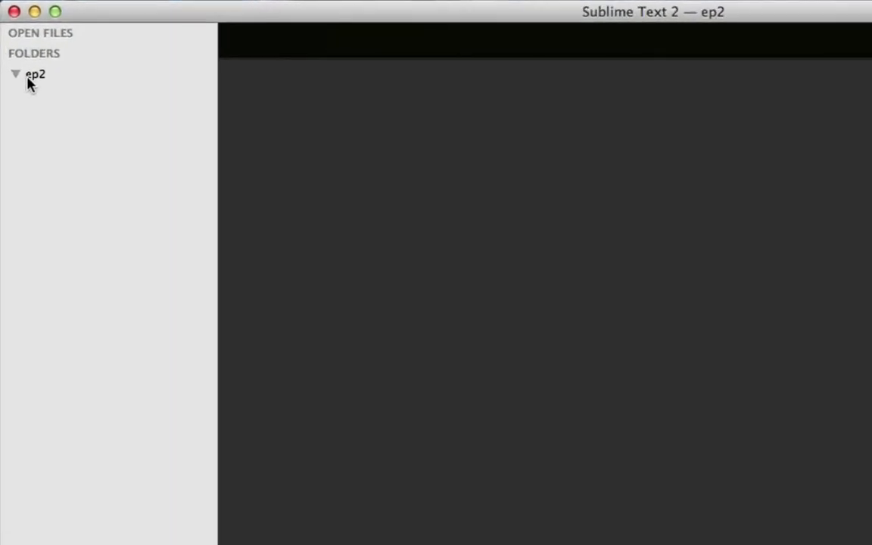
pyautogui.moveTo(36, 78)
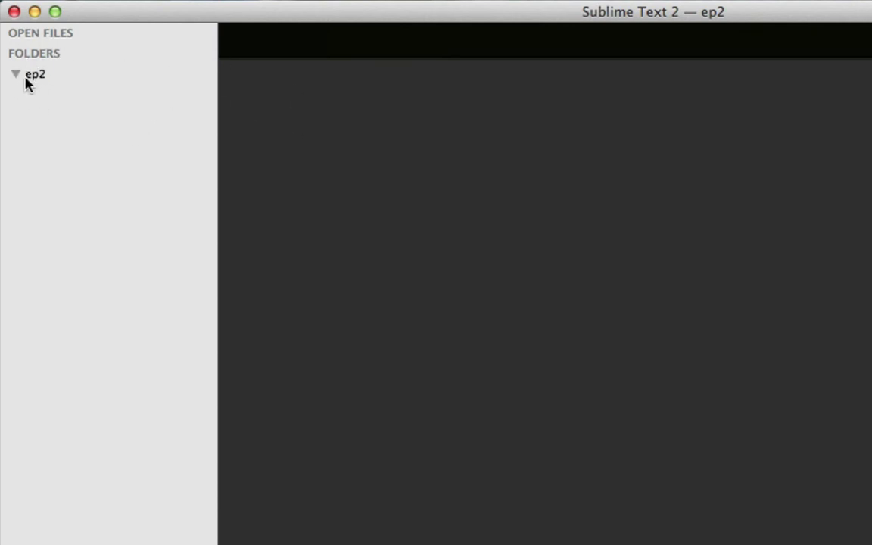
pyautogui.moveTo(72, 159)
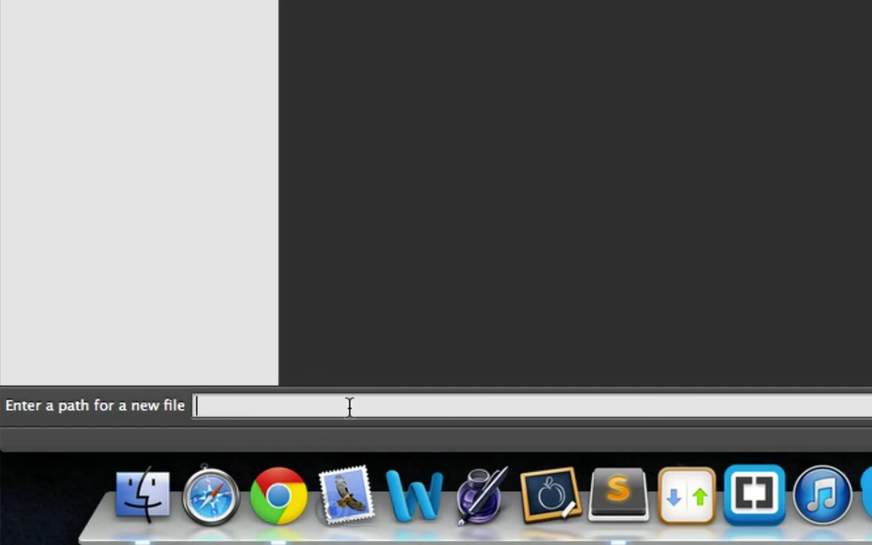
# - Create arrays.php in ep2 containing opening <?php and closing ?> tags
pyautogui.write('arrays.php')
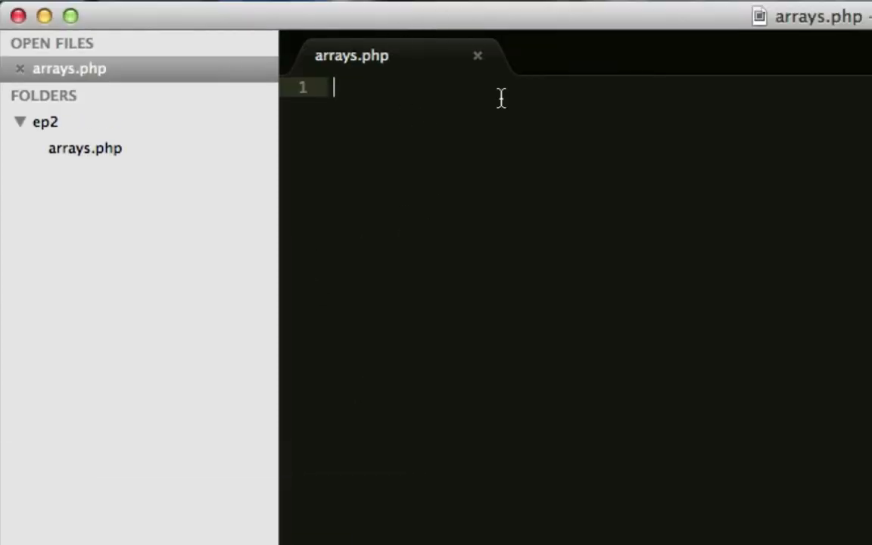
pyautogui.write('<?php')
pyautogui.write('?>')
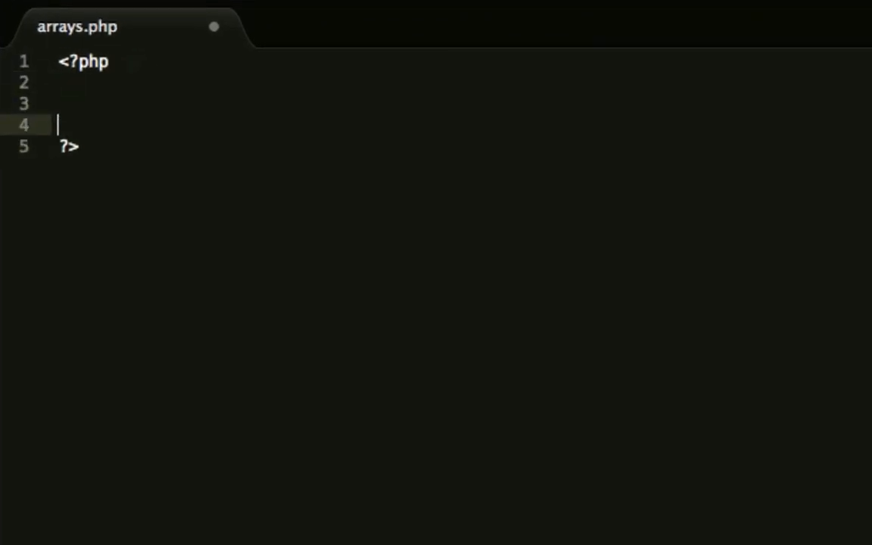
# - Add the // Arrays and // 3 Types comment lines between the PHP tags
pyautogui.write('//')
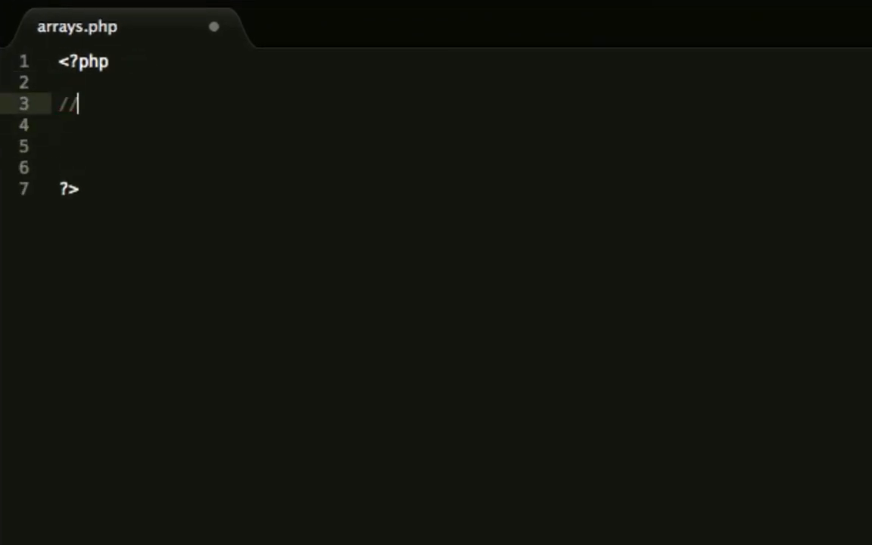
pyautogui.write('Arrays')
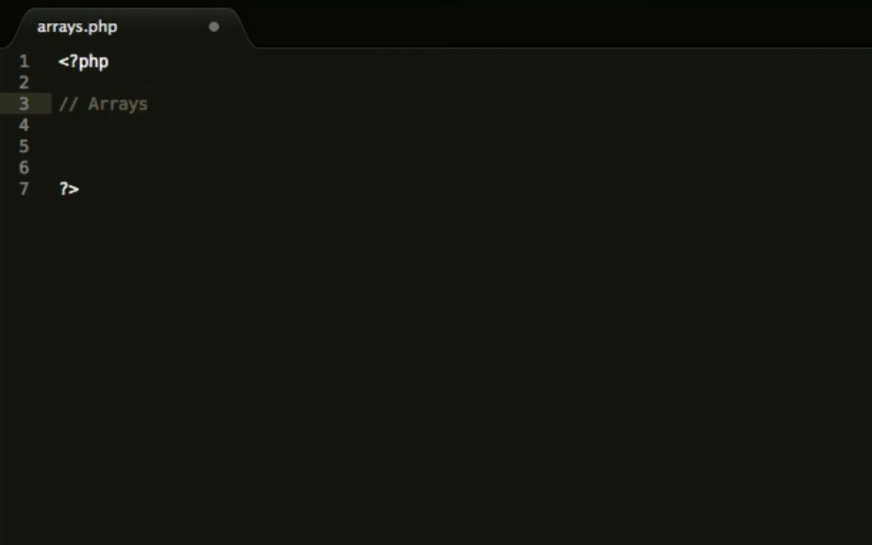
pyautogui.write('//')
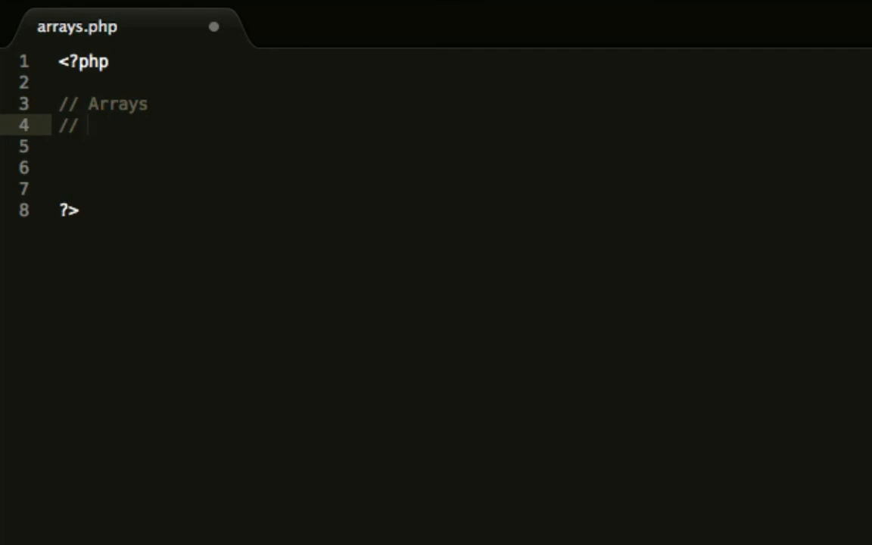
pyautogui.write('3')
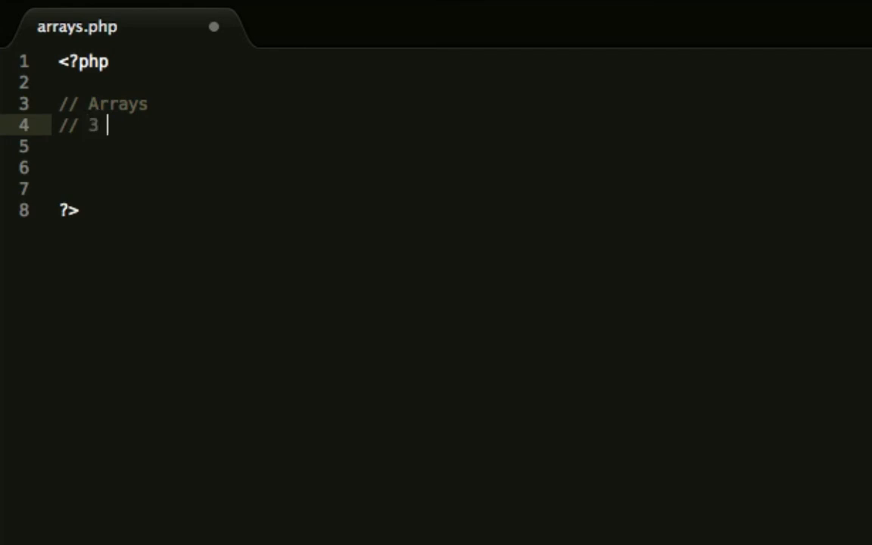
pyautogui.write('Types')
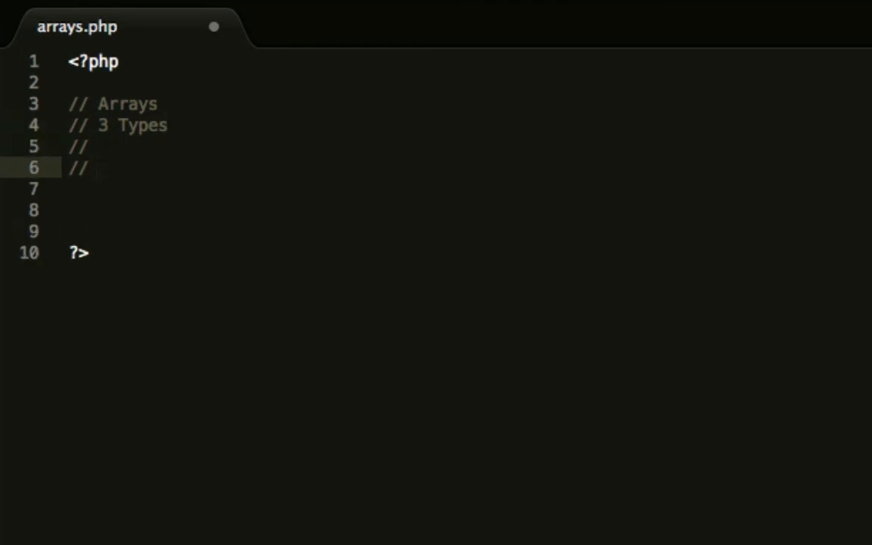
# - Add heading comments Numeric Array, Associative Array and Multidimensional Array
pyautogui.write('Numeric Array')
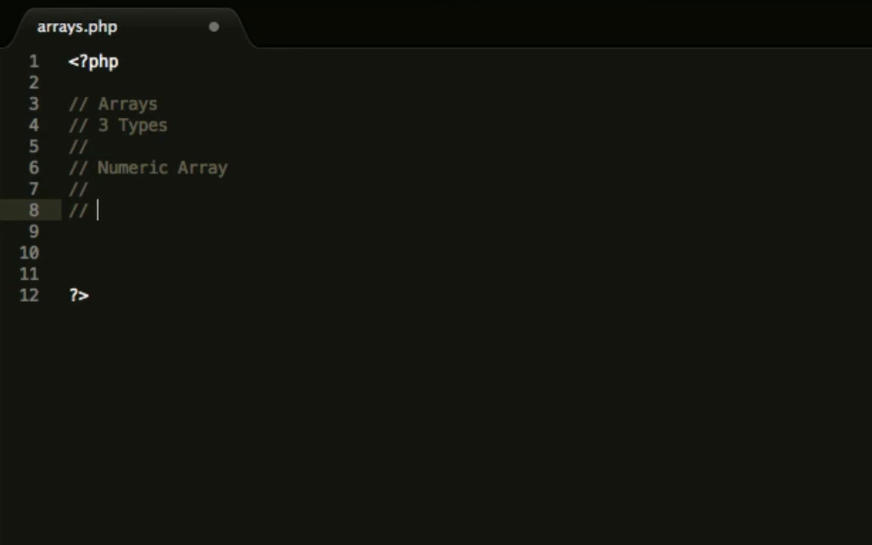
pyautogui.write('Associativ')
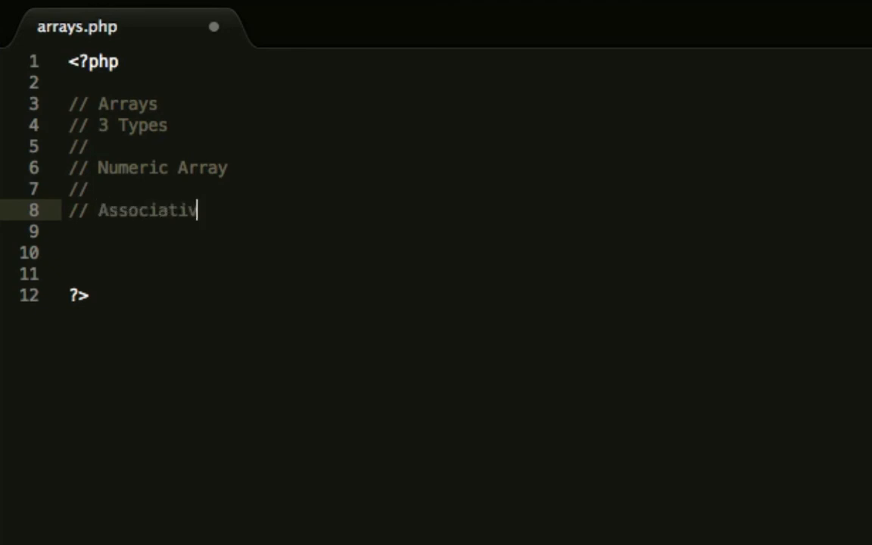
pyautogui.write('e Array')
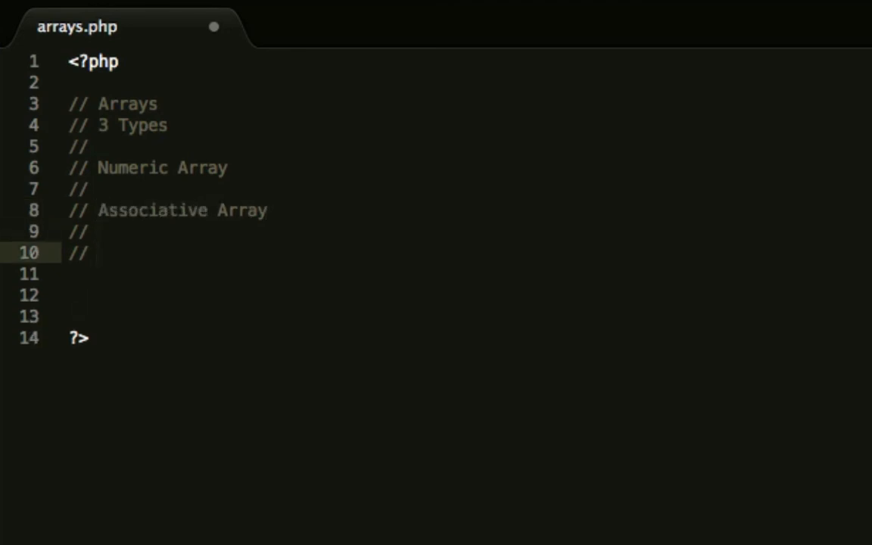
pyautogui.write('Multidim')
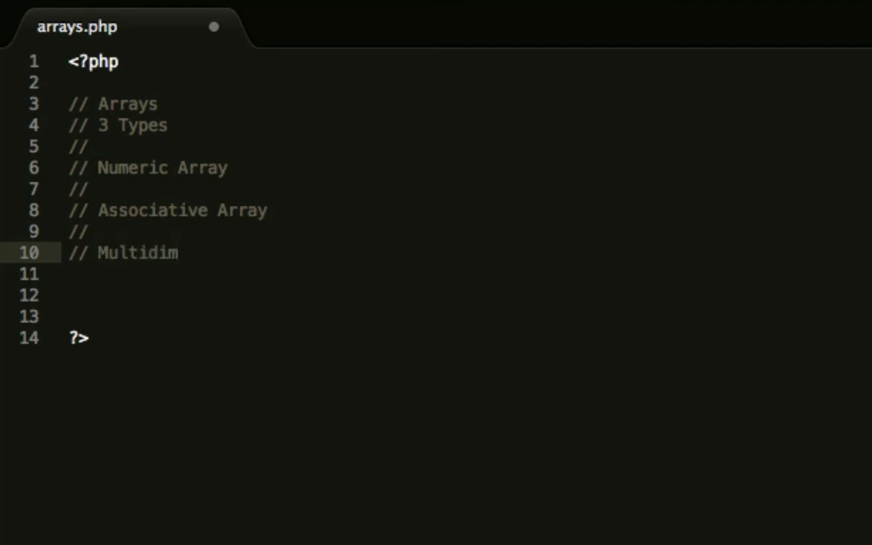
pyautogui.write('ensional')
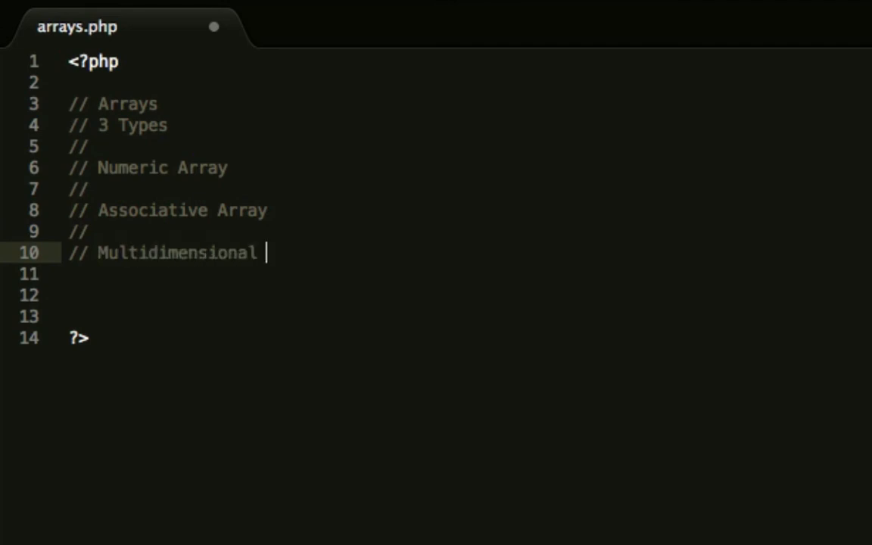
pyautogui.write('Array')
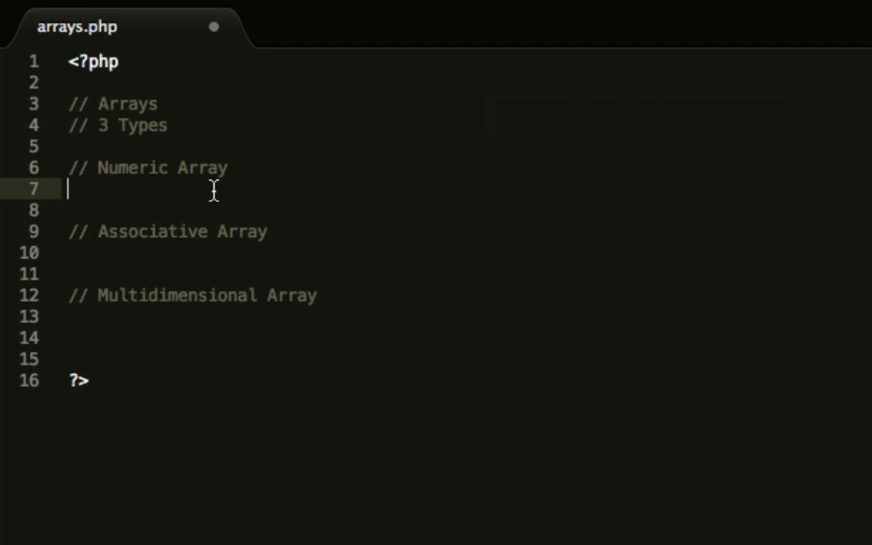
# - Write $numeric = array(); under the Numeric Array comment using autocomplete
pyautogui.write('$nueric')
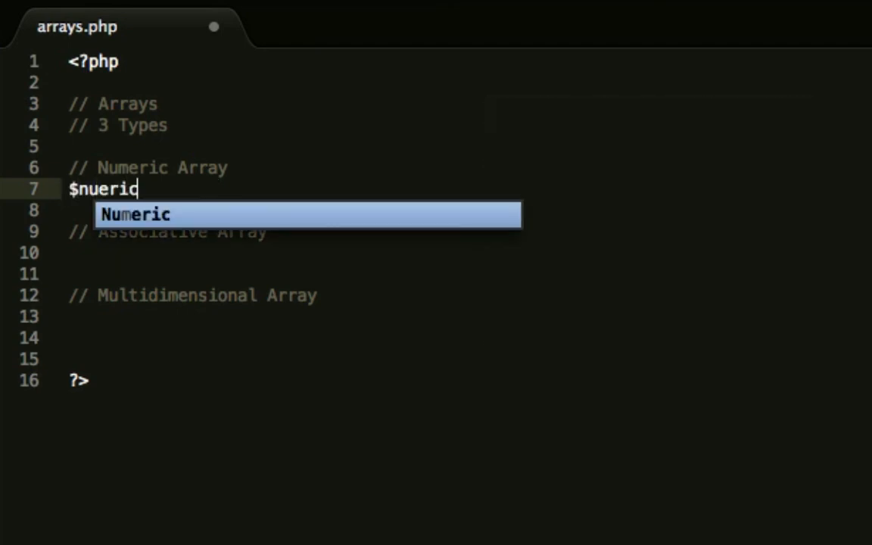
pyautogui.write('m')
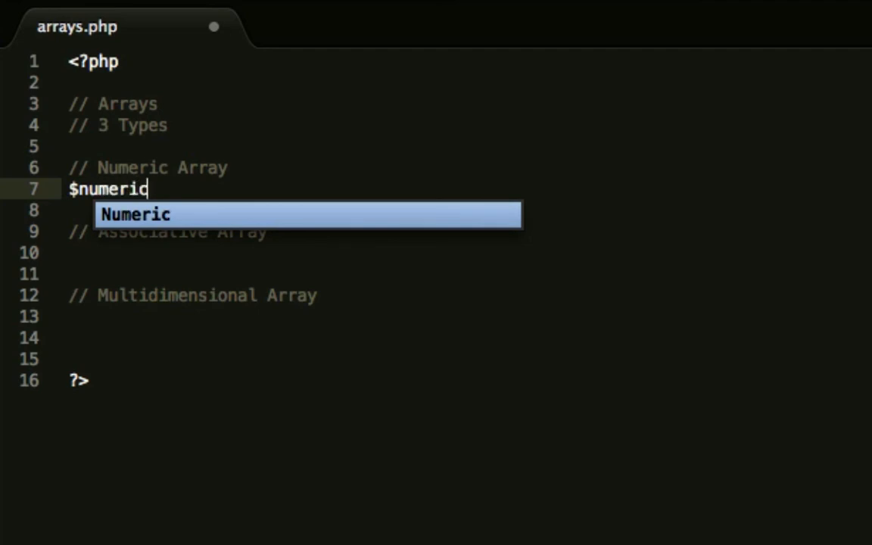
pyautogui.write('= array();')
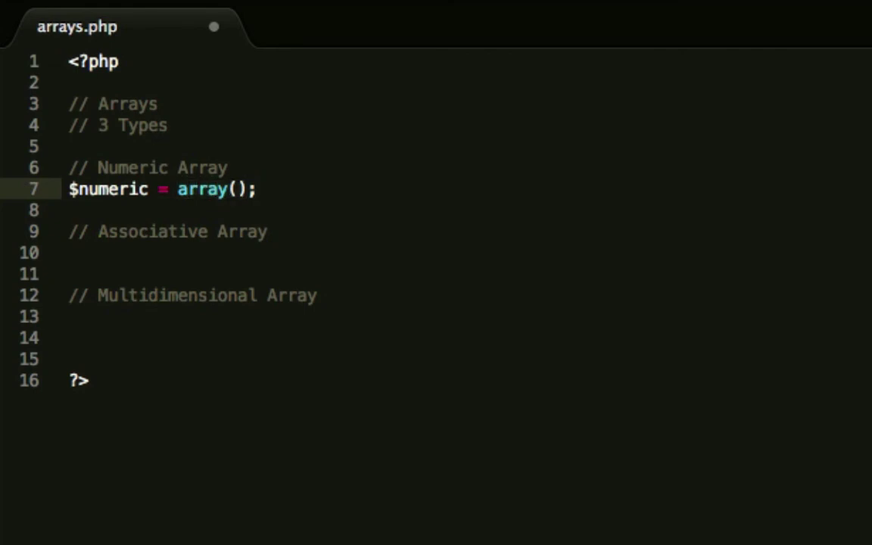
pyautogui.click(239, 190)
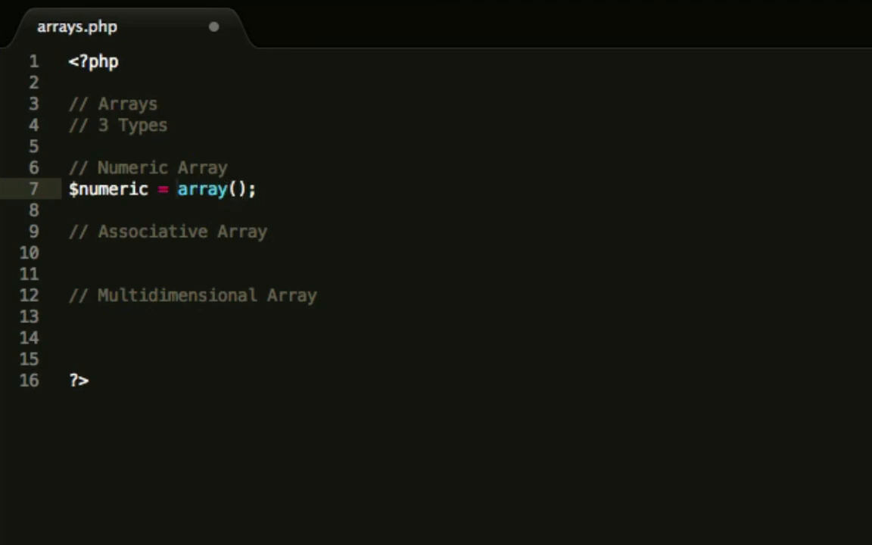
pyautogui.write('$')
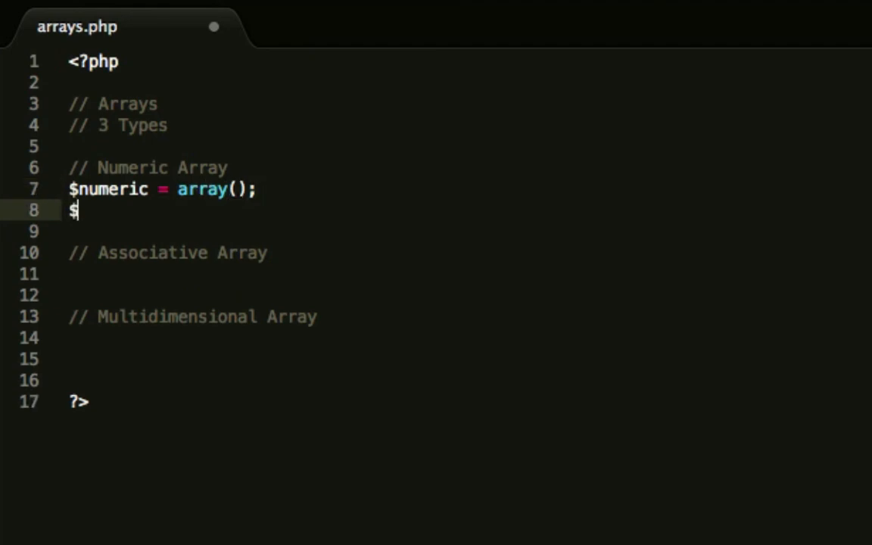
pyautogui.write('numeric')
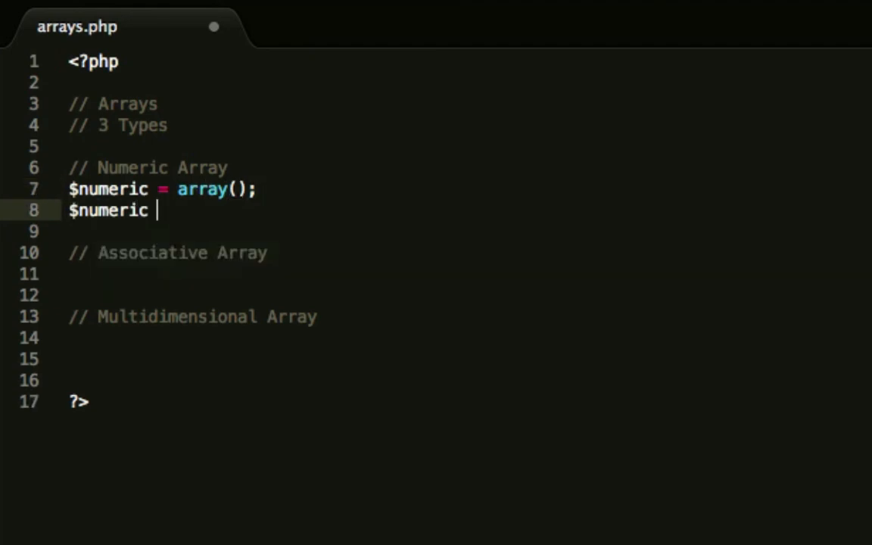
pyautogui.write('= [];')
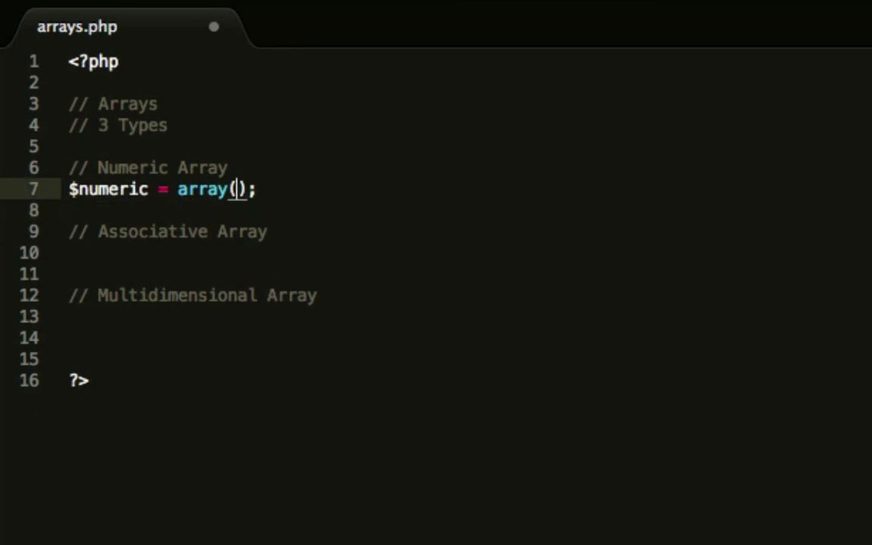
# - Fill the array with the strings "Cat", "Dog", "Fish"
pyautogui.click(189, 187)
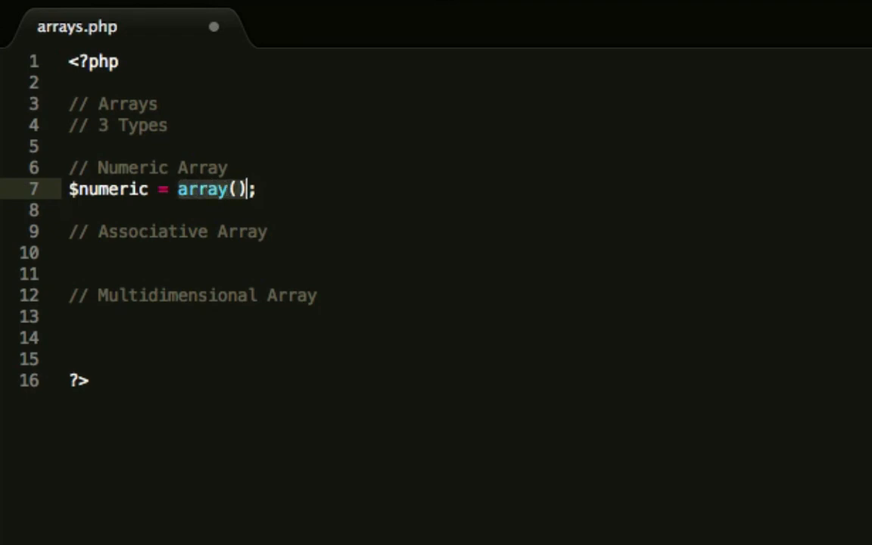
pyautogui.click(237, 189)
pyautogui.write('"Ca')
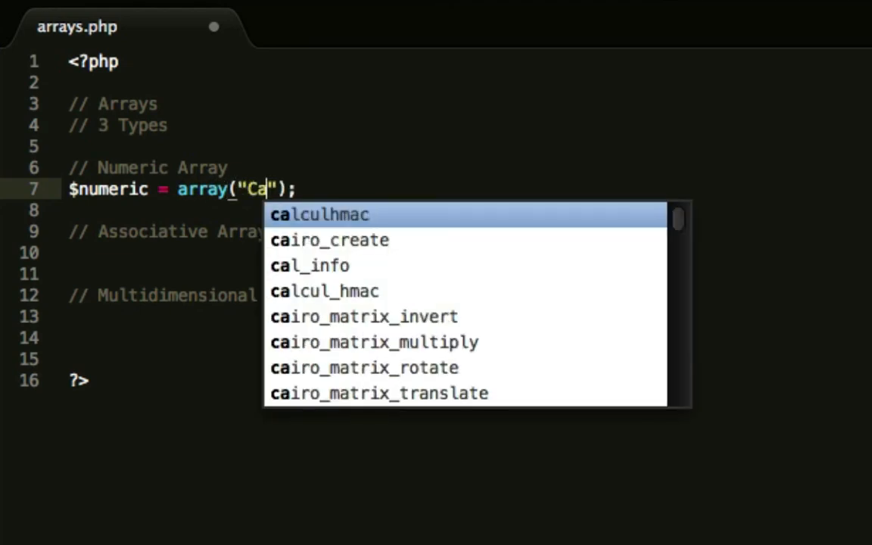
pyautogui.write('t", "Dog",')
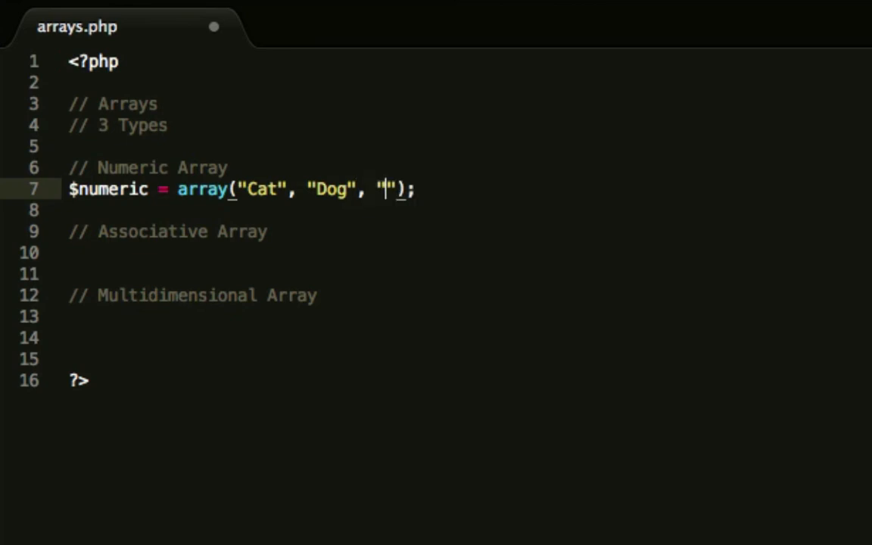
pyautogui.write('Fish')
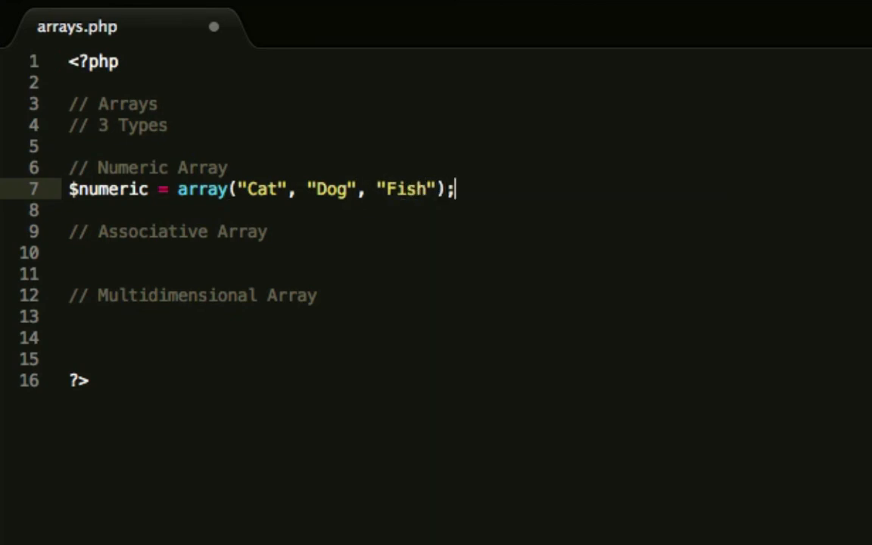
pyautogui.click(365, 190)
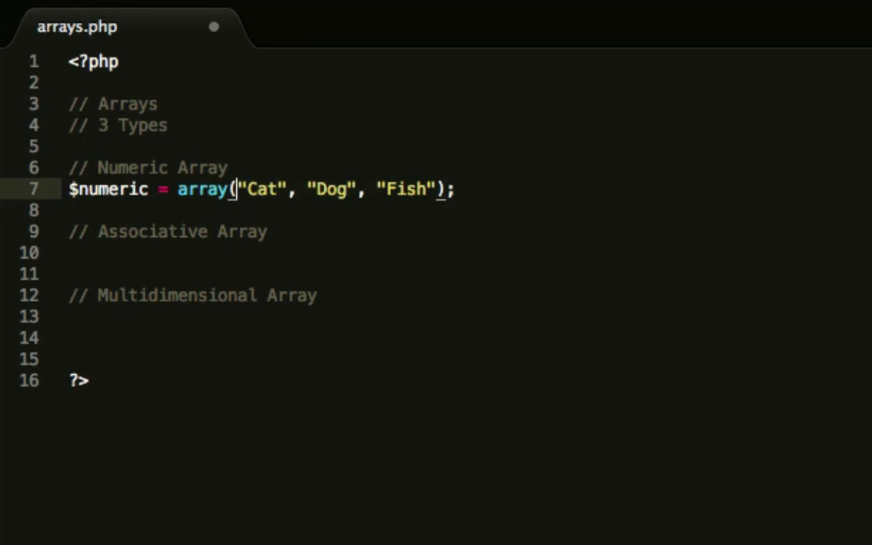
pyautogui.click(113, 188)
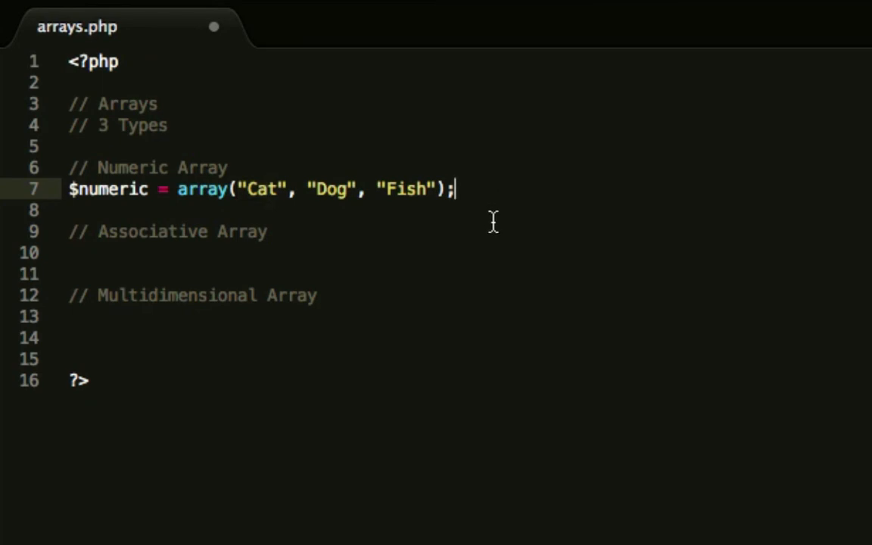
pyautogui.moveTo(240, 188)
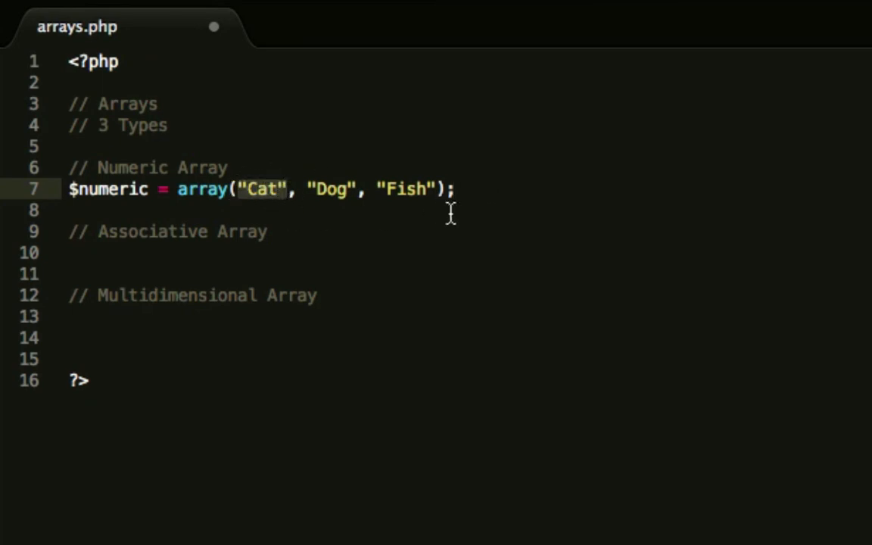
# - Add echo $numeric['0']; on line 9 to print the first element, Cat
pyautogui.write('echo')
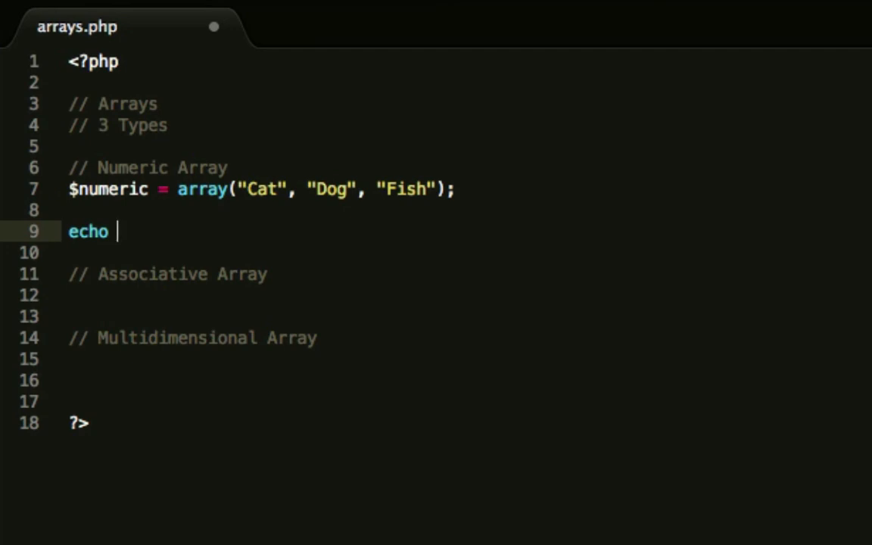
pyautogui.write("$numeric['")
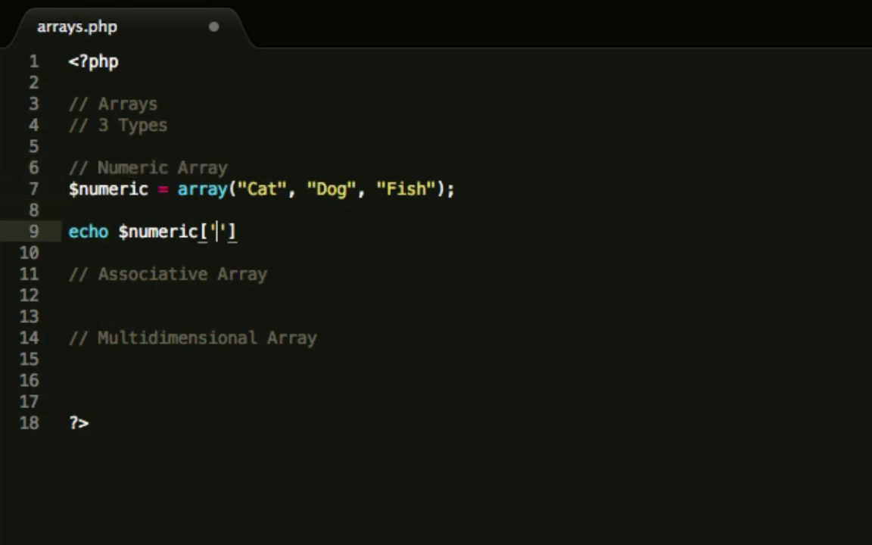
pyautogui.write('0')
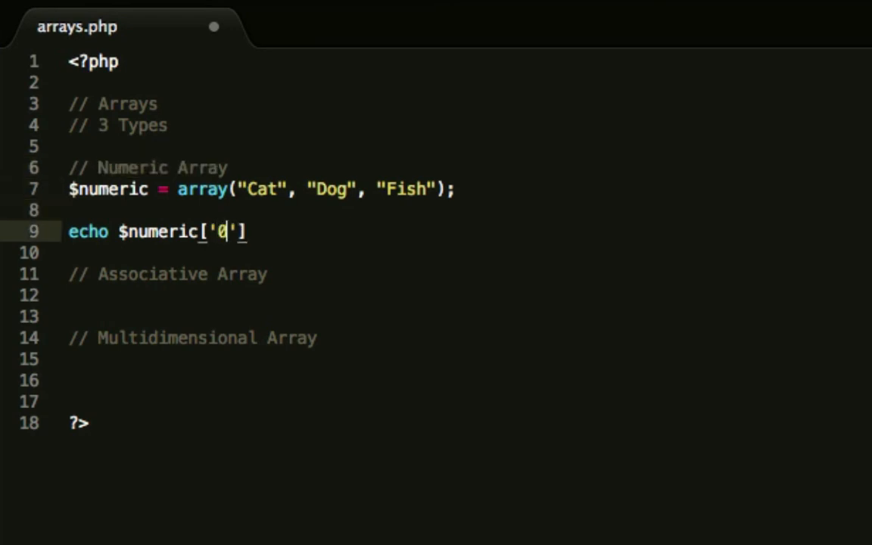
pyautogui.write(';')
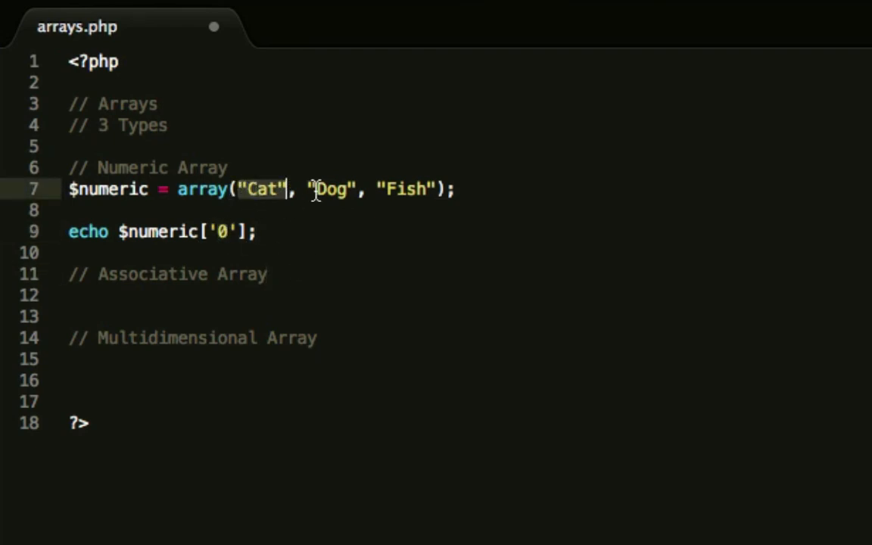
pyautogui.click(436, 187)
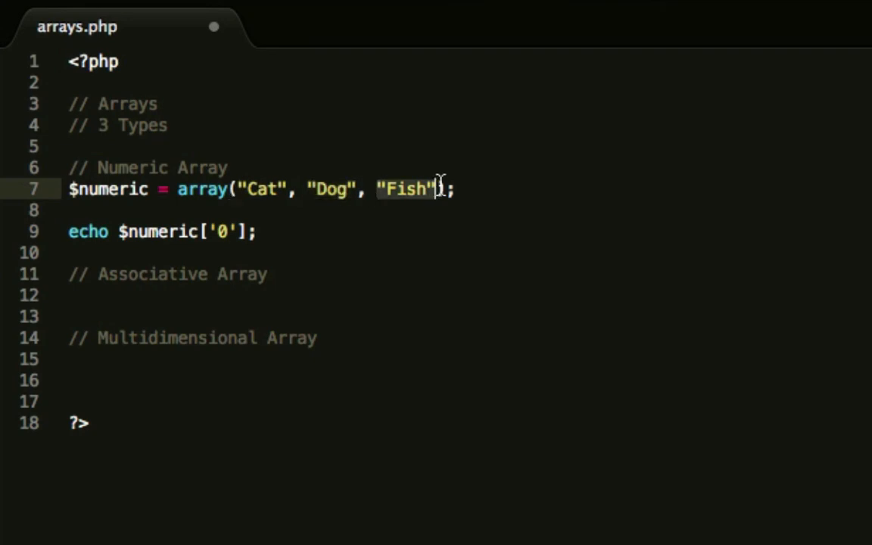
pyautogui.click(221, 232)
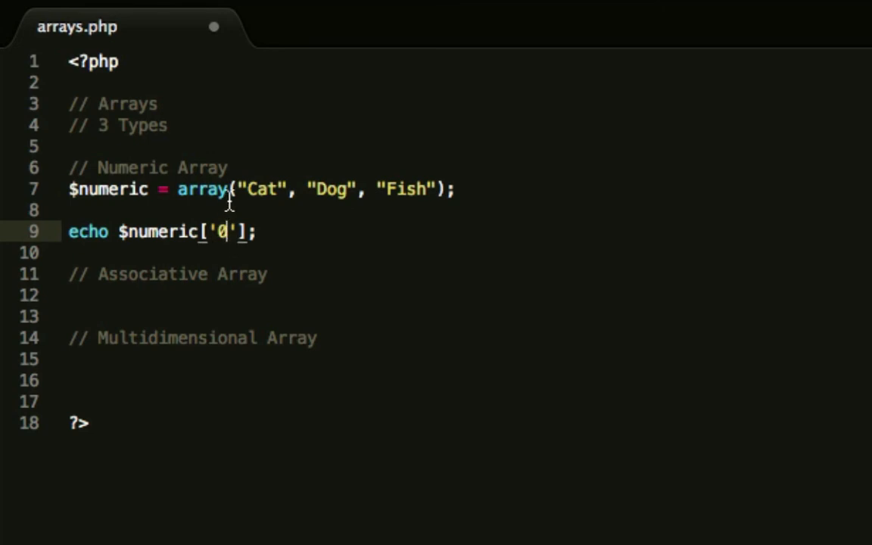
pyautogui.moveTo(237, 251)
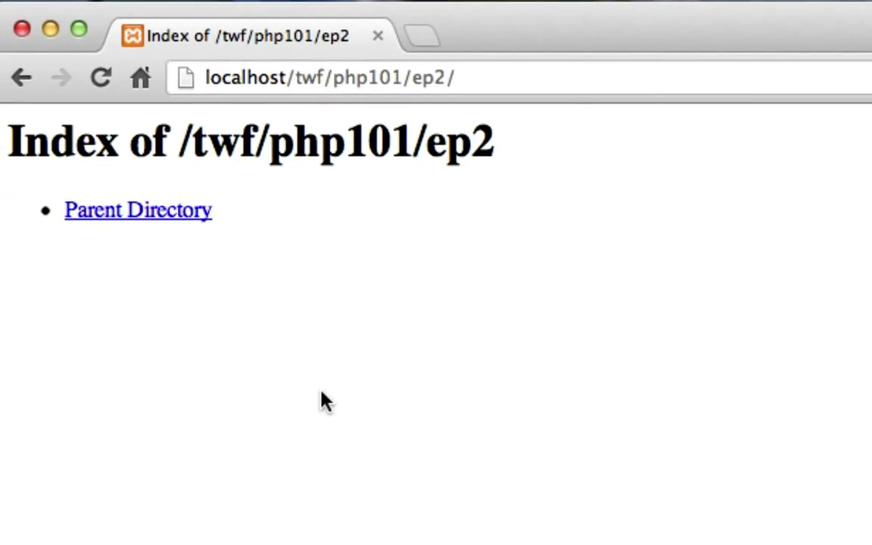
pyautogui.moveTo(484, 246)
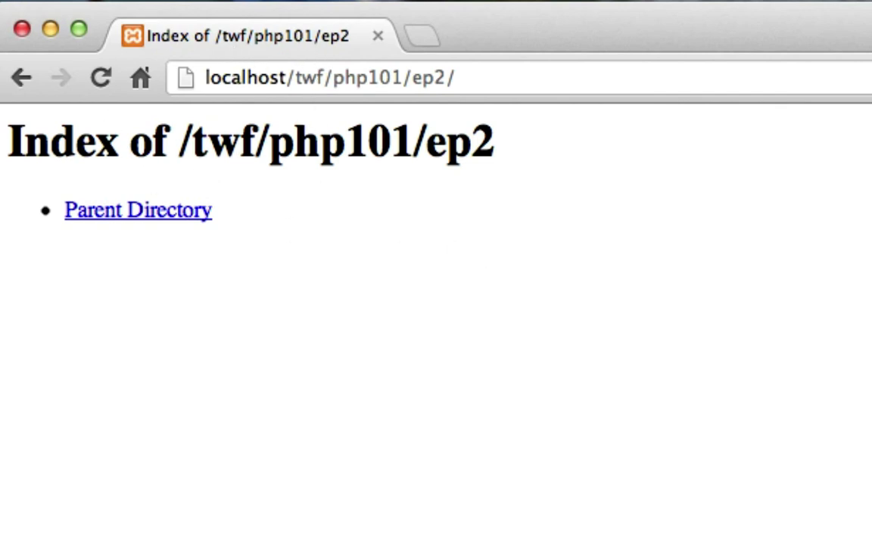
# - Reload the localhost ep2 listing in Chrome and open arrays.php
pyautogui.click(100, 77)
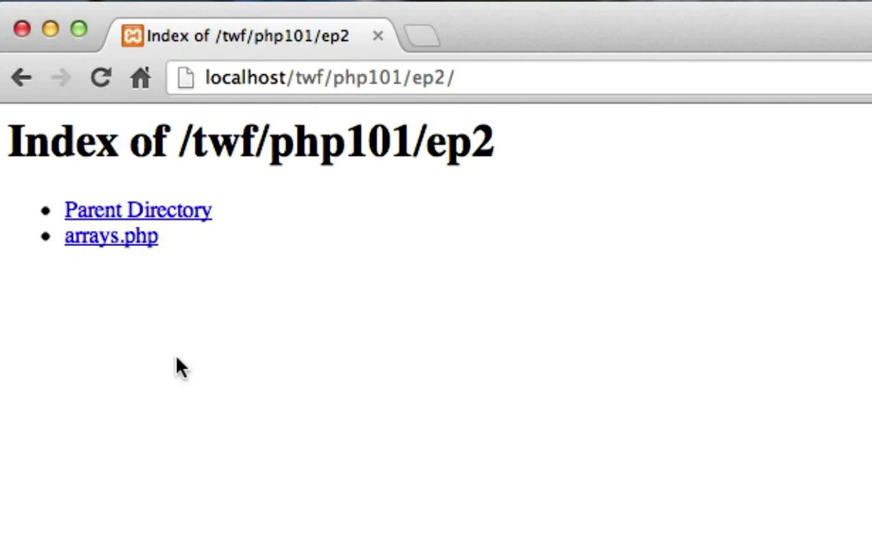
pyautogui.moveTo(139, 254)
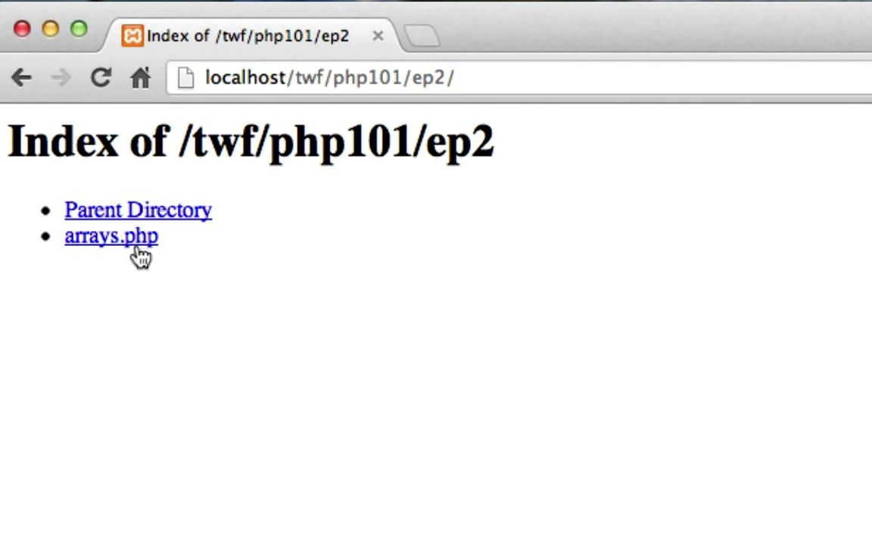
pyautogui.click(111, 236)
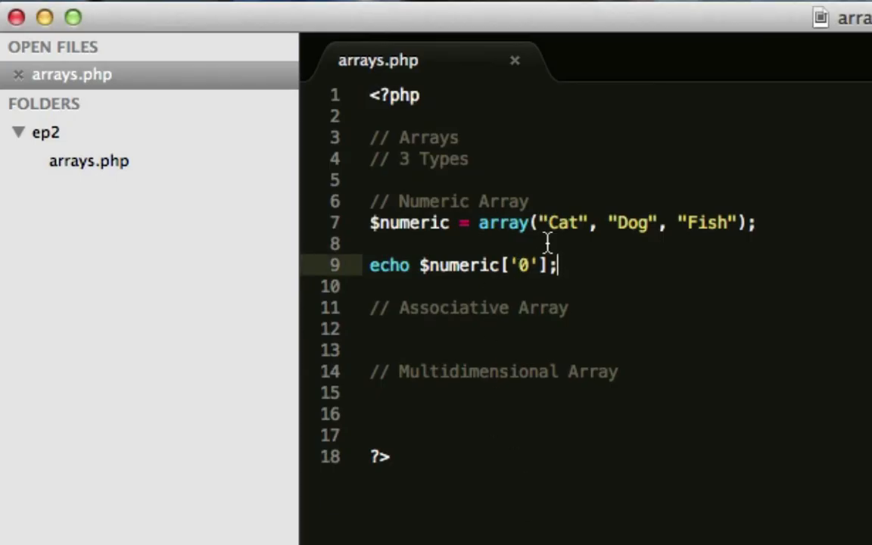
# - Change the echoed index from 0 to 1 and save arrays.php
pyautogui.click(568, 307)
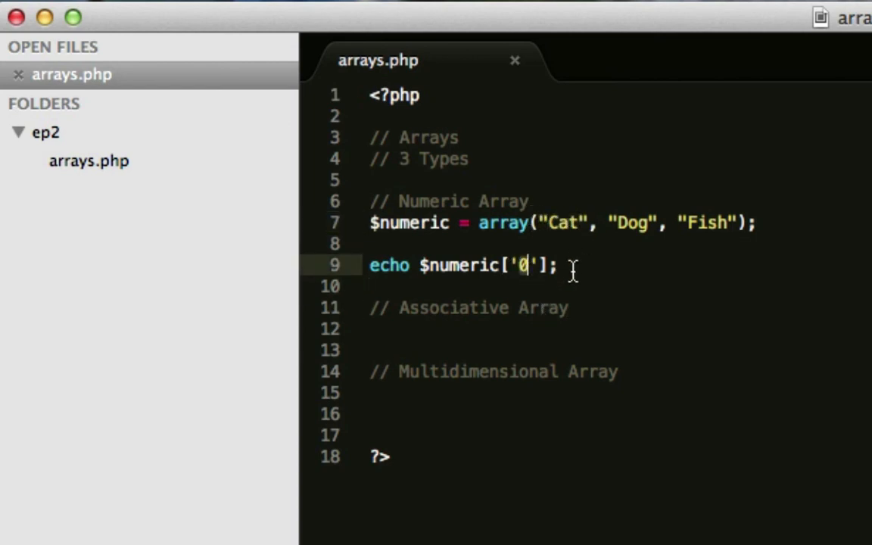
pyautogui.write('1')
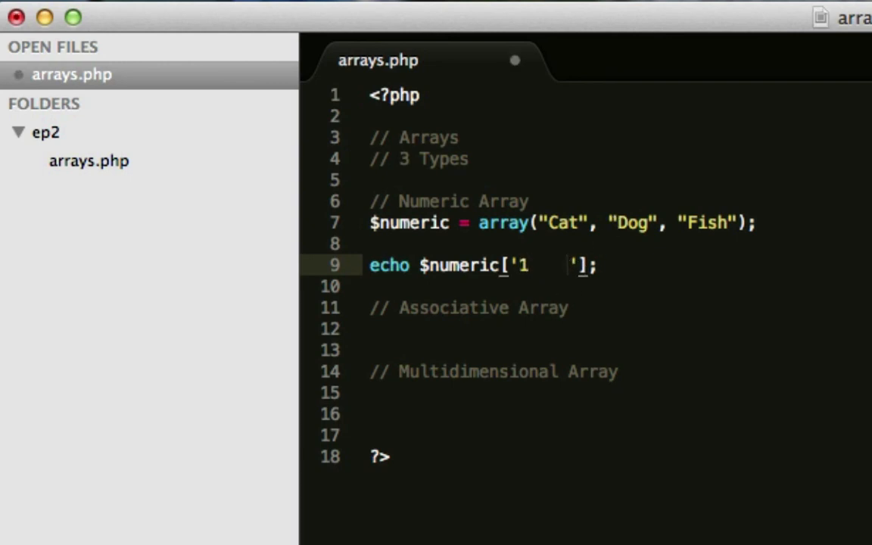
pyautogui.press('backspace')
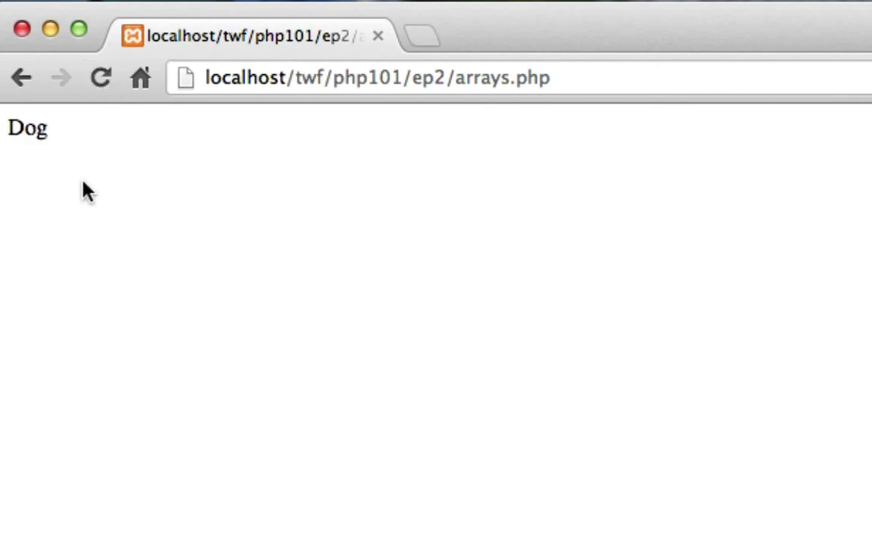
pyautogui.moveTo(118, 194)
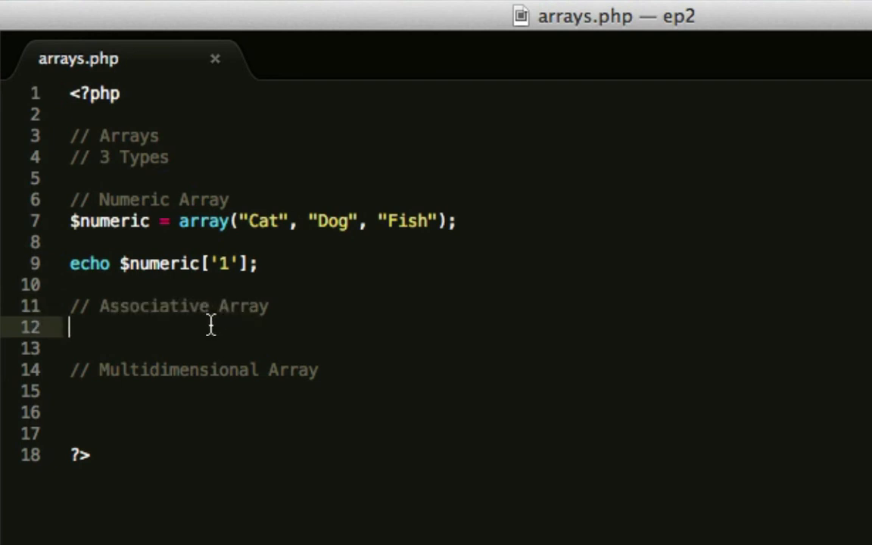
# - Start $associative = array() under the Associative Array comment
pyautogui.write('$ass')
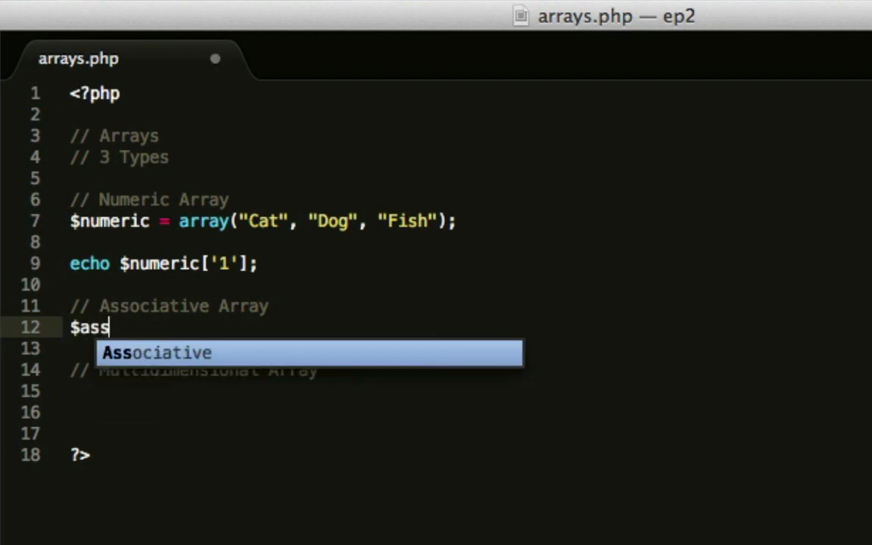
pyautogui.write('ociative = array();')
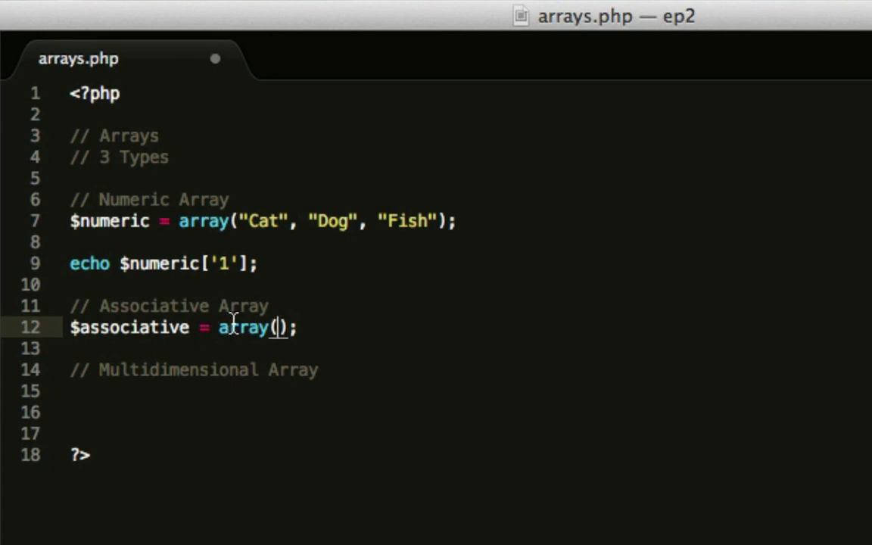
pyautogui.click(227, 264)
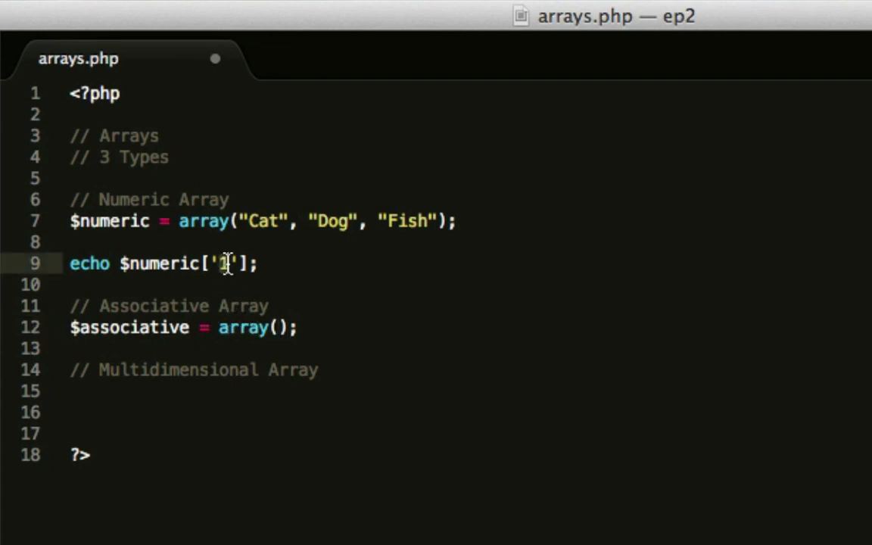
pyautogui.moveTo(244, 312)
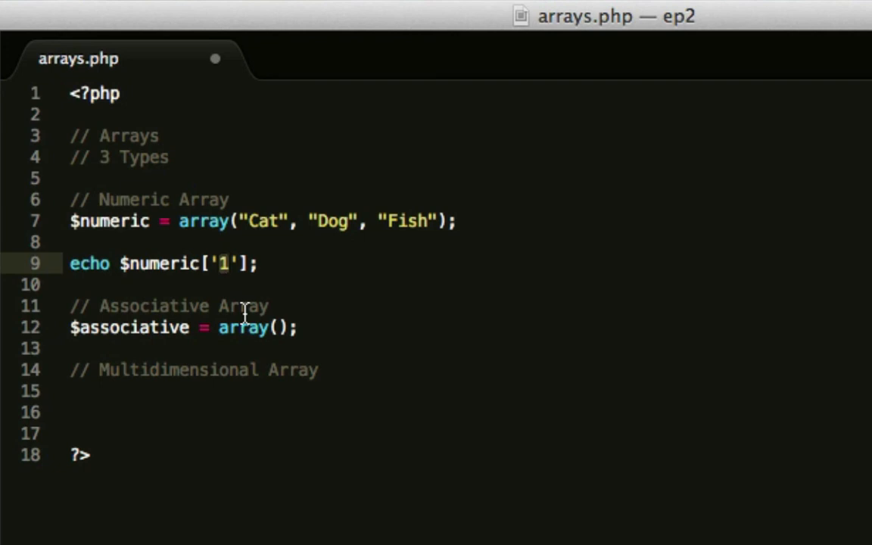
pyautogui.write('thefirst')
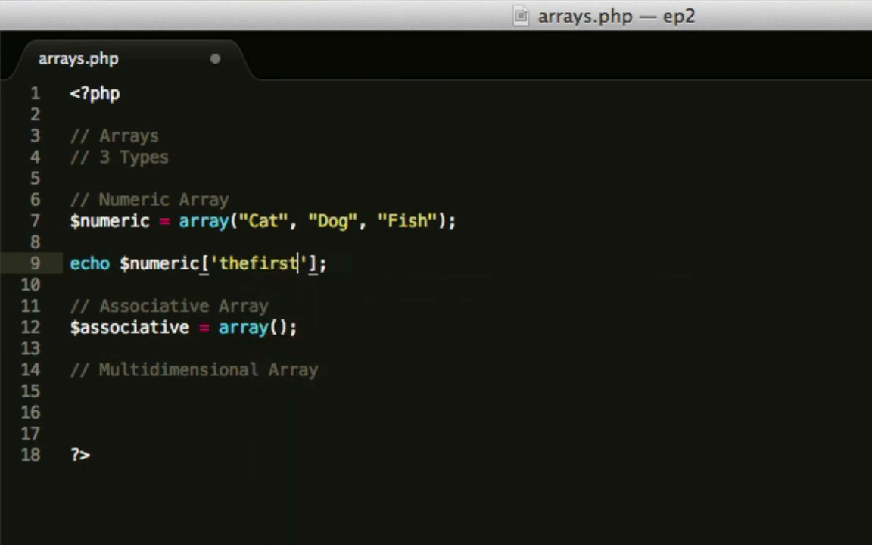
pyautogui.write('hello')
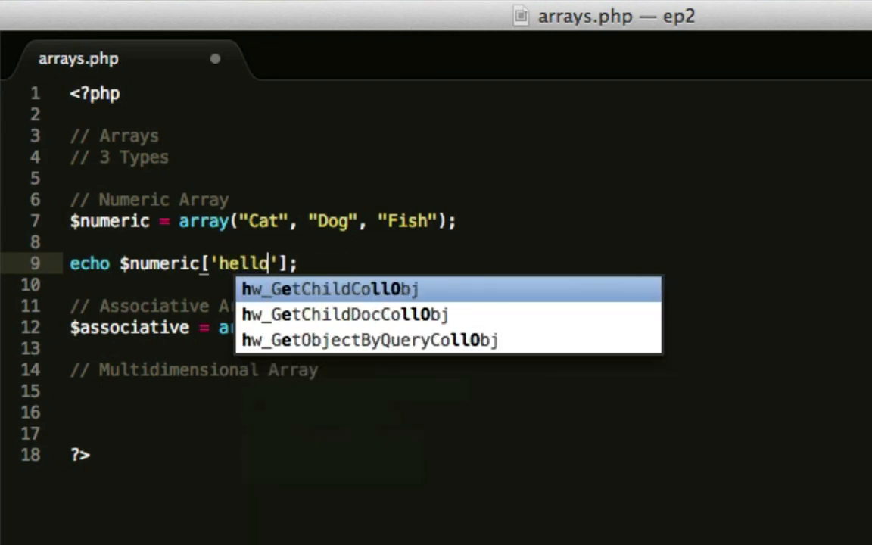
pyautogui.moveTo(224, 278)
pyautogui.write('1')
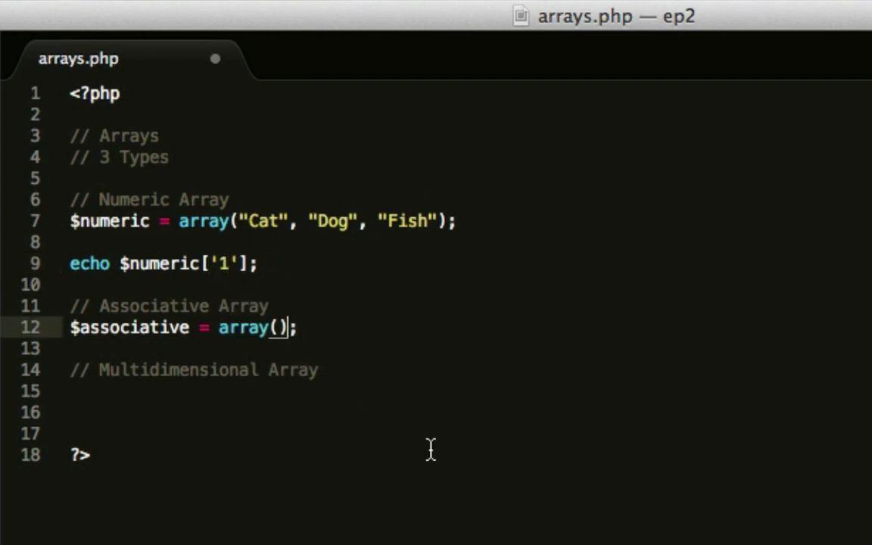
# - Fill the associative array with "Cat", "Dog", "Fish", no keys yet
pyautogui.write('""')
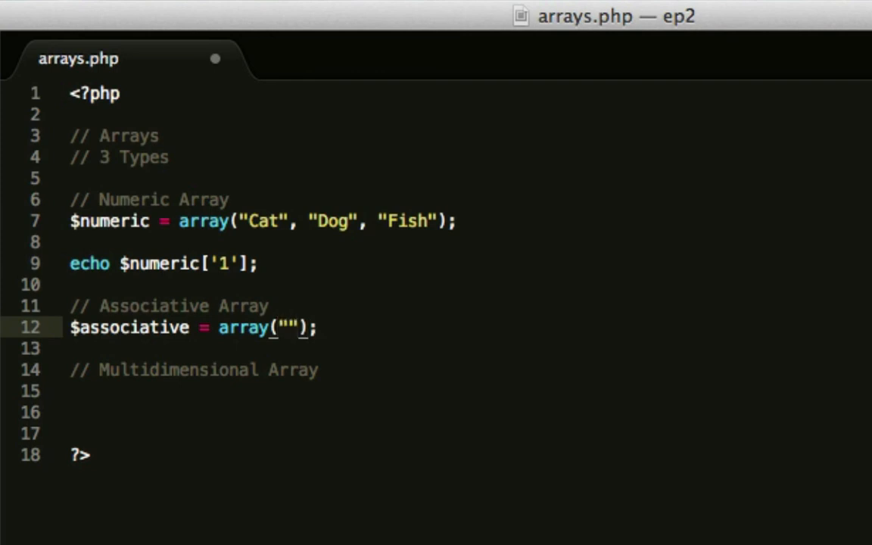
pyautogui.click(284, 327)
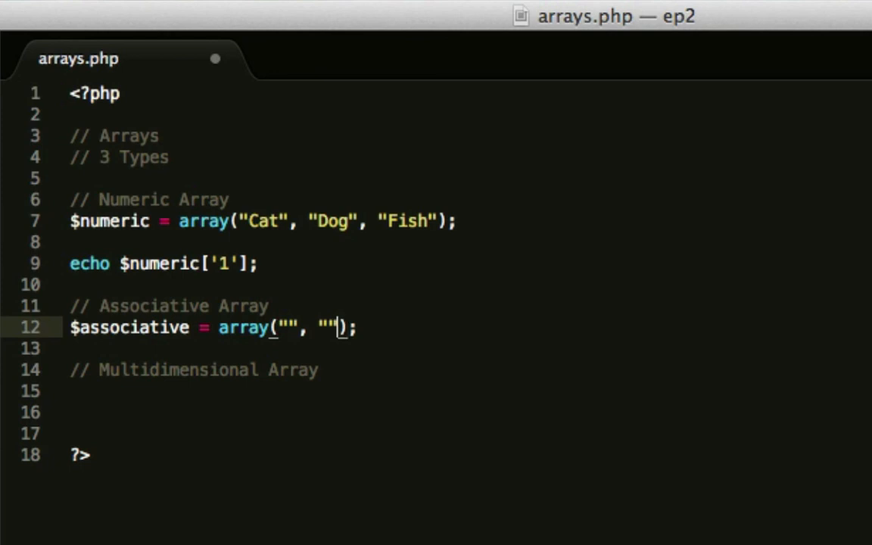
pyautogui.write(', ""')
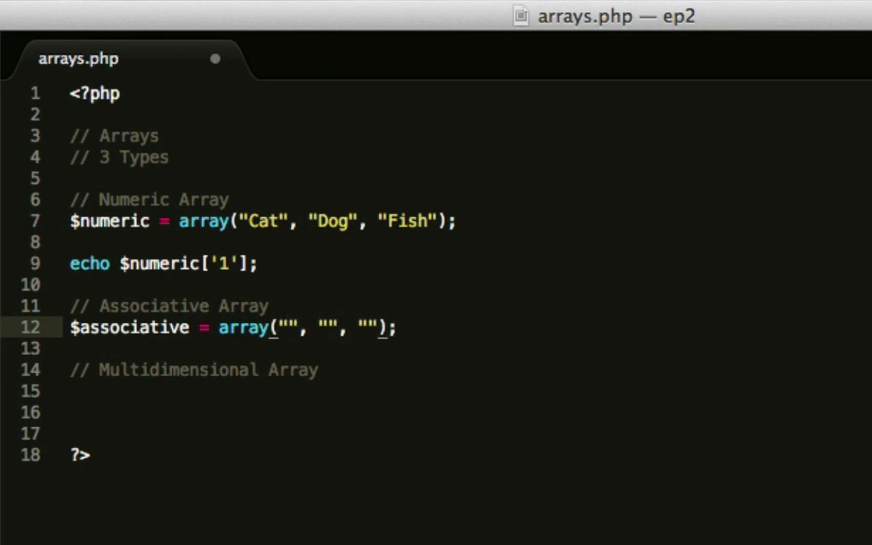
pyautogui.write('Cat')
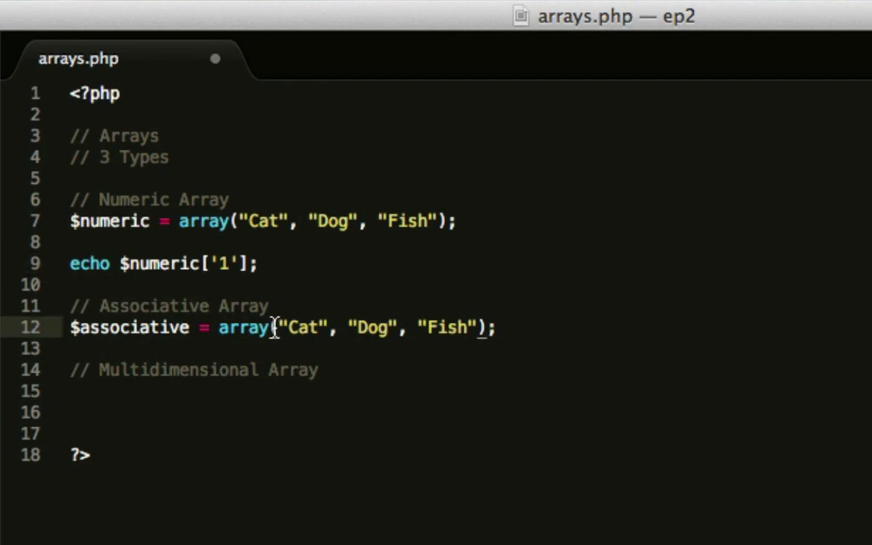
# - Key the first element as "Whiskers"=>"Cat" inside the array() call
pyautogui.write('"" "')
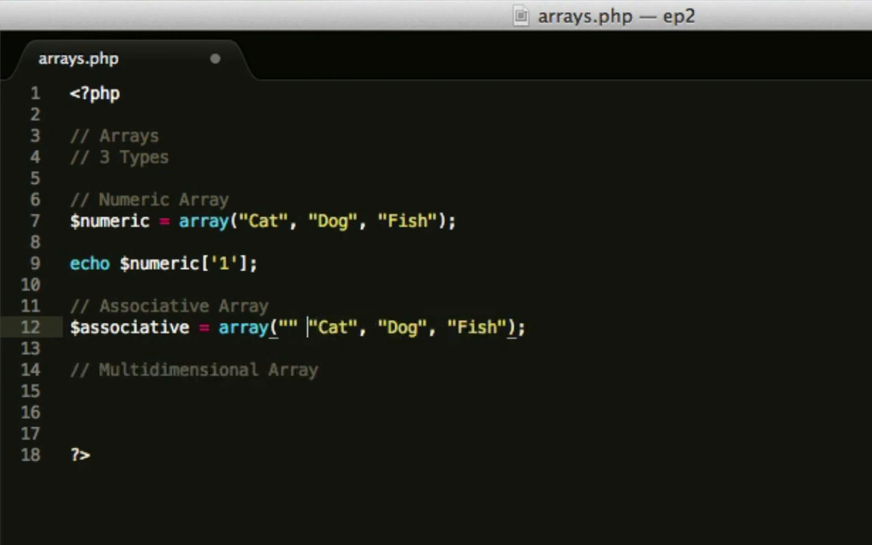
pyautogui.press('Backspace')
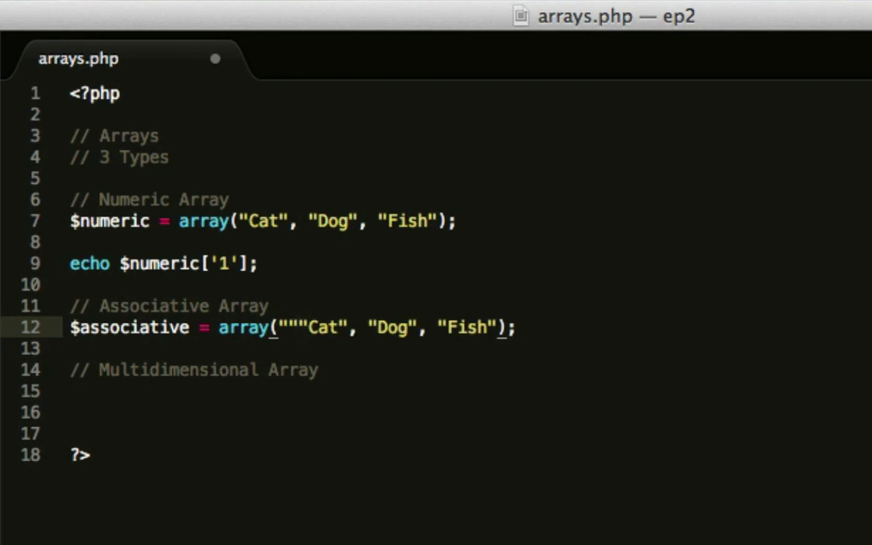
pyautogui.write('=')
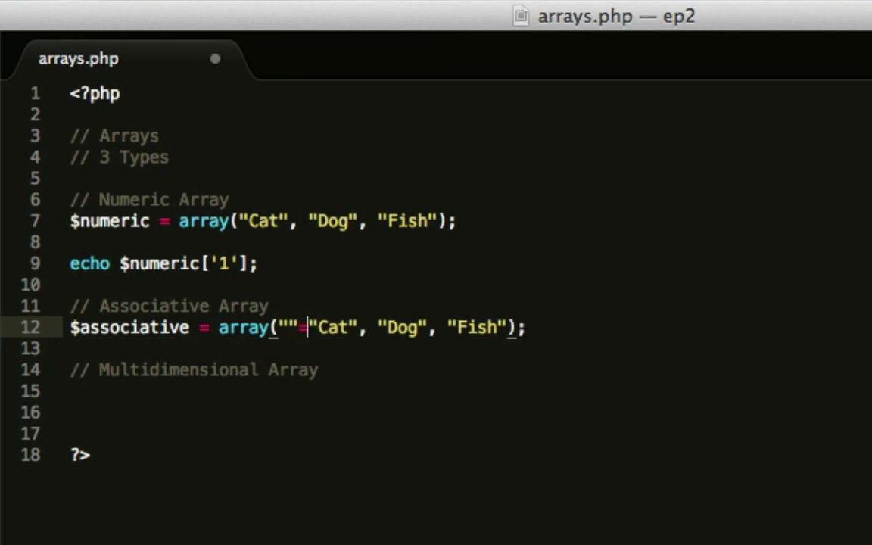
pyautogui.write('>')
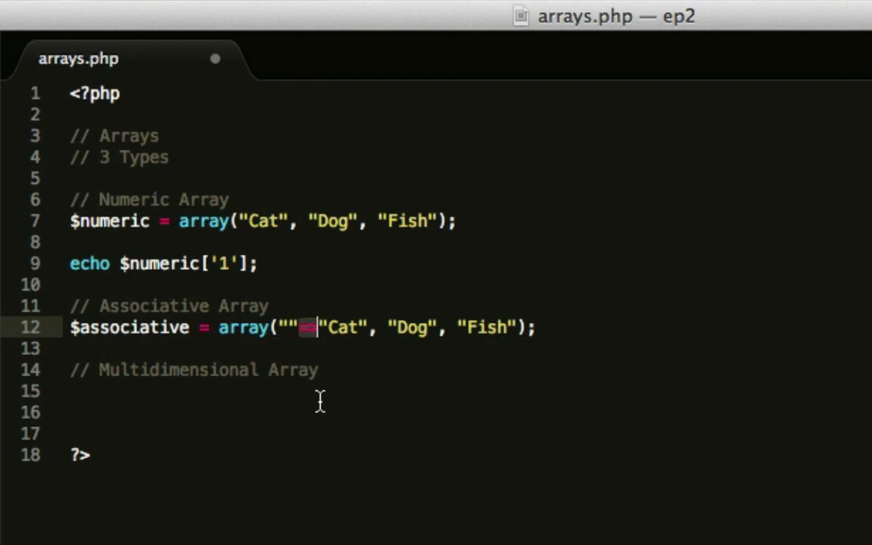
pyautogui.write('>')
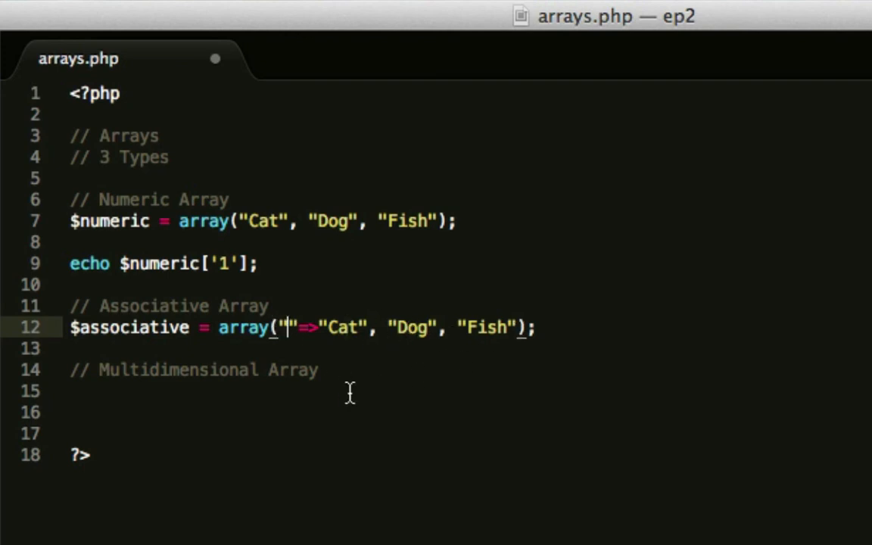
pyautogui.write('Whiskers')
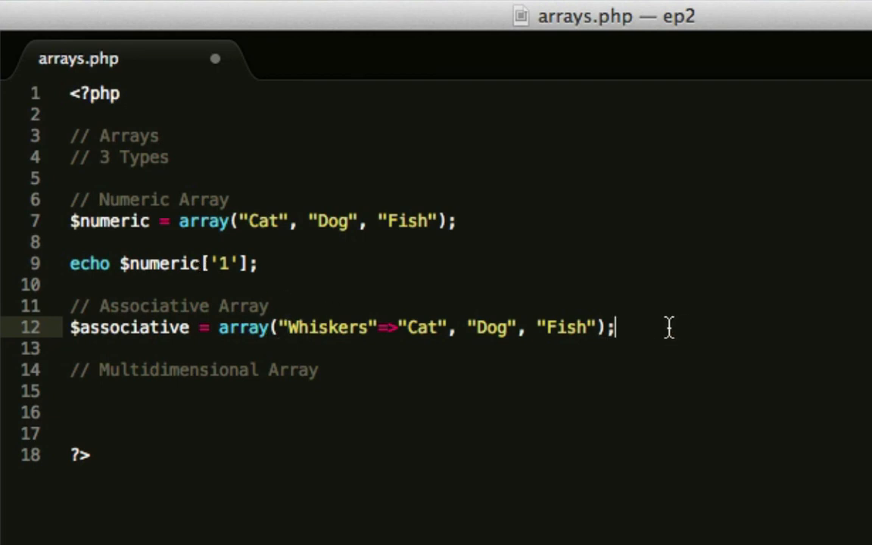
# - Add echo $associative['whiskers']; and lowercase the Whiskers key to match
pyautogui.write('echo $a')
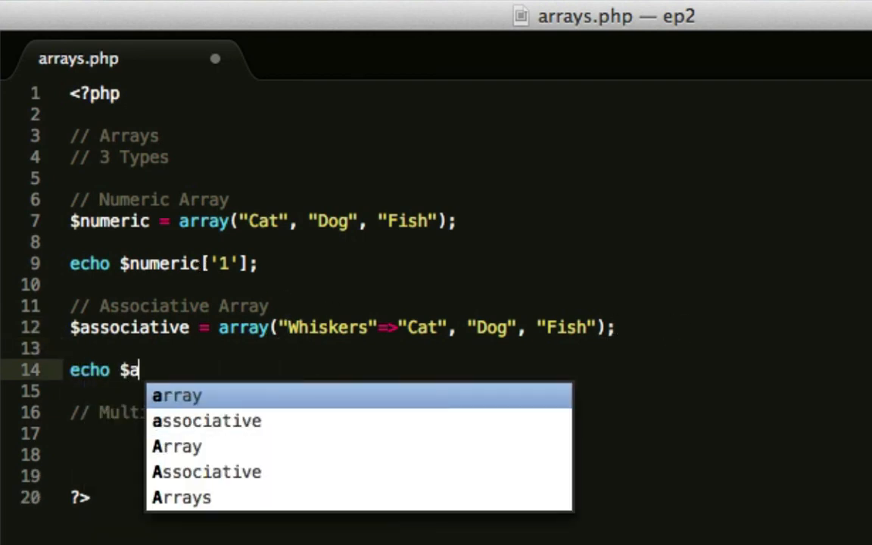
pyautogui.click(206, 421)
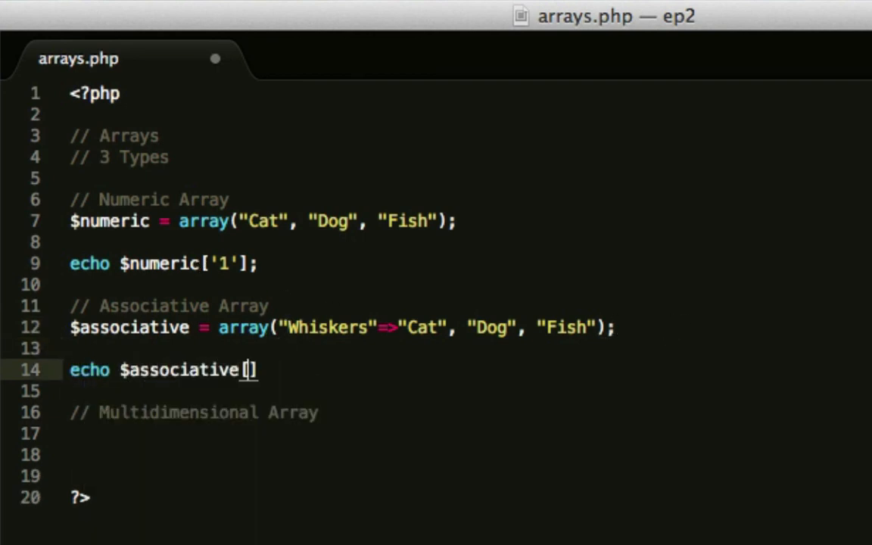
pyautogui.write("'whiskers'")
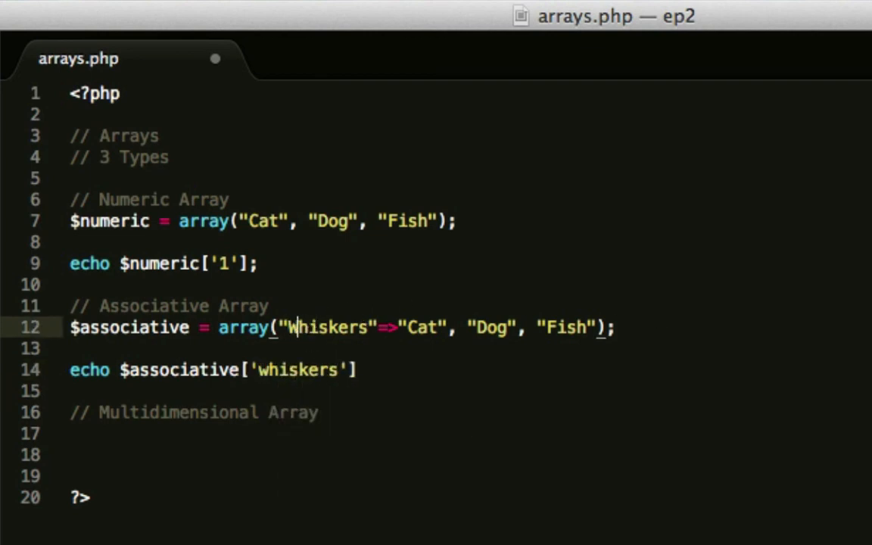
pyautogui.press('Backspace')
pyautogui.write('w')
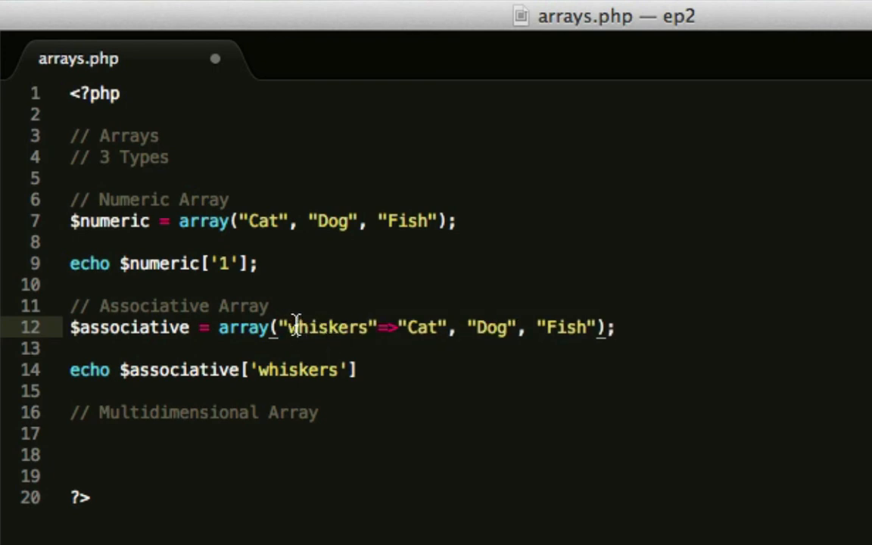
pyautogui.write(';')
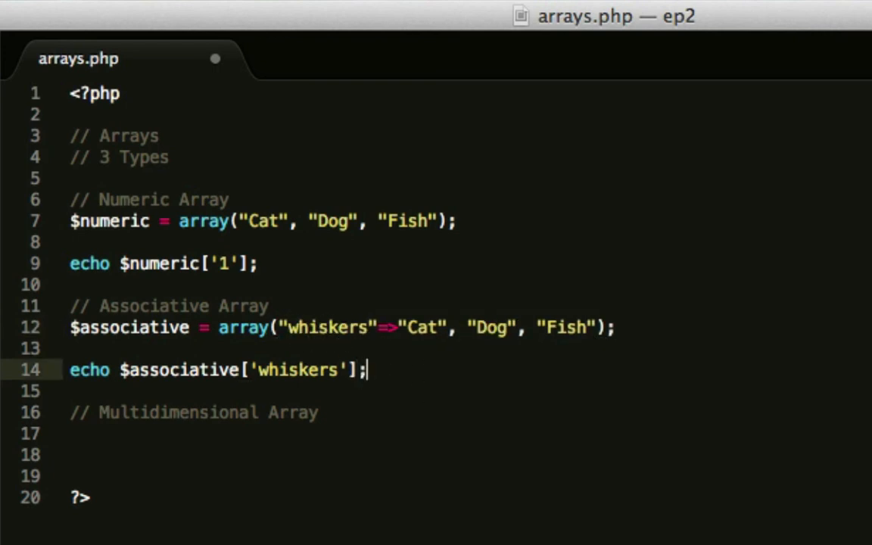
pyautogui.moveTo(388, 372)
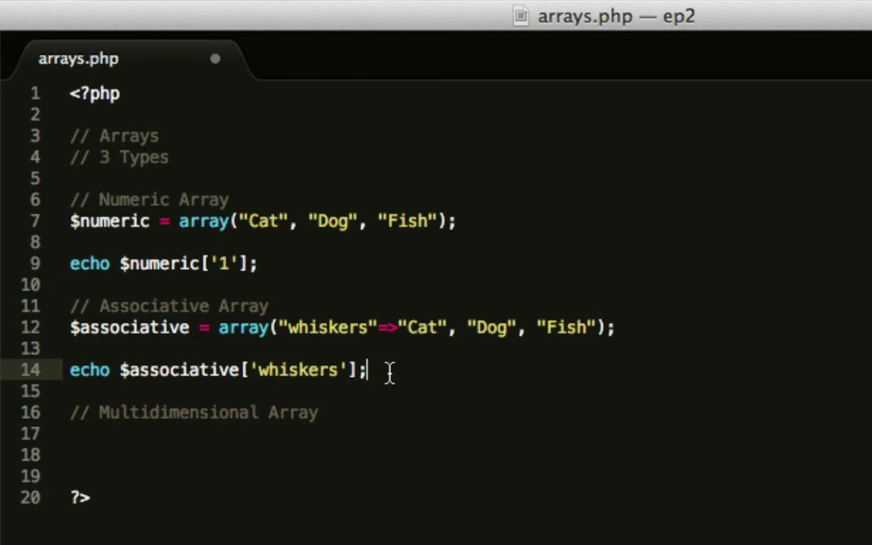
pyautogui.click(31, 15)
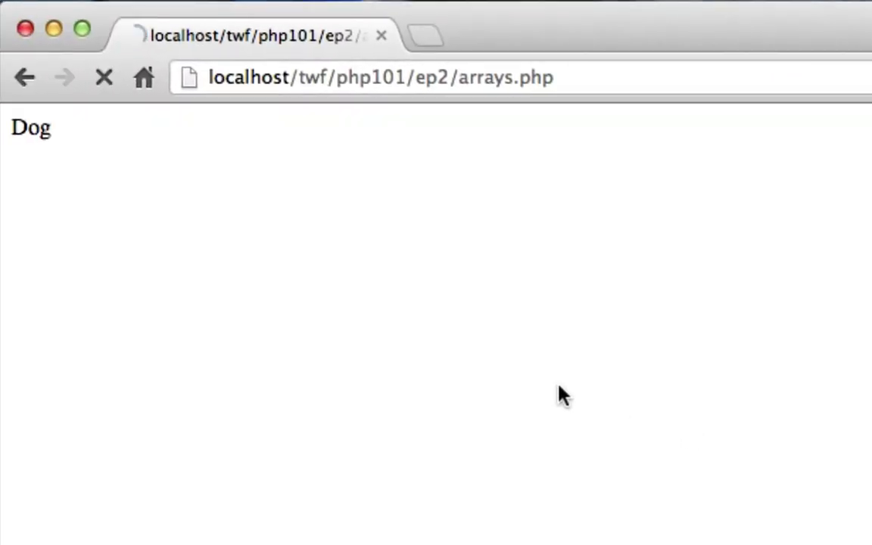
# - Reload arrays.php in Chrome to check the associative echo output
pyautogui.click(103, 77)
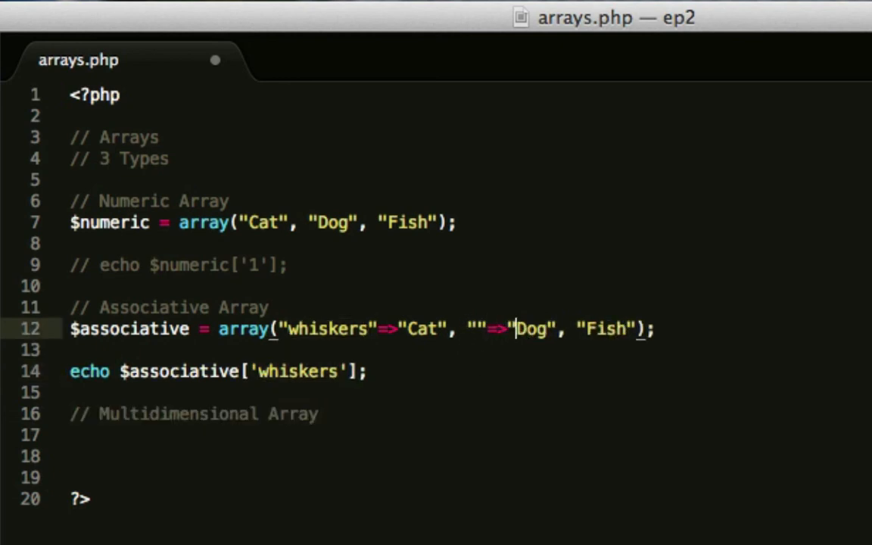
# - Comment out the numeric echo, key Dog as "rory" and start keying Fish, echoing $associative['rory']
pyautogui.write('Rory')
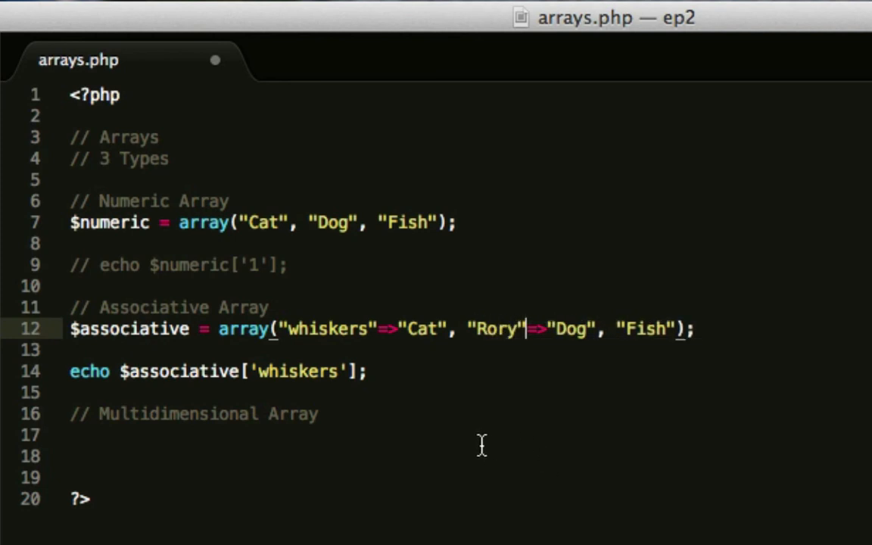
pyautogui.moveTo(487, 332)
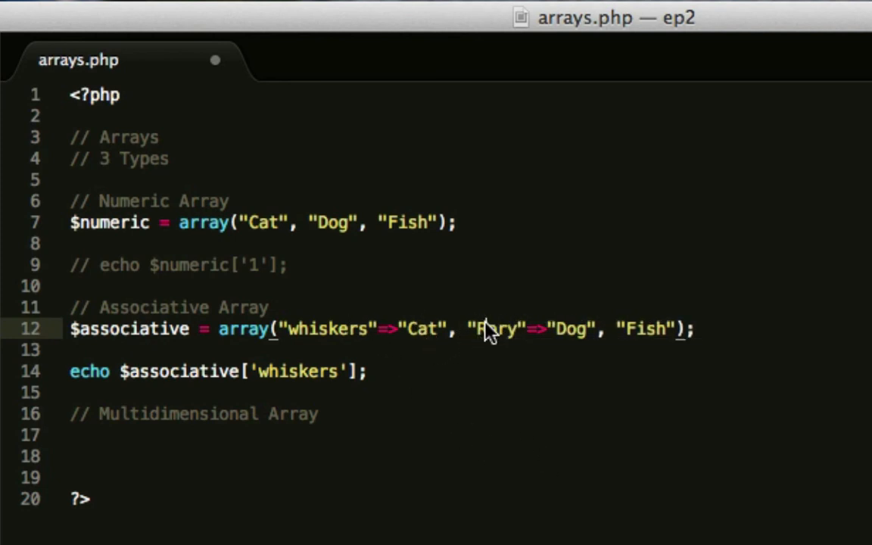
pyautogui.write('rorr')
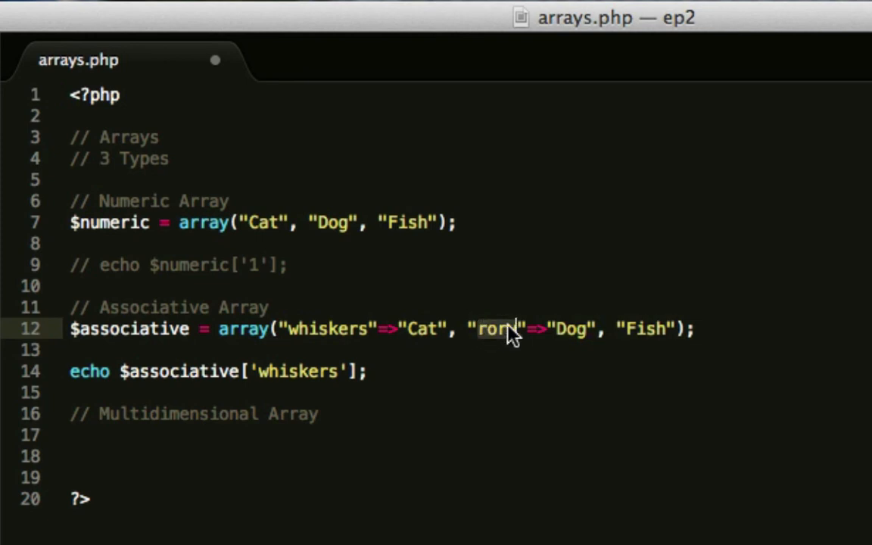
pyautogui.write('rory')
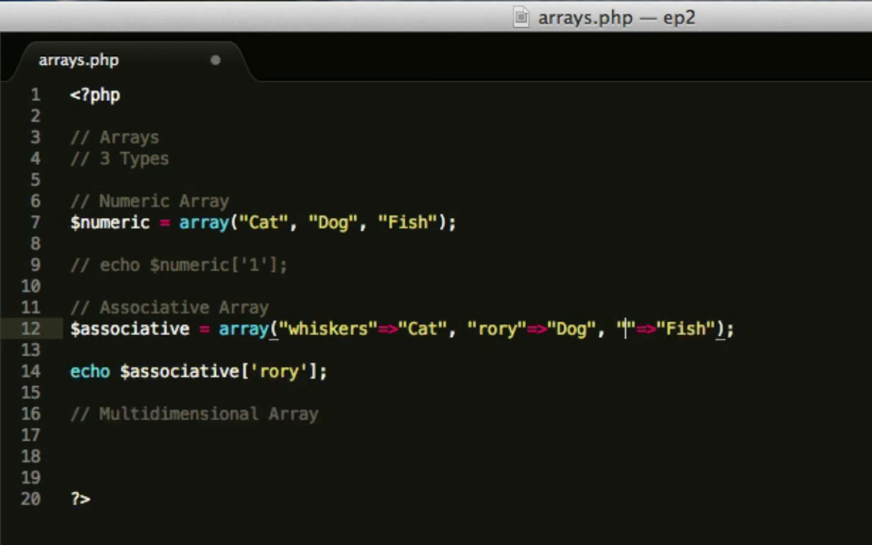
pyautogui.write('Goldu')
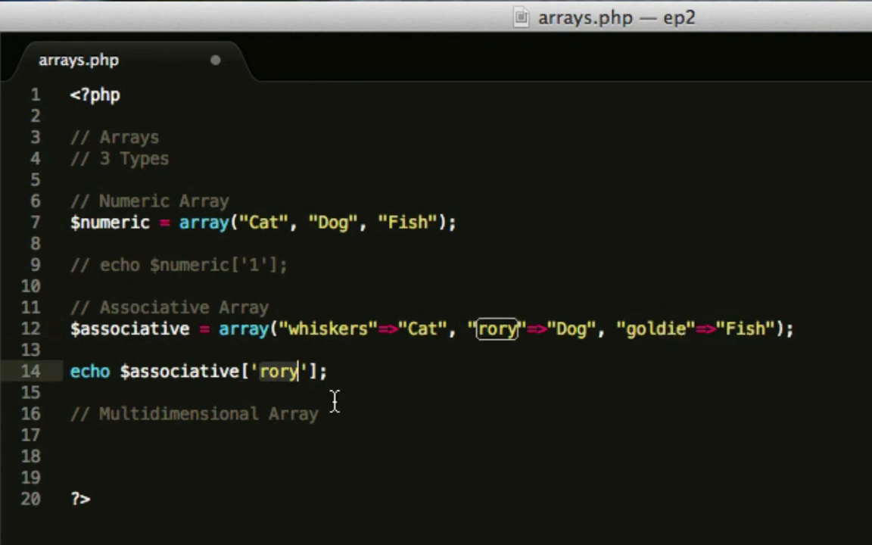
# - Key Fish as "goldie", echo $associative['goldie'] and save the file
pyautogui.write('goldie')
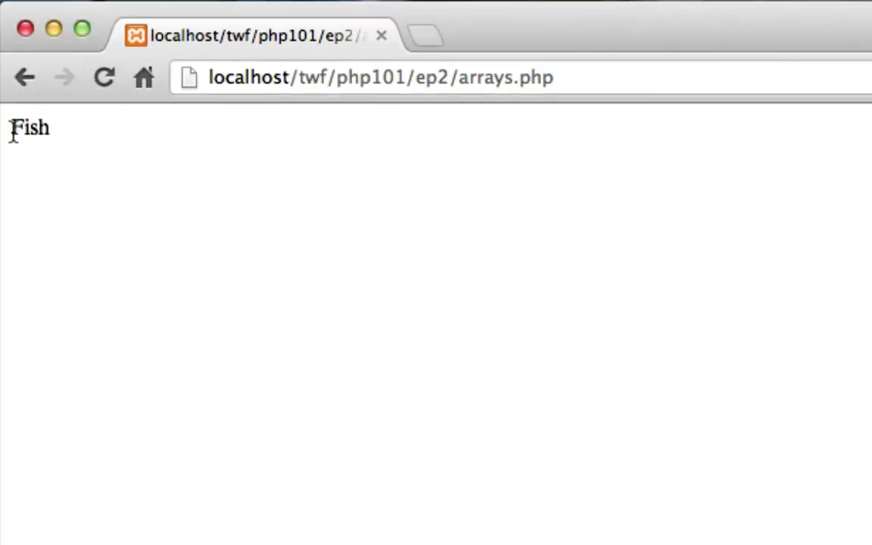
pyautogui.moveTo(466, 275)
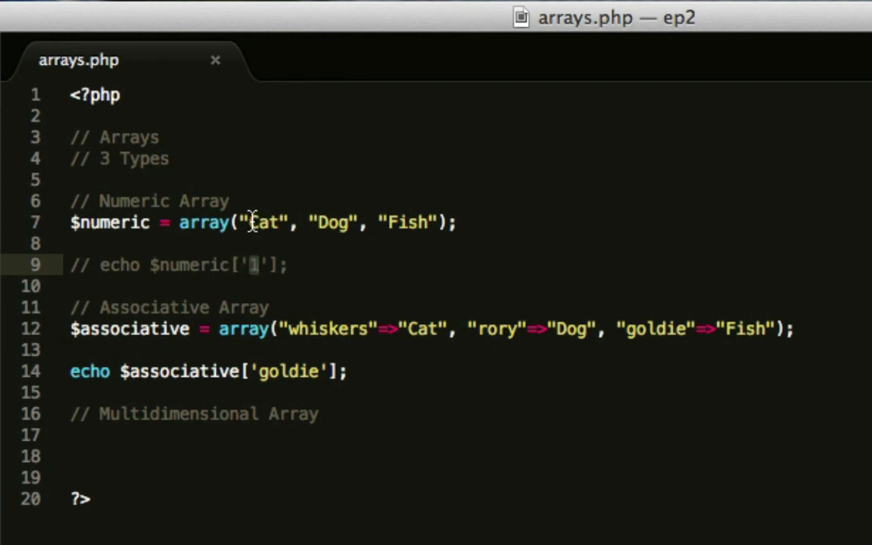
pyautogui.moveTo(284, 187)
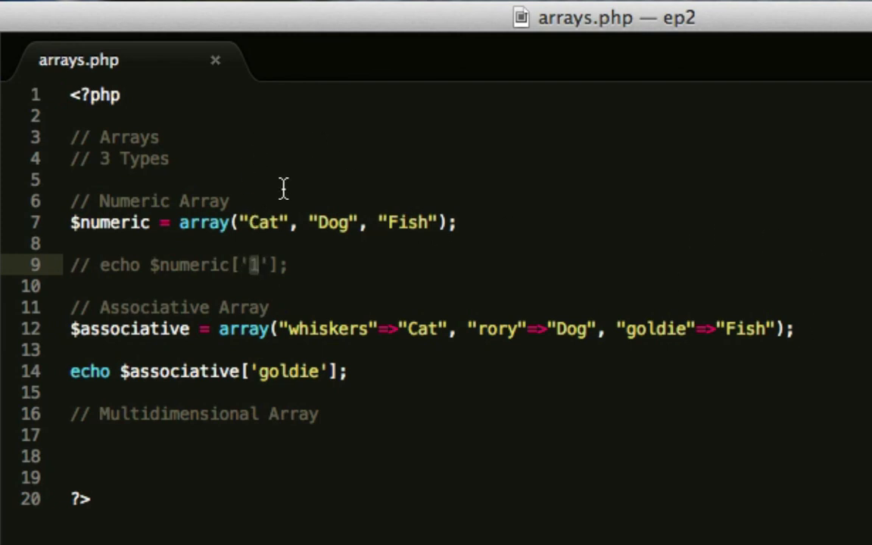
pyautogui.moveTo(272, 321)
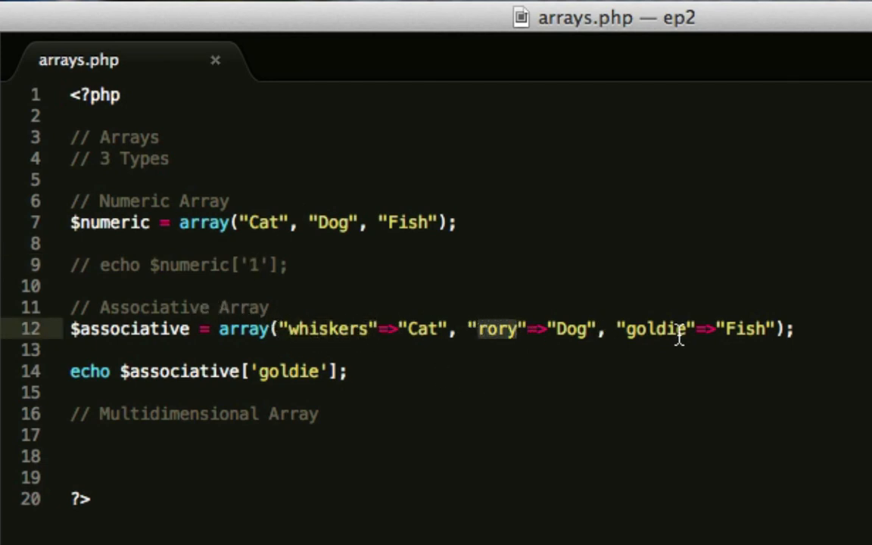
pyautogui.click(318, 415)
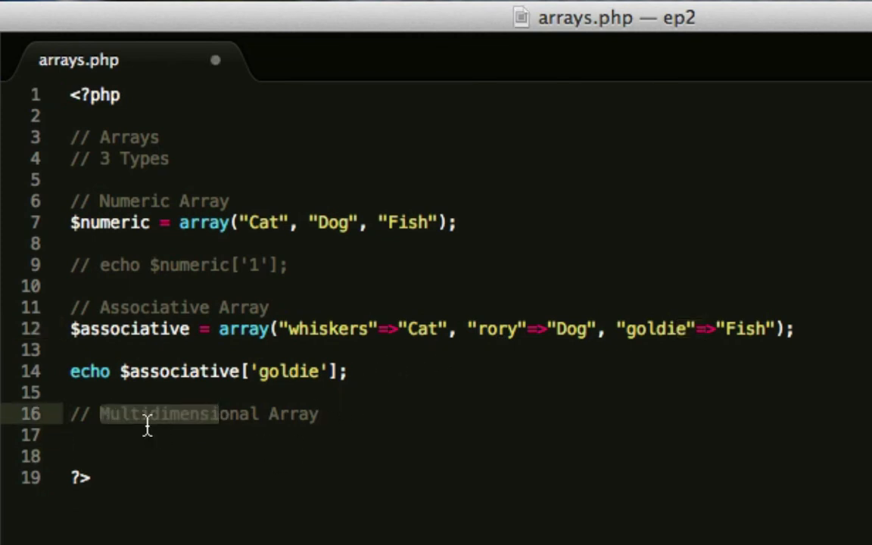
# - Start line 17 with $multidimensional = array(); under the multidimensional comment
pyautogui.press('Return')
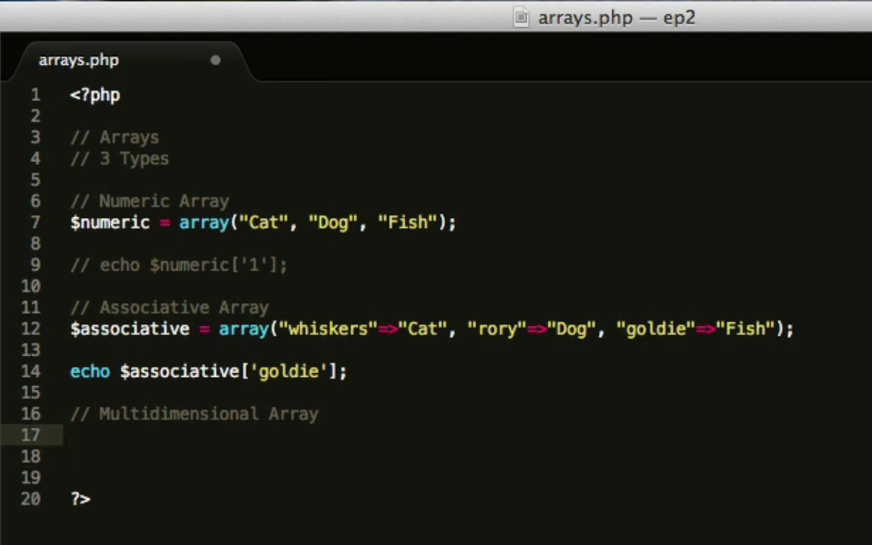
pyautogui.click(265, 414)
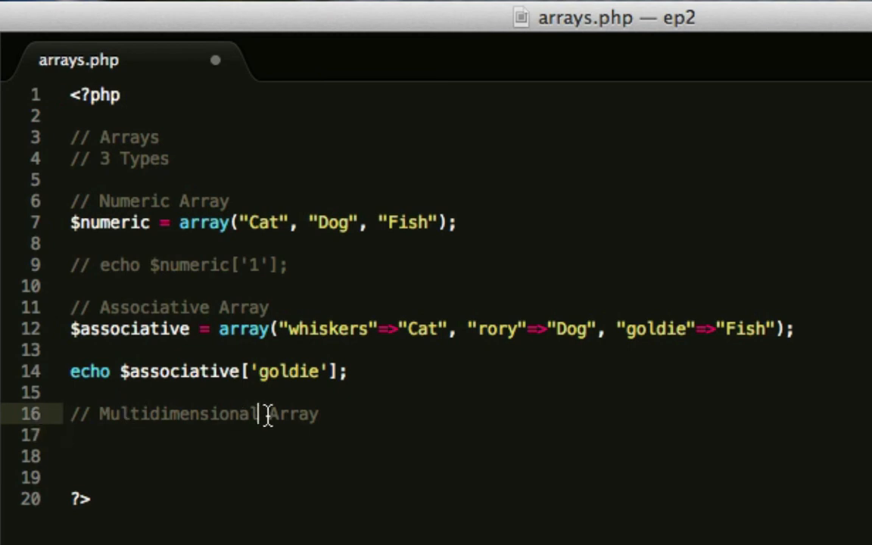
pyautogui.doubleClick(291, 414)
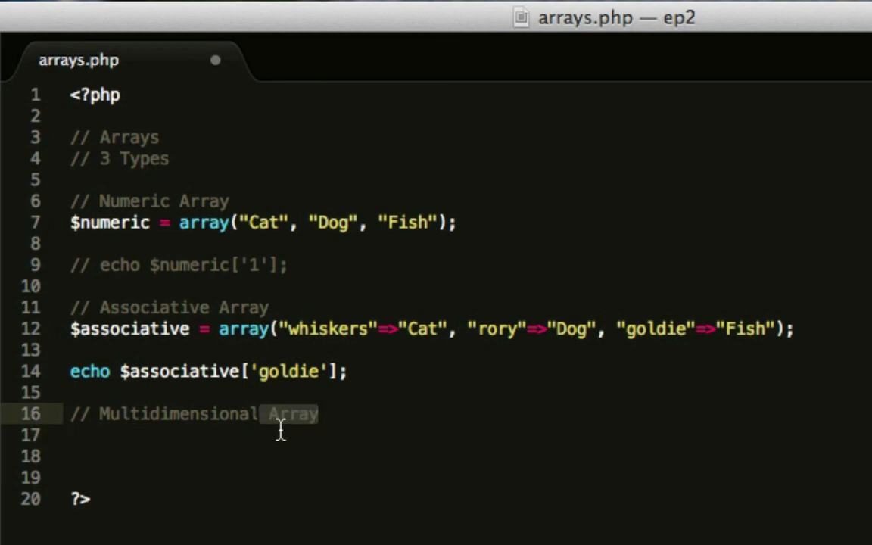
pyautogui.write('$')
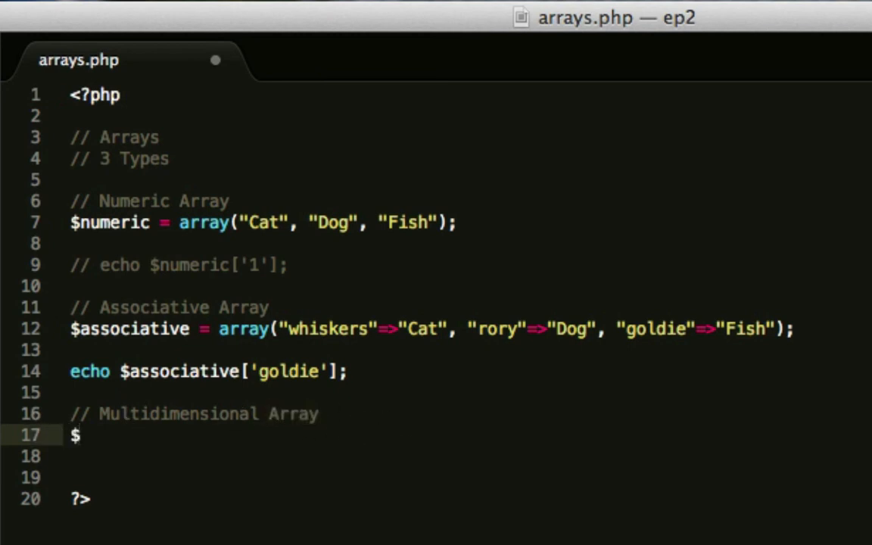
pyautogui.write('multidimensional')
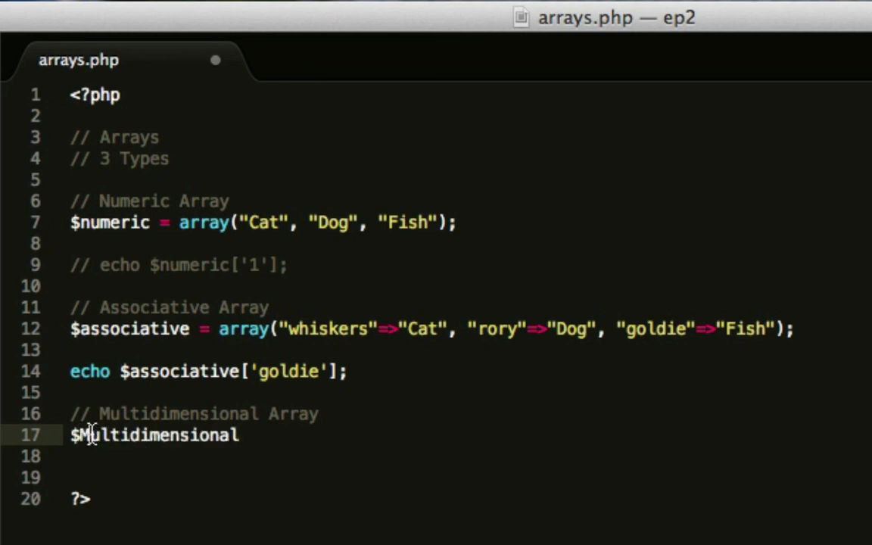
pyautogui.write('=')
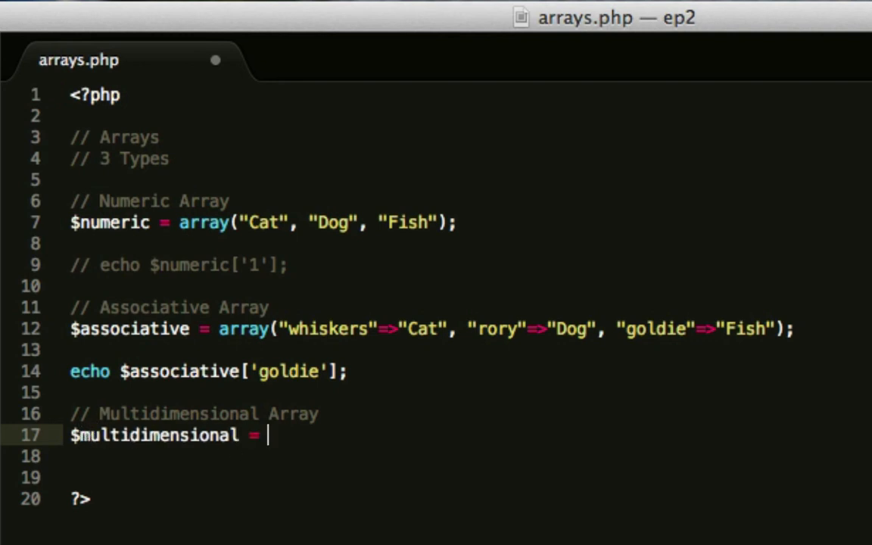
pyautogui.write('array();')
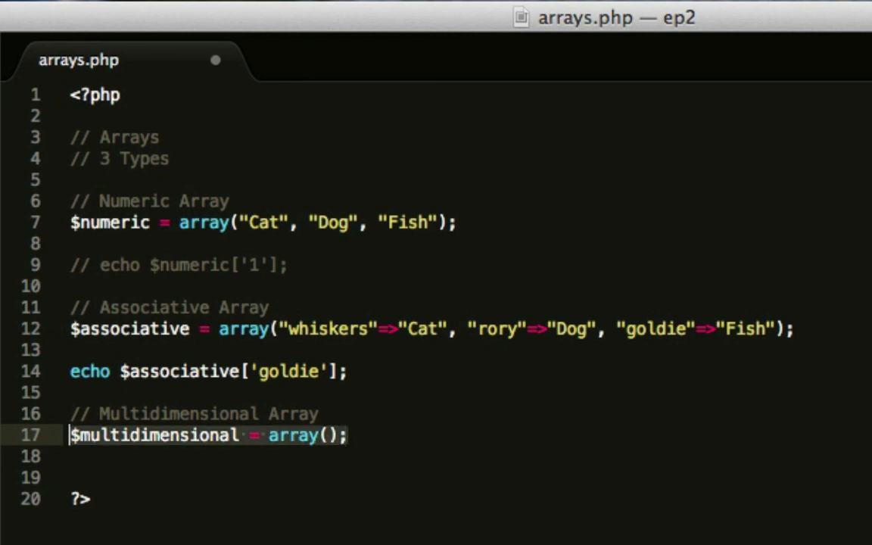
# - Fill the array with "Cats"=>array("whiskers","spike") and "Dogs"=>array("rory","rex")
pyautogui.click(330, 436)
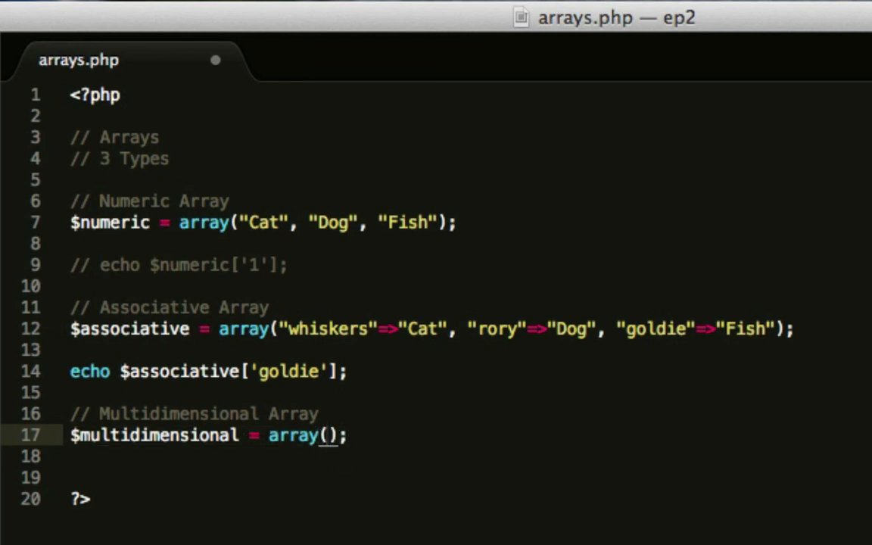
pyautogui.write('"Cats"')
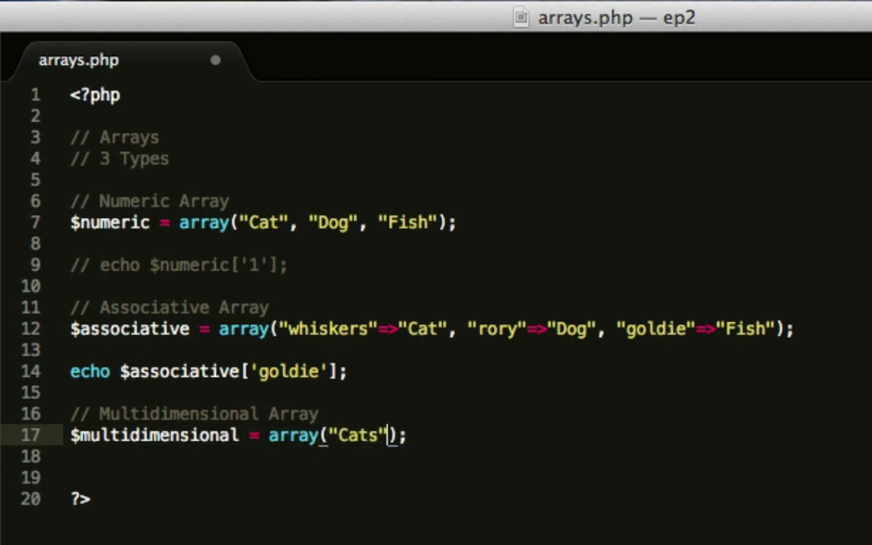
pyautogui.write('=>array(')
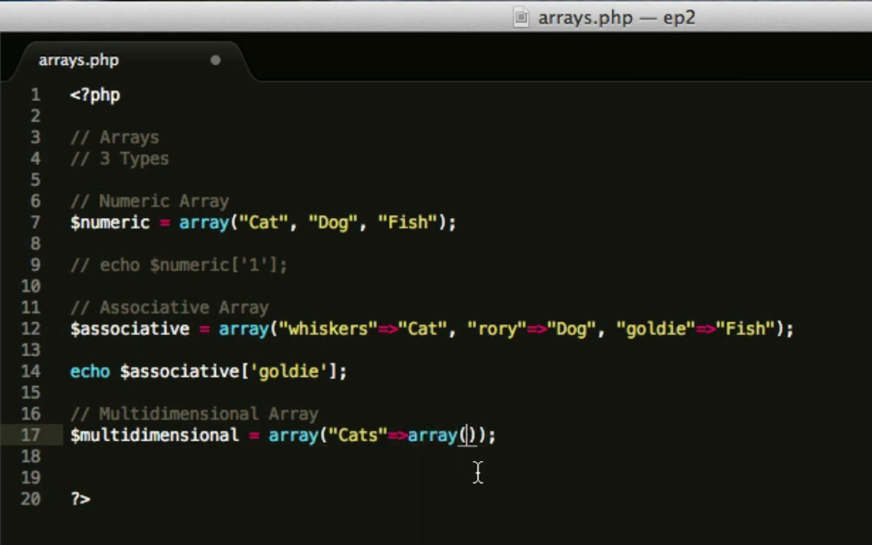
pyautogui.write('"whisk"')
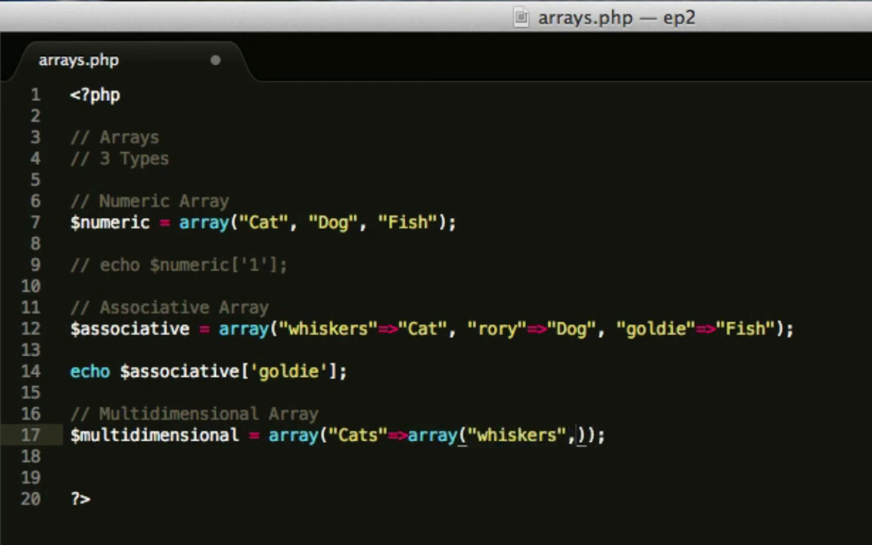
pyautogui.write('sp"')
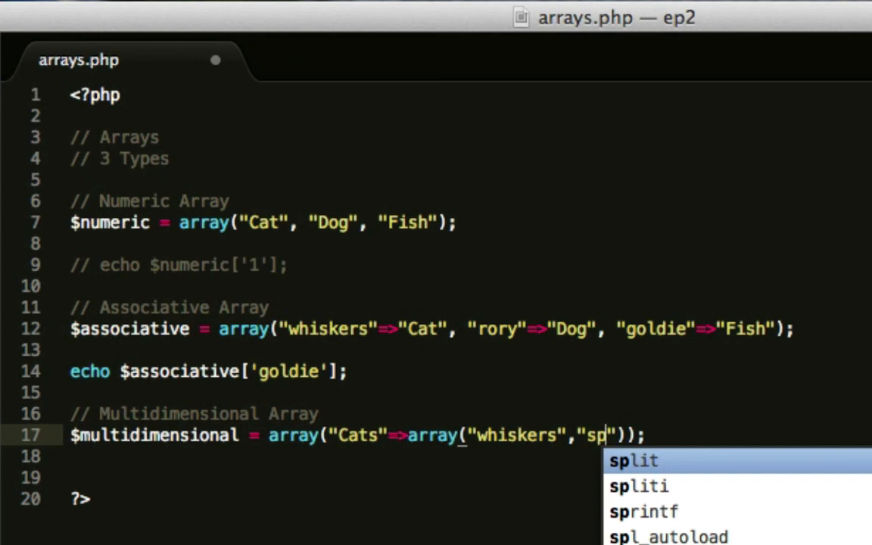
pyautogui.write('ike')
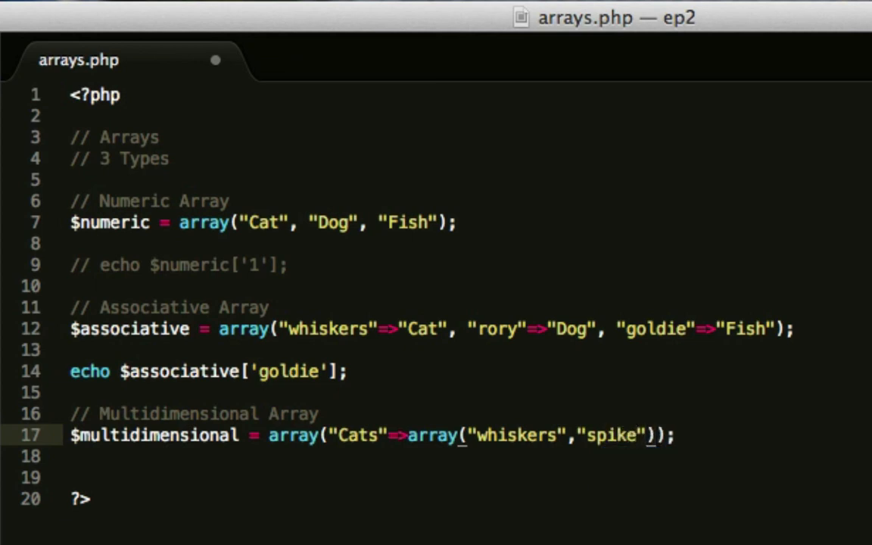
pyautogui.write(',')
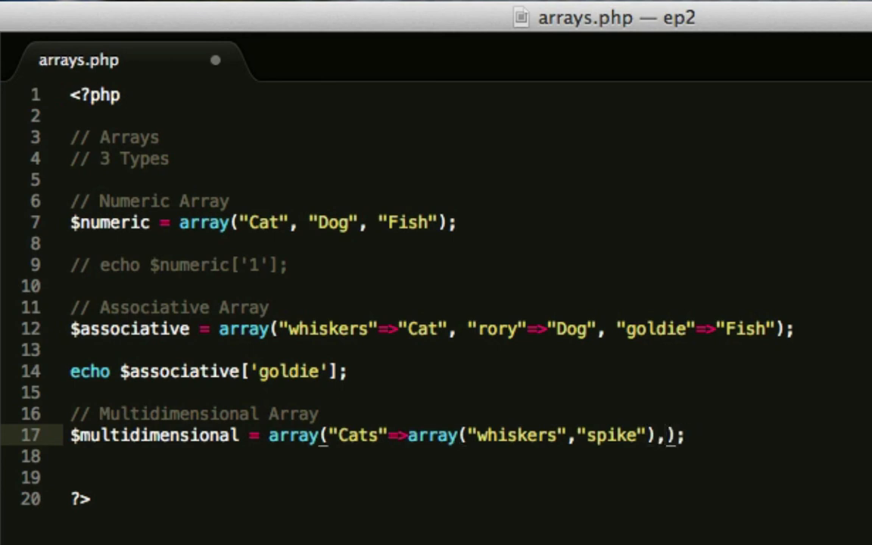
pyautogui.write('"Dogs"=>array("')
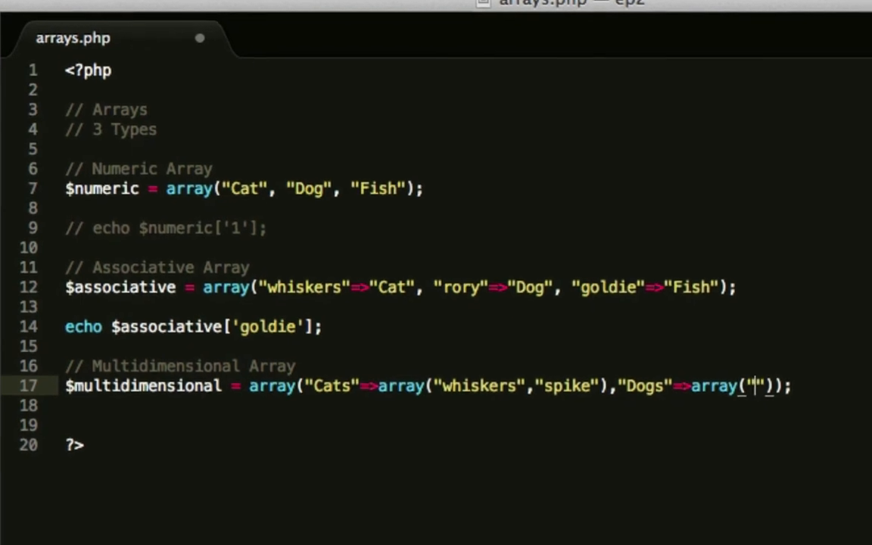
pyautogui.write('rora')
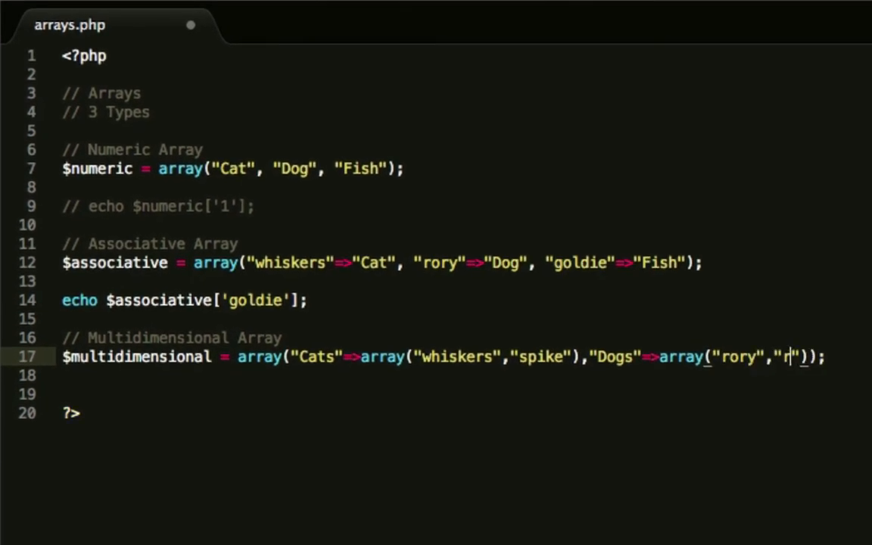
pyautogui.write('ex')
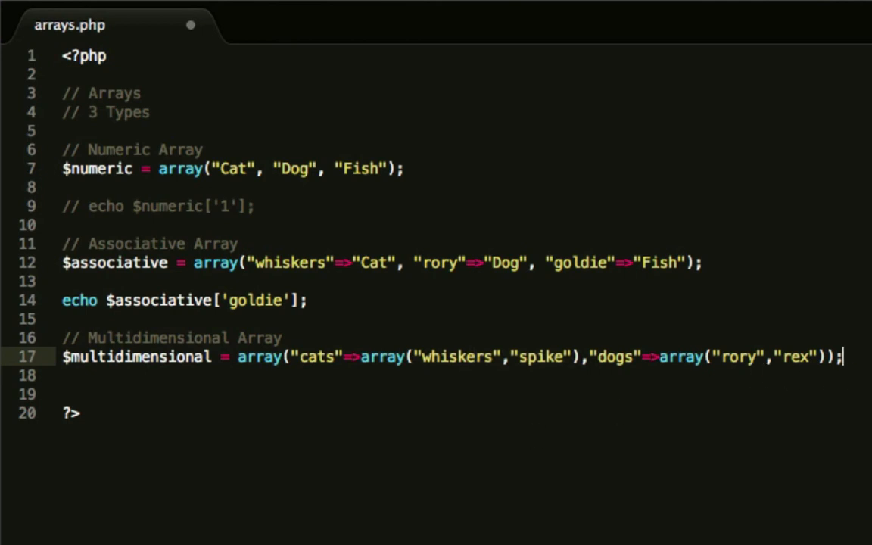
# - Lowercase the cats and dogs keys and add echo $multidimensional['cats']; on line 19
pyautogui.write('echo')
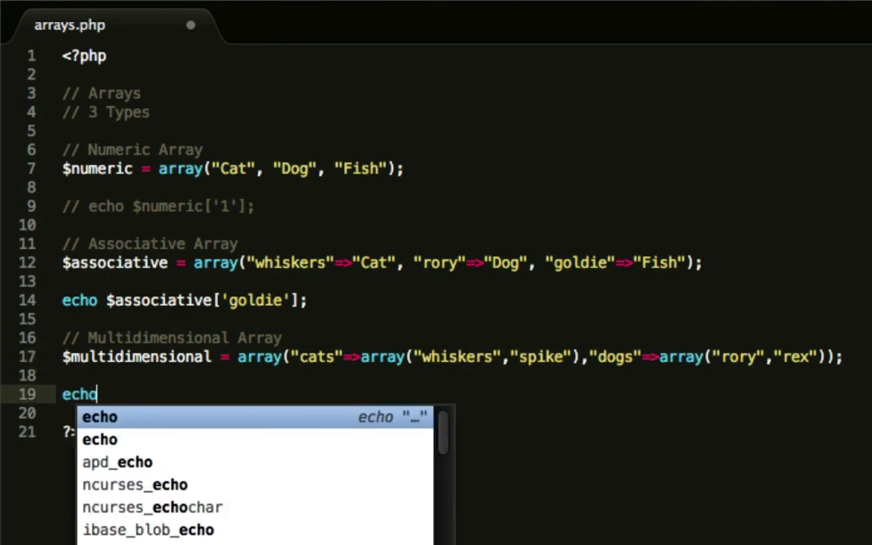
pyautogui.write('$cats')
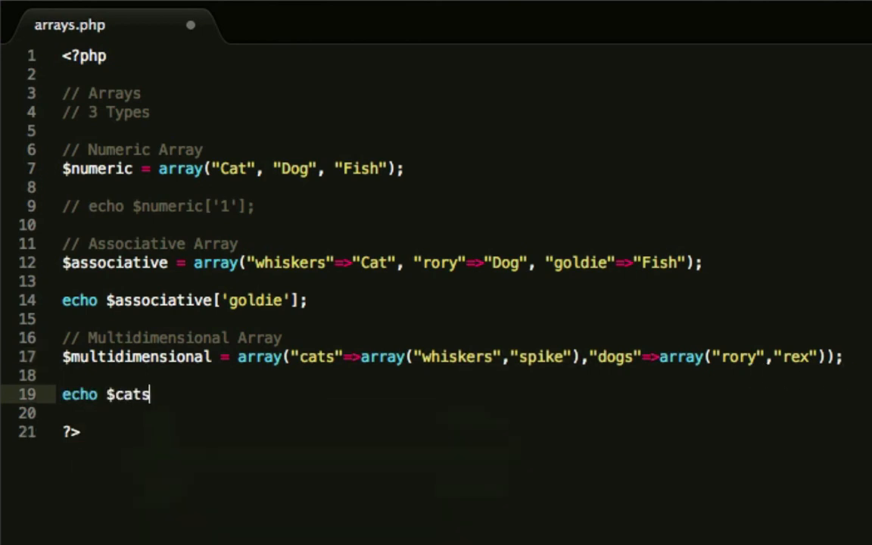
pyautogui.write('multidimensional[')
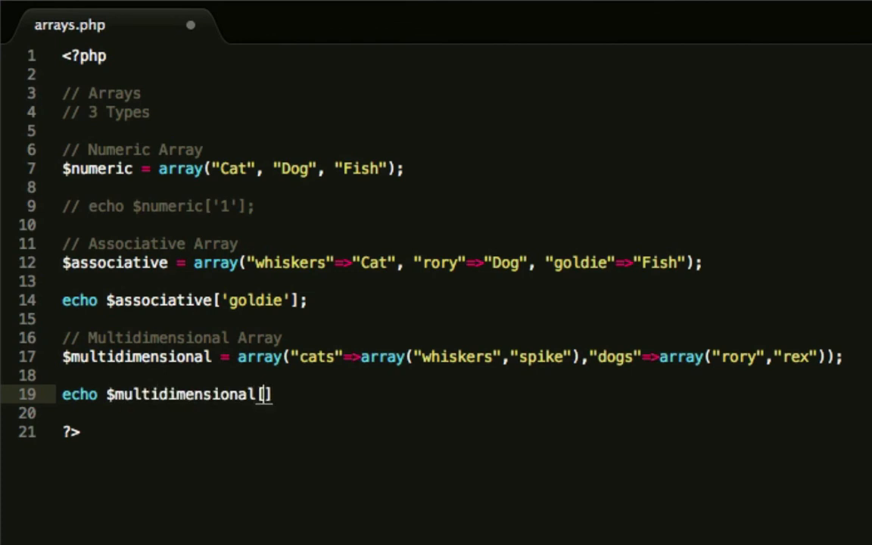
pyautogui.write("'cats'")
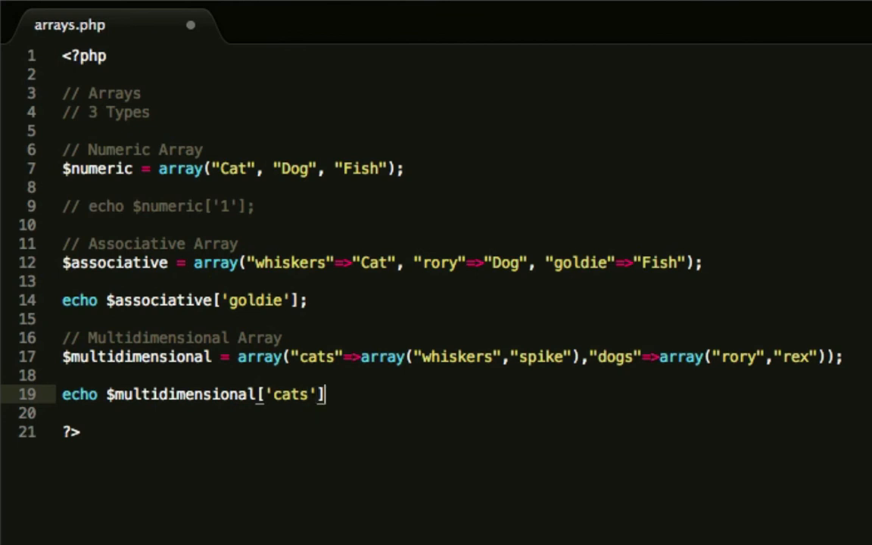
pyautogui.write(';')
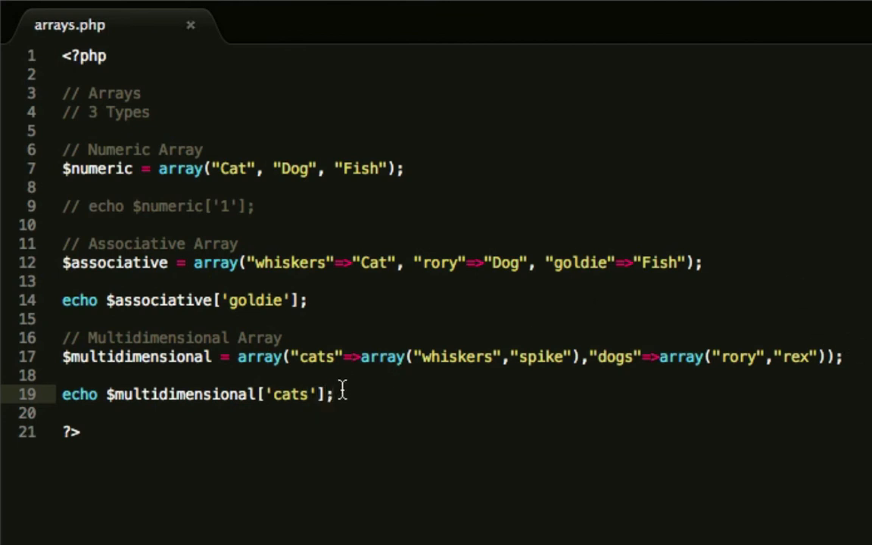
pyautogui.moveTo(330, 401)
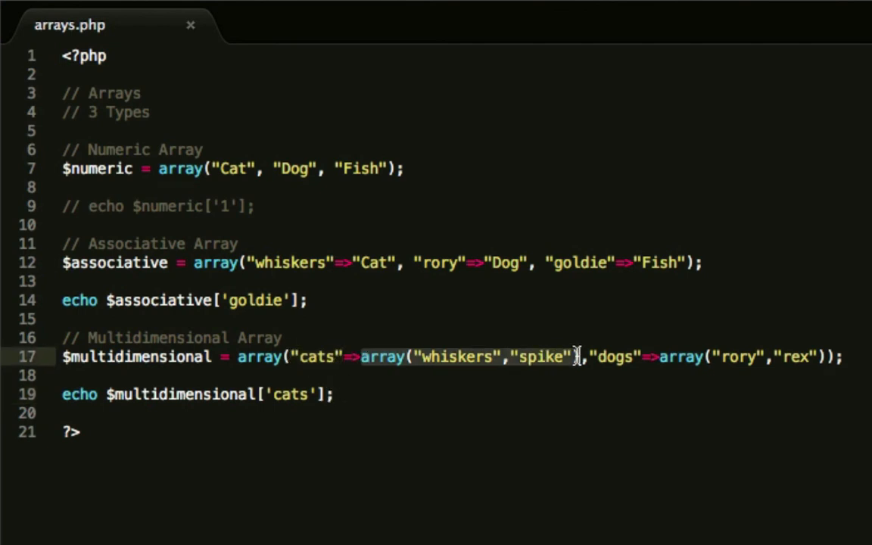
# - Reload arrays.php in Chrome, which prints FishArray, and highlight the word Array
pyautogui.click(333, 394)
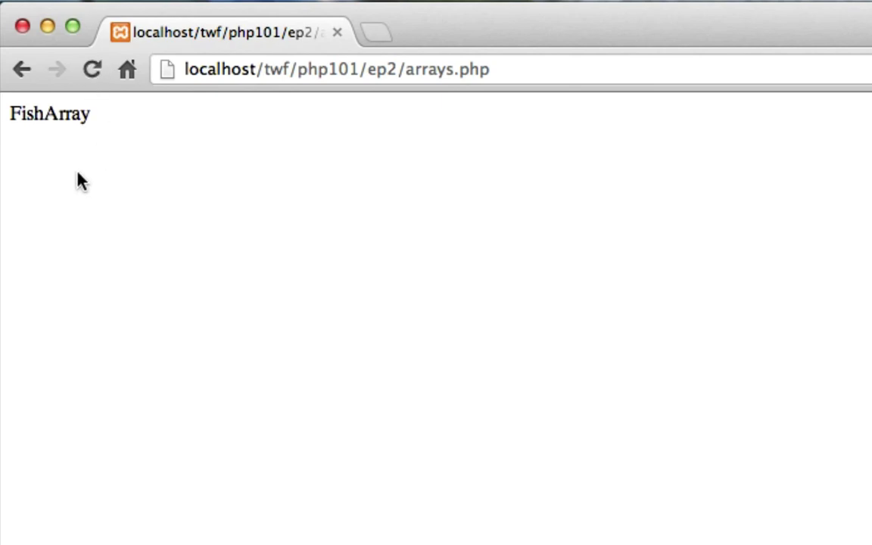
pyautogui.doubleClick(66, 114)
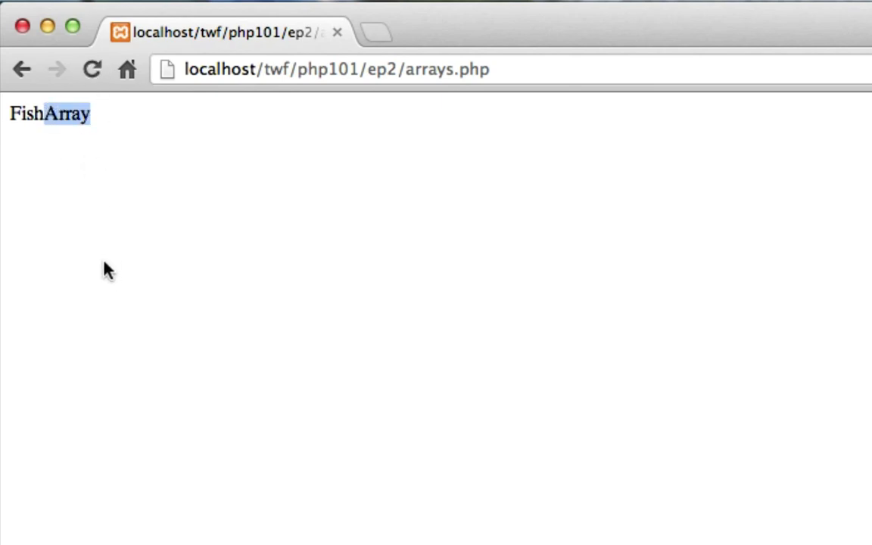
pyautogui.moveTo(136, 212)
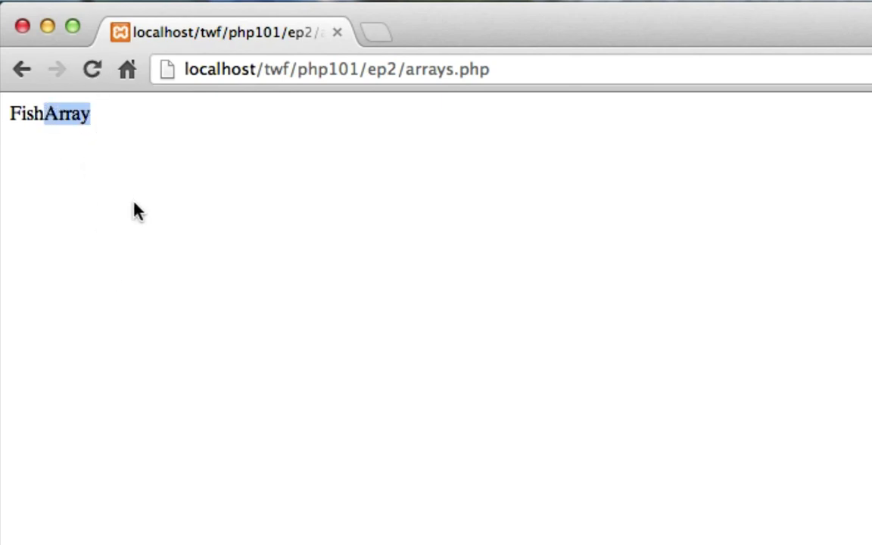
pyautogui.moveTo(52, 165)
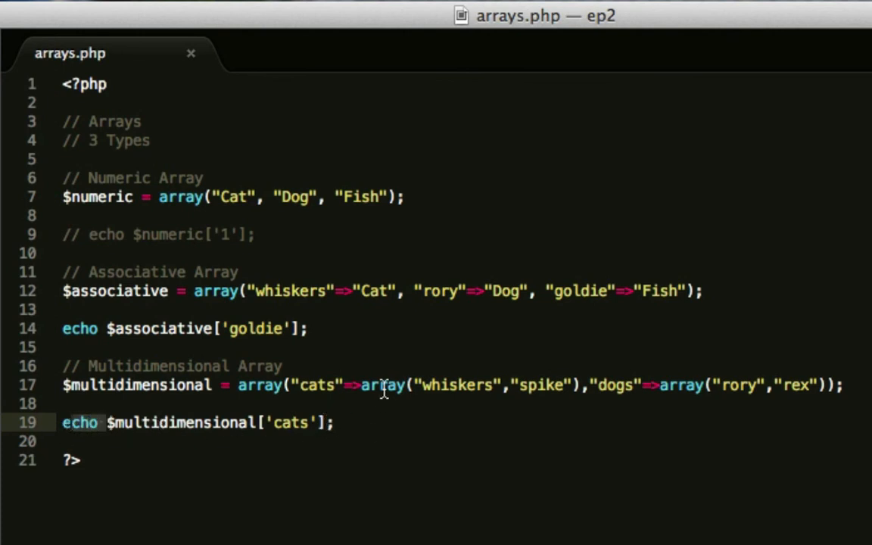
pyautogui.moveTo(576, 405)
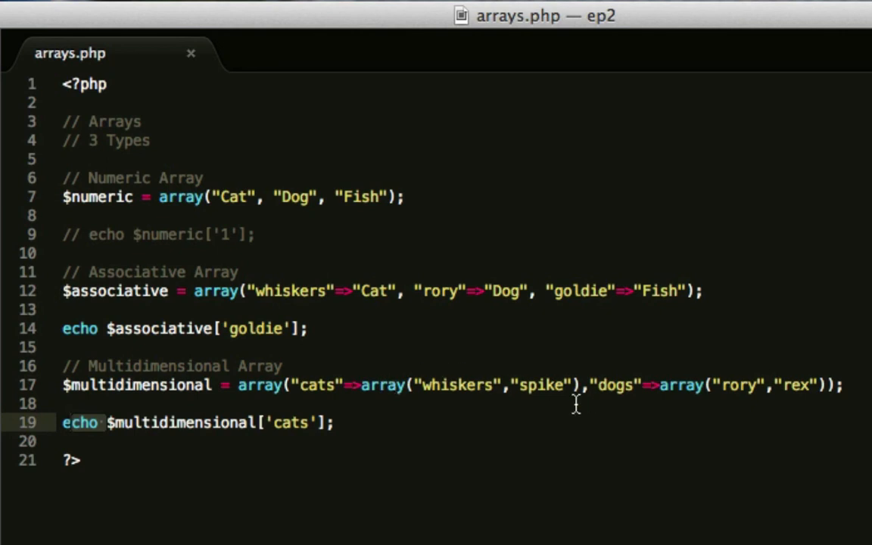
pyautogui.moveTo(189, 415)
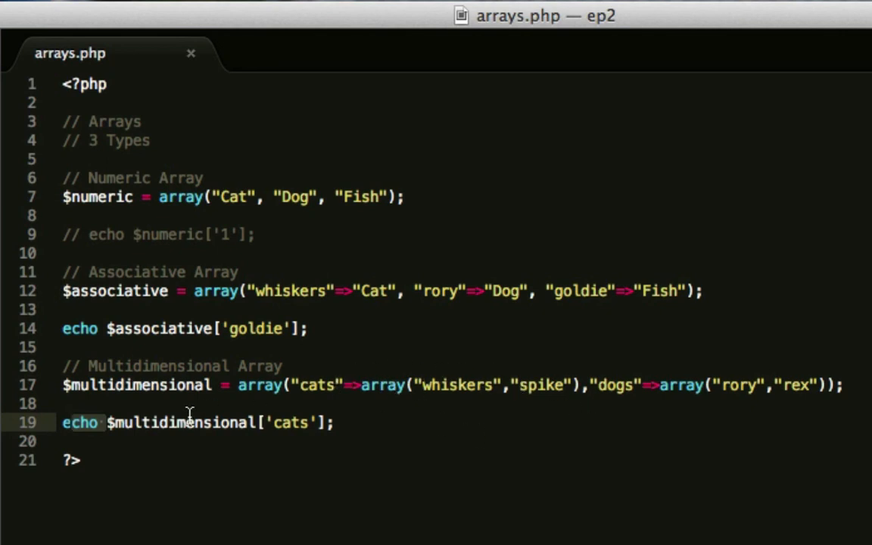
# - Wrap $multidimensional['cats'] in print_r so the page lists whiskers and spike with indexes
pyautogui.write('print_r(')
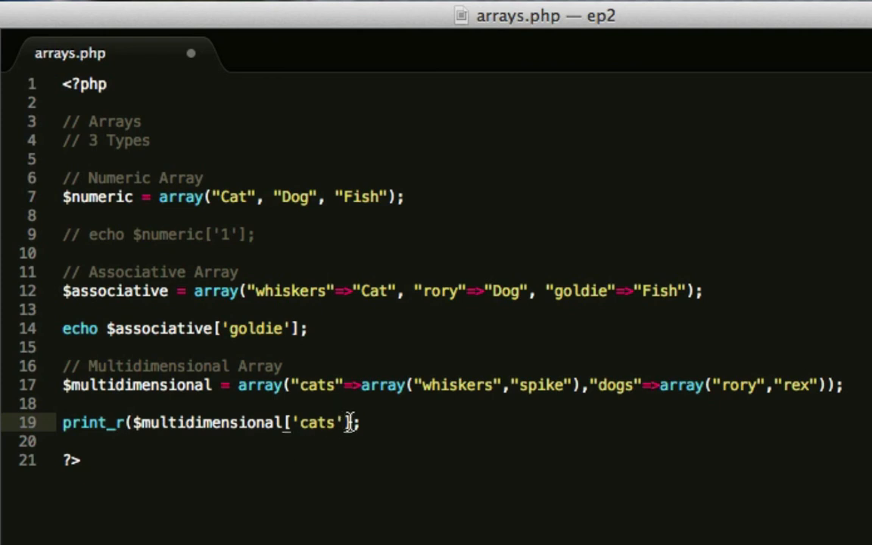
pyautogui.write(']')
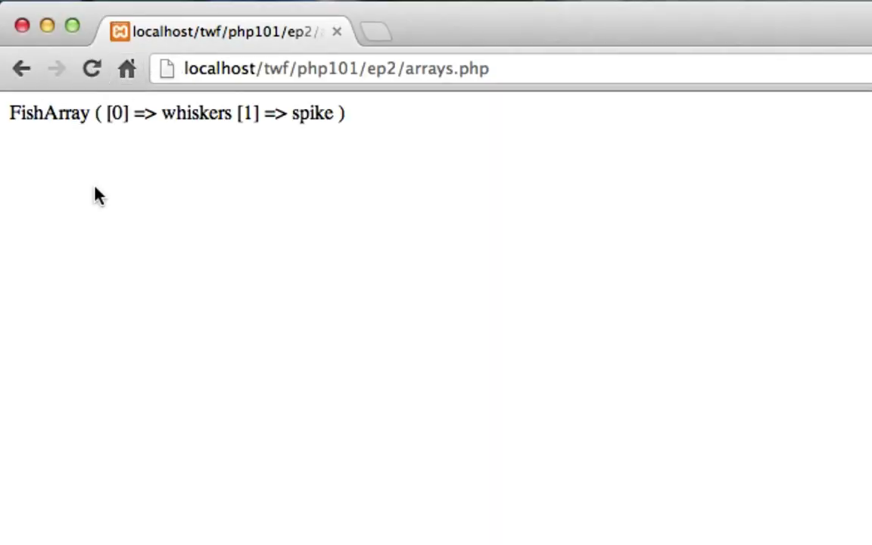
pyautogui.doubleClick(67, 112)
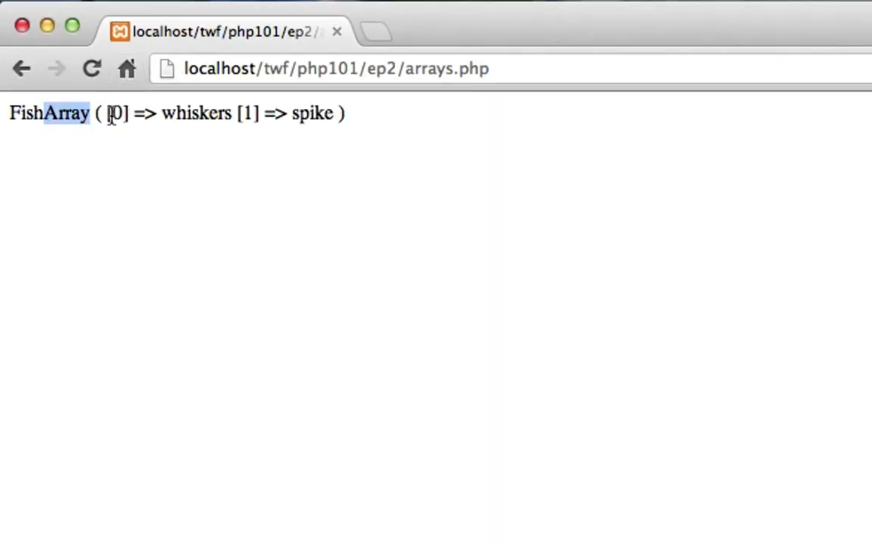
pyautogui.doubleClick(195, 112)
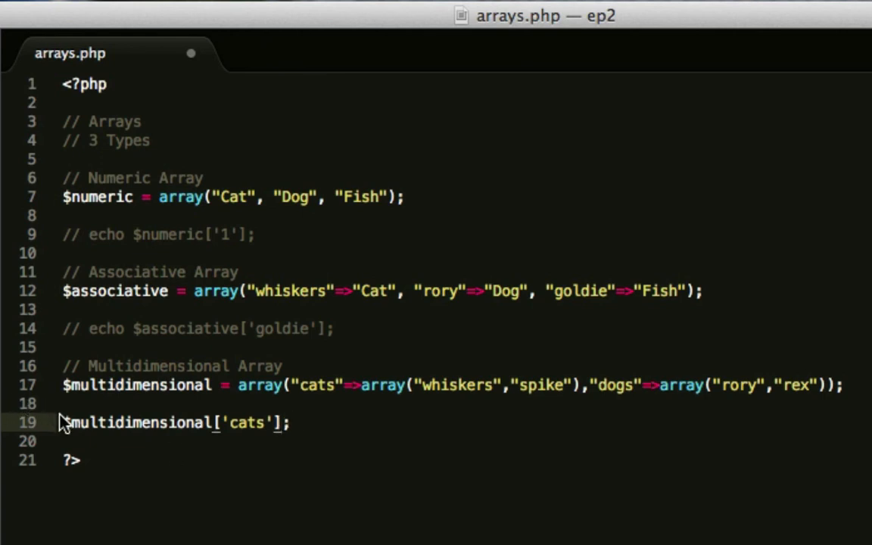
# - Restore echo and index the nested element as $multidimensional['cats']['0']
pyautogui.write('echo')
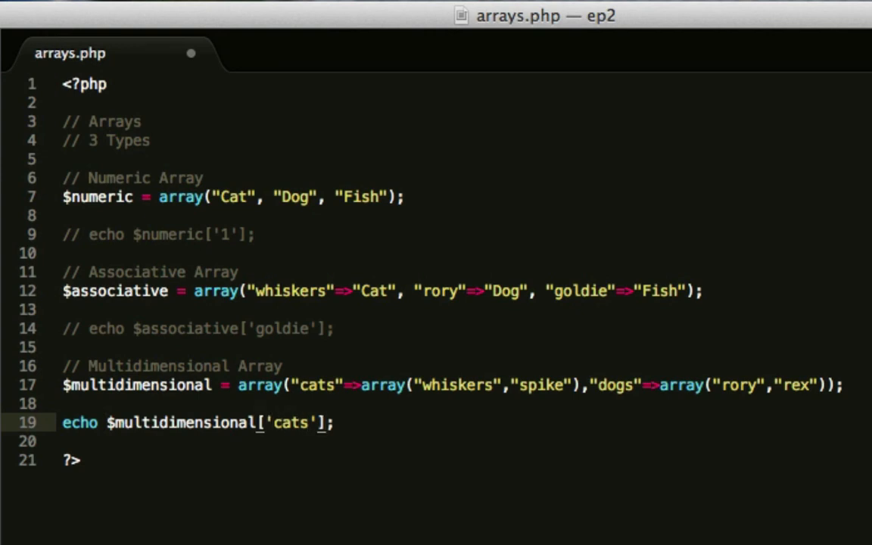
pyautogui.write("['']]")
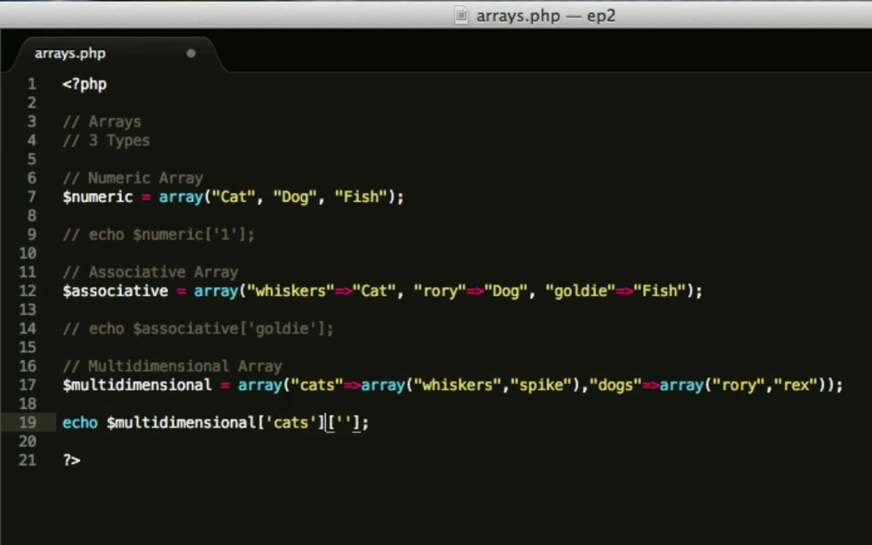
pyautogui.write('0')
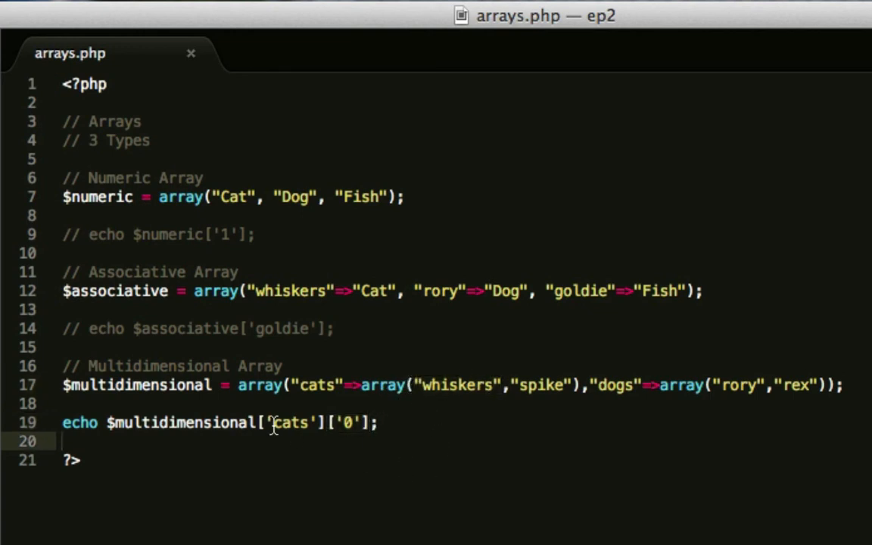
# - Try index '1', then change the echo to $multidimensional['dogs']['0']
pyautogui.click(346, 422)
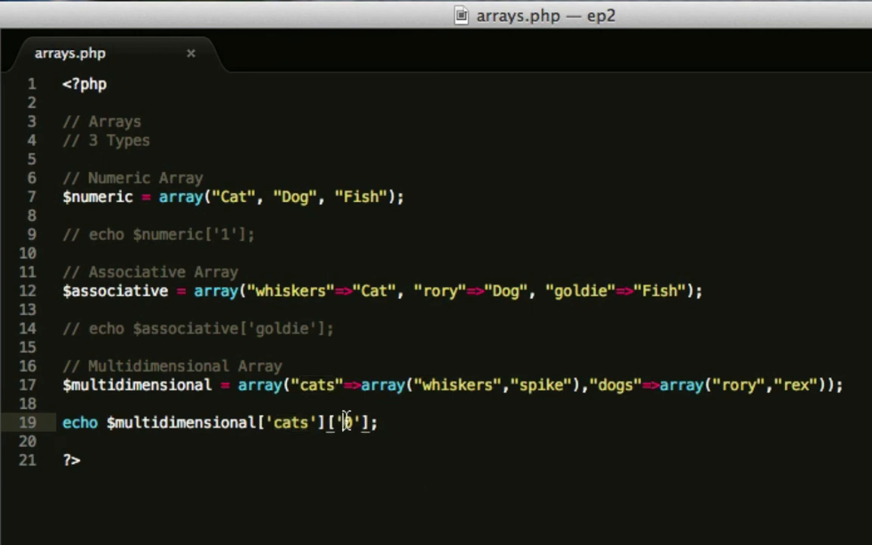
pyautogui.write('1')
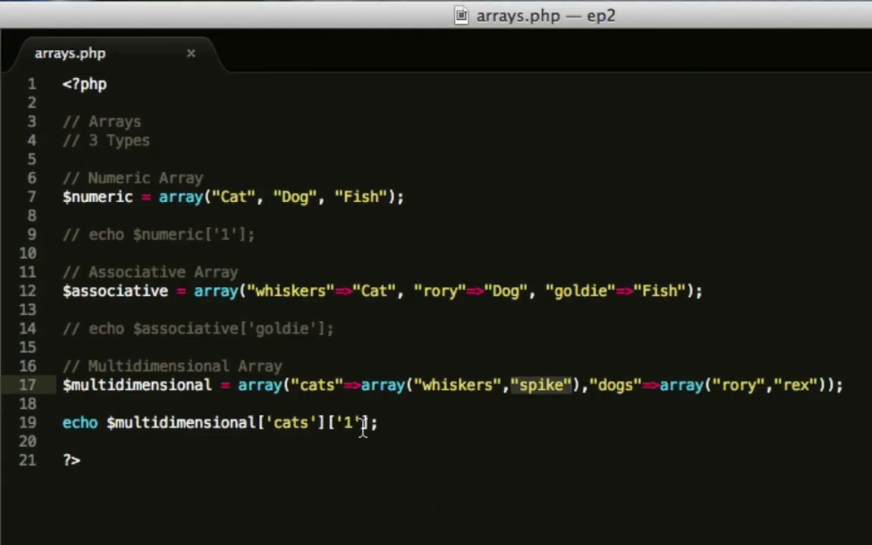
pyautogui.press('Backspace')
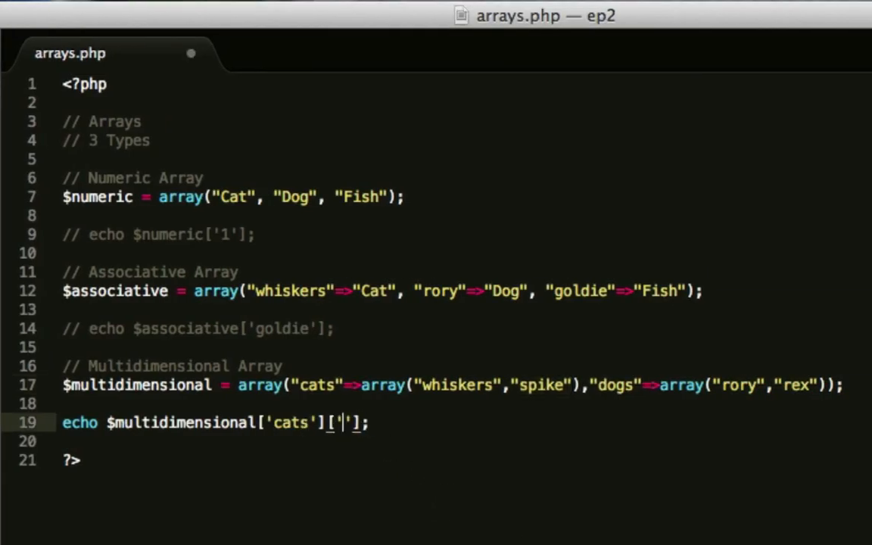
pyautogui.write("dogs']['0")
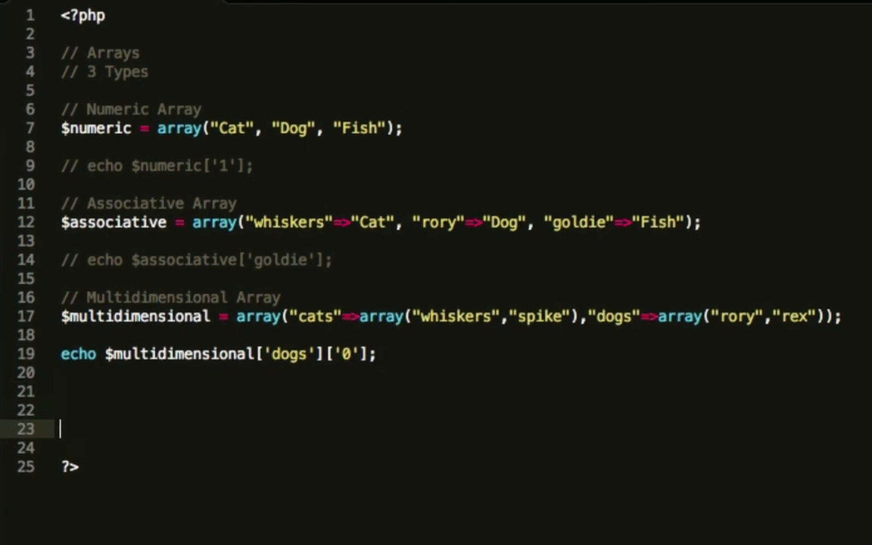
pyautogui.write('$cnofig')
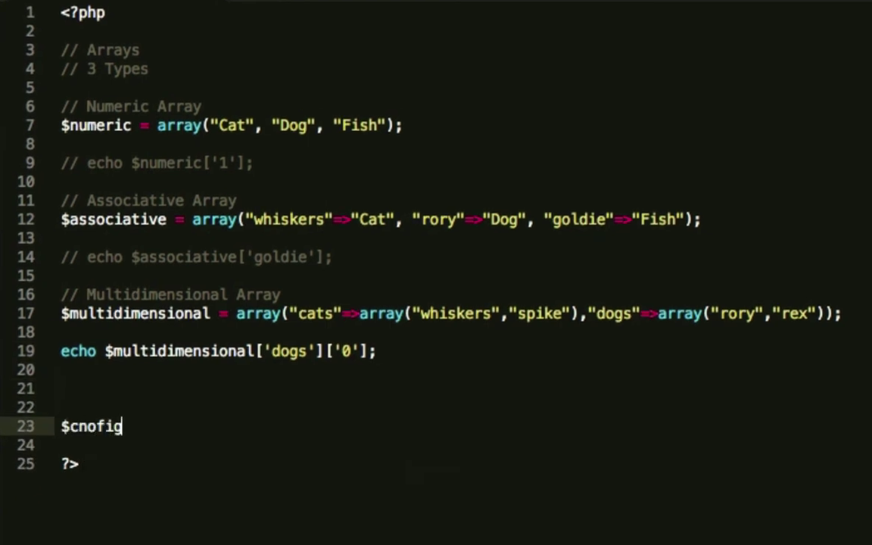
pyautogui.write('config')
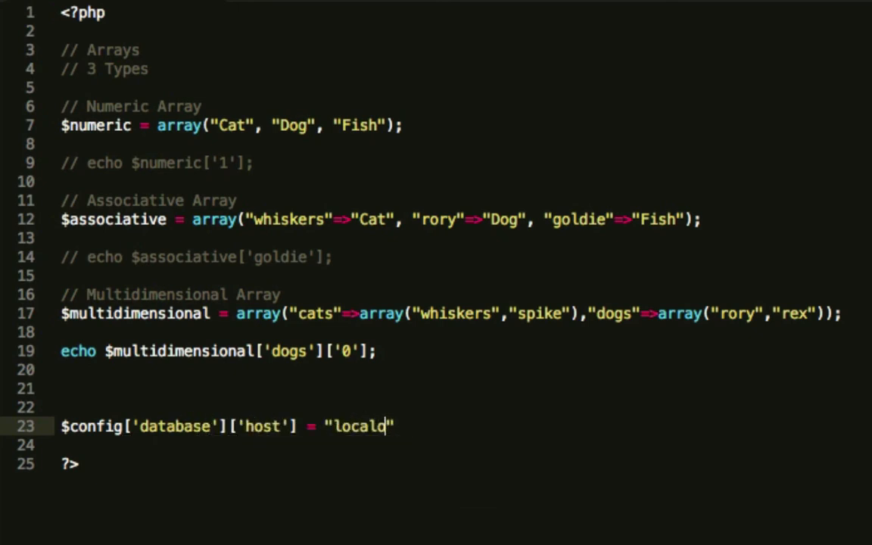
pyautogui.write('host";')
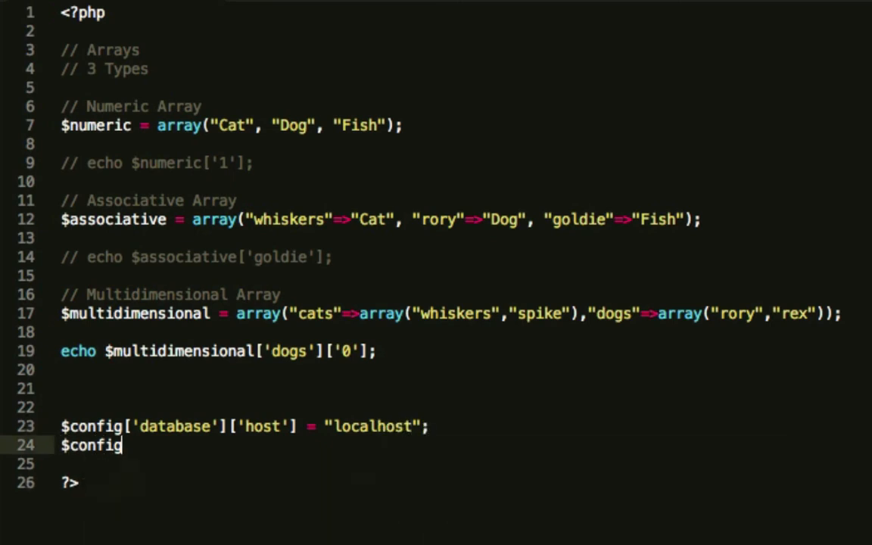
pyautogui.write("['database']")
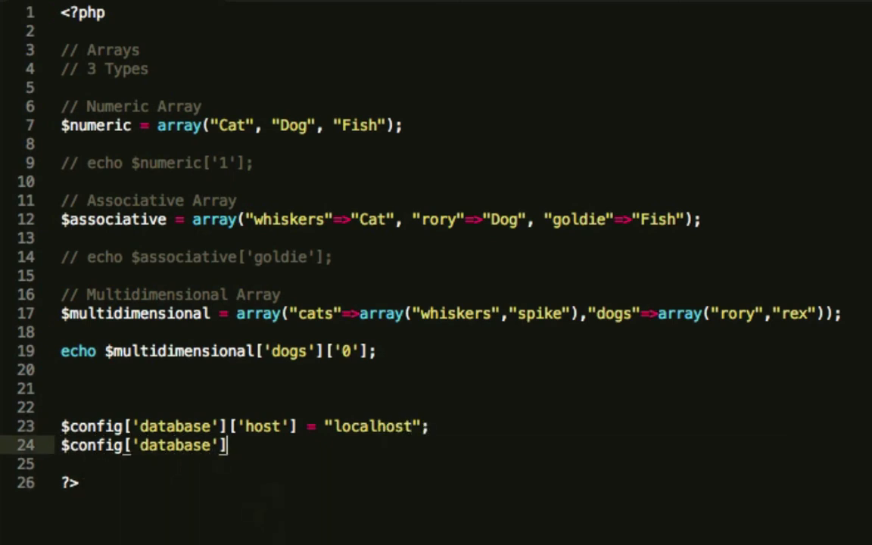
pyautogui.write("['username'] =")
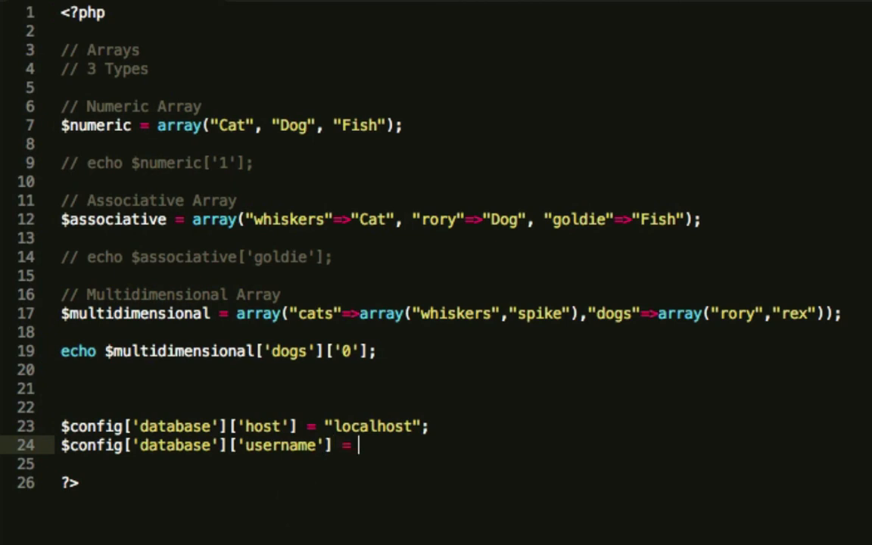
pyautogui.write('"root";')
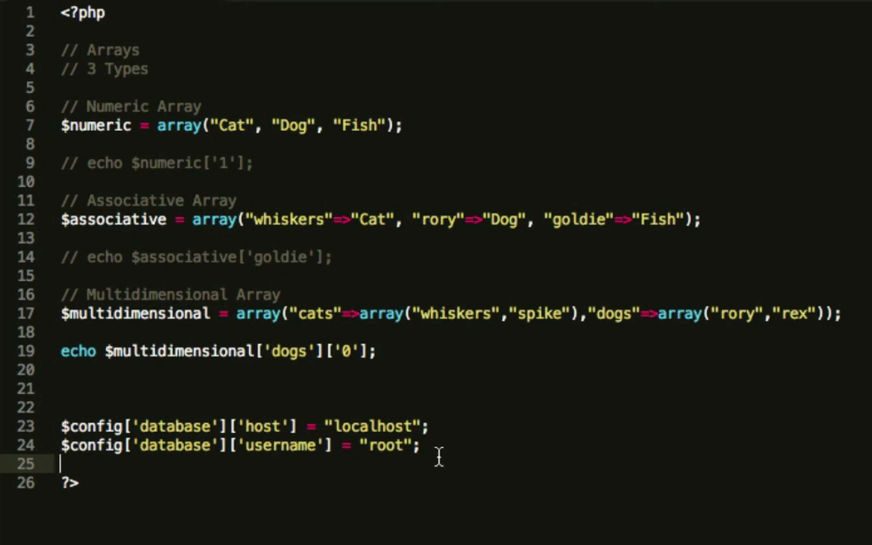
pyautogui.press('enter')
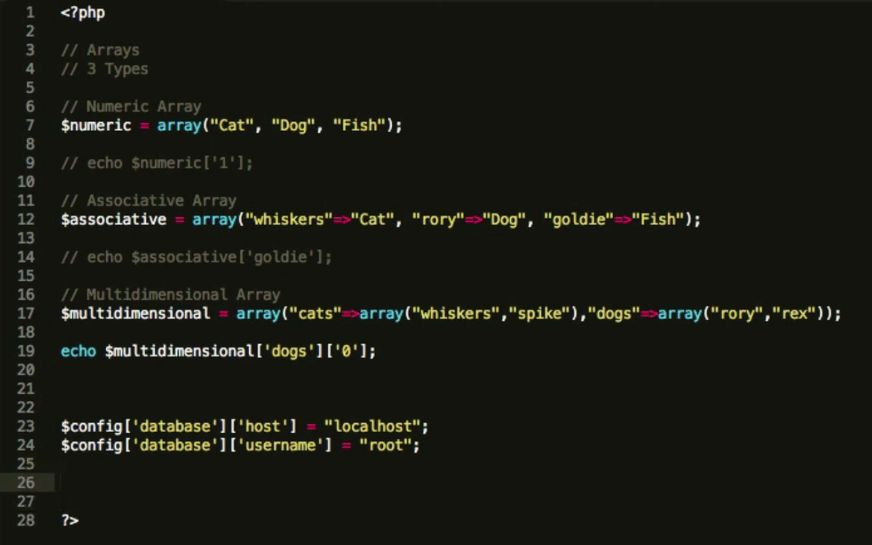
pyautogui.write('$config')
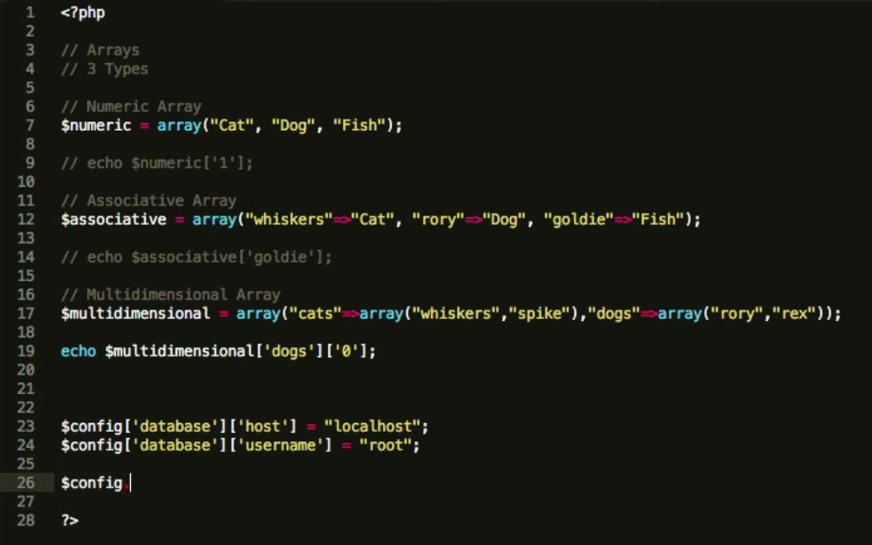
pyautogui.write("['database'];")
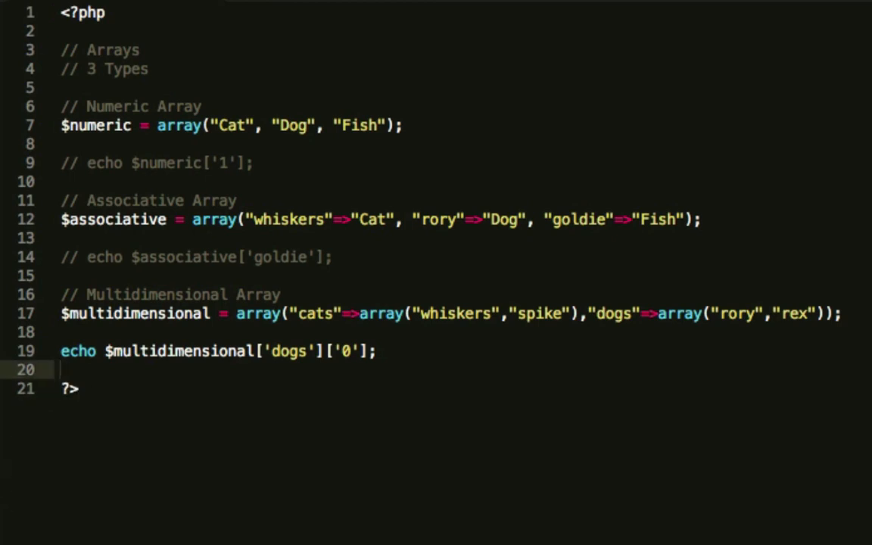
# - Uncomment the numeric and associative echo lines and retype the index 1 in $numeric['1']
pyautogui.click(76, 257)
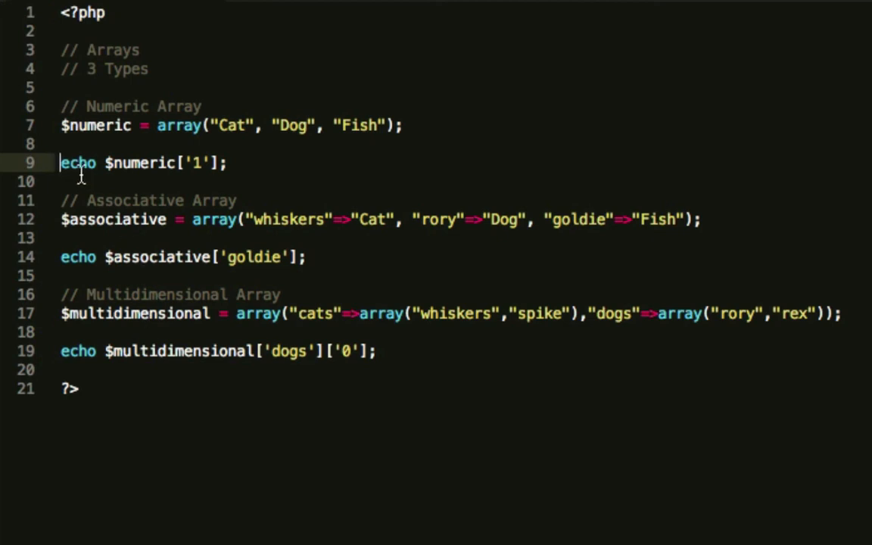
pyautogui.moveTo(136, 236)
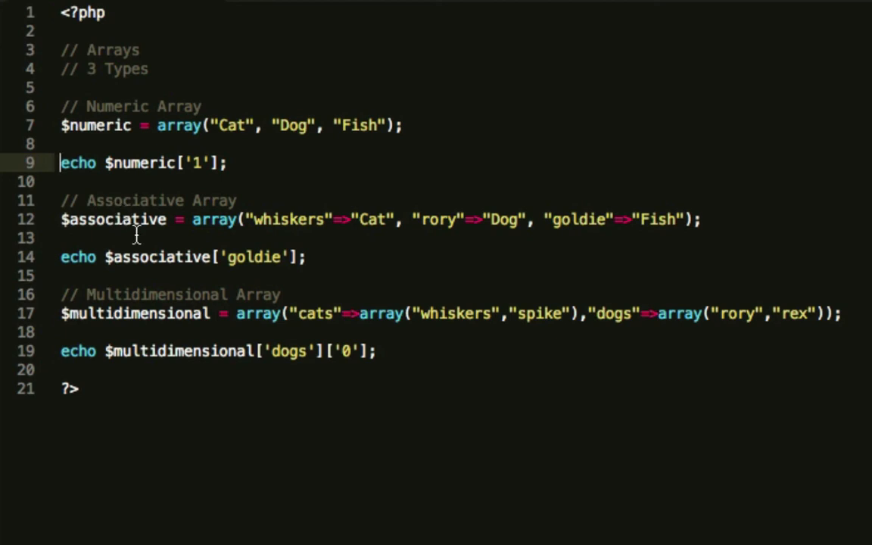
pyautogui.moveTo(151, 257)
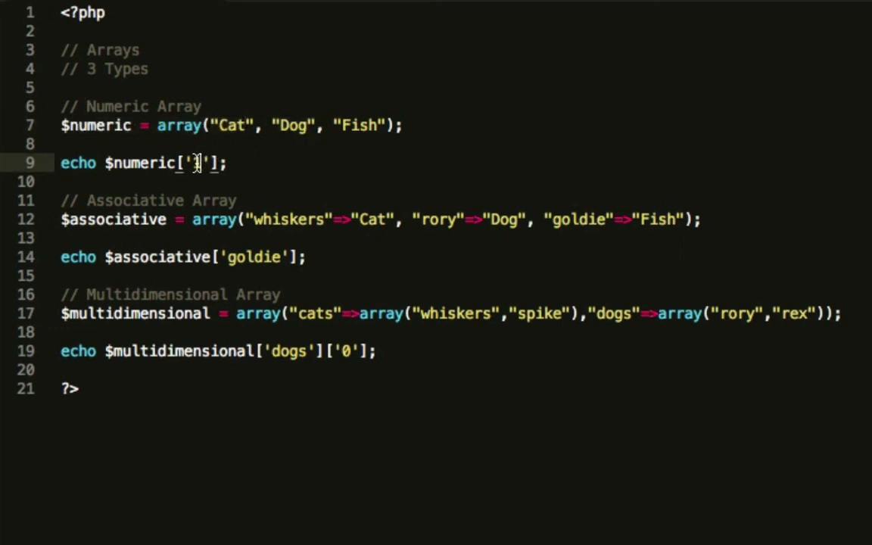
pyautogui.write('1')
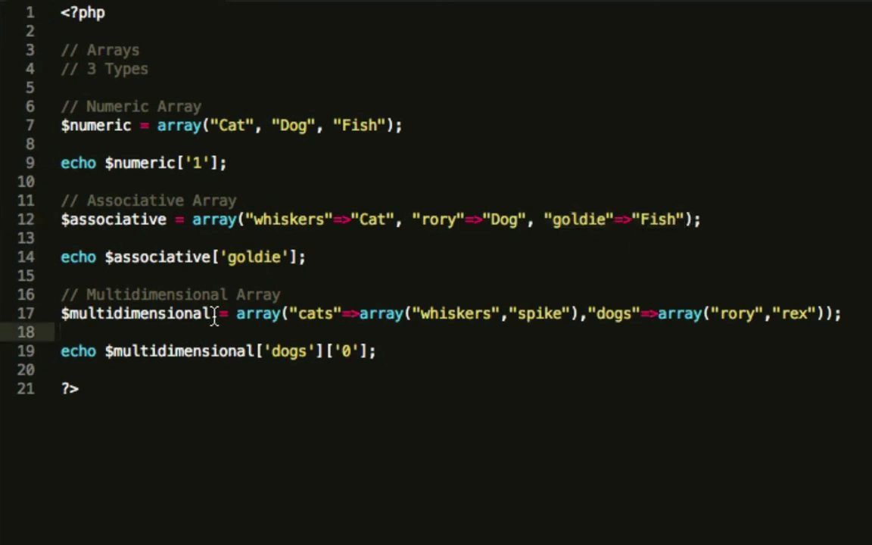
pyautogui.moveTo(250, 351)
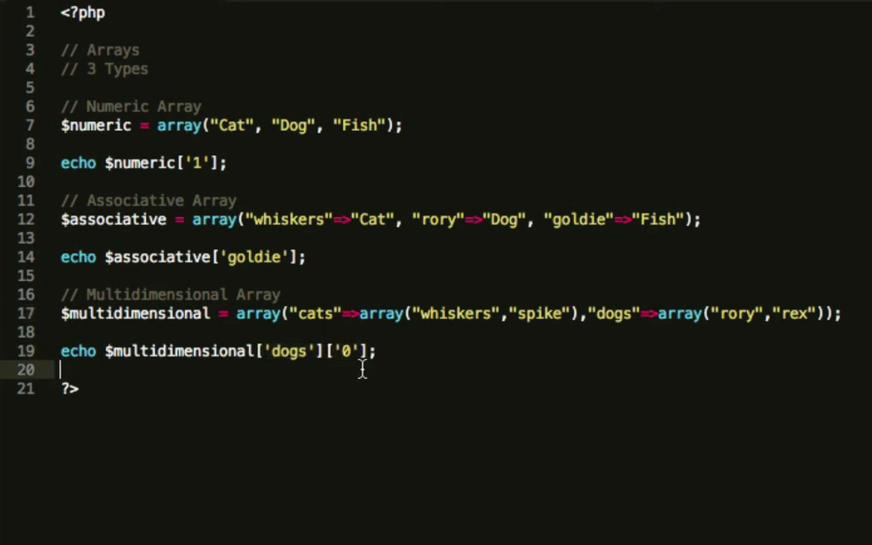
# - Add a // Associative Multidimensional Array comment after the multidimensional echo
pyautogui.click(376, 352)
pyautogui.write('//')
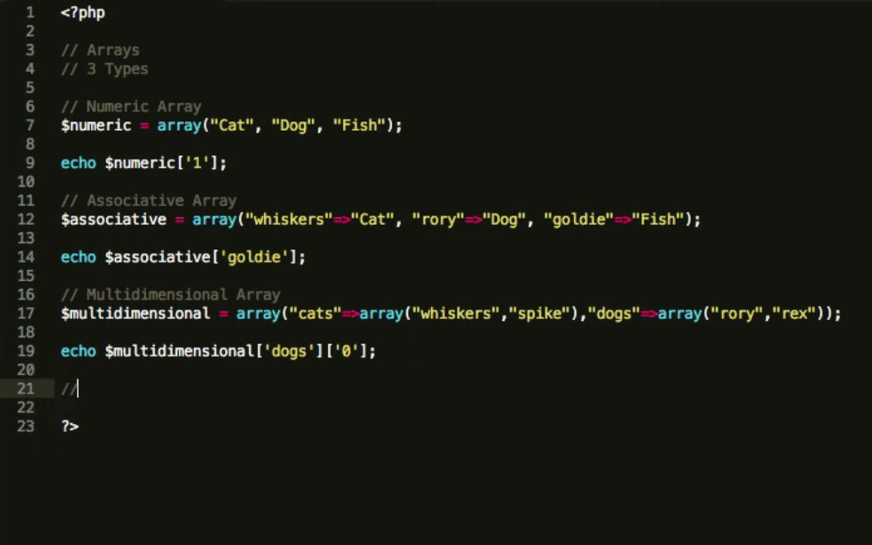
pyautogui.write('Associative')
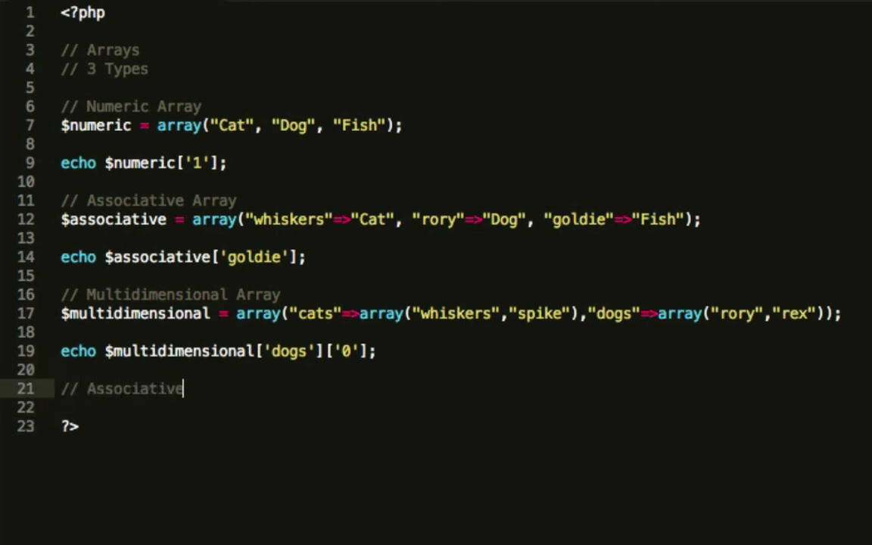
pyautogui.write('Multidim')
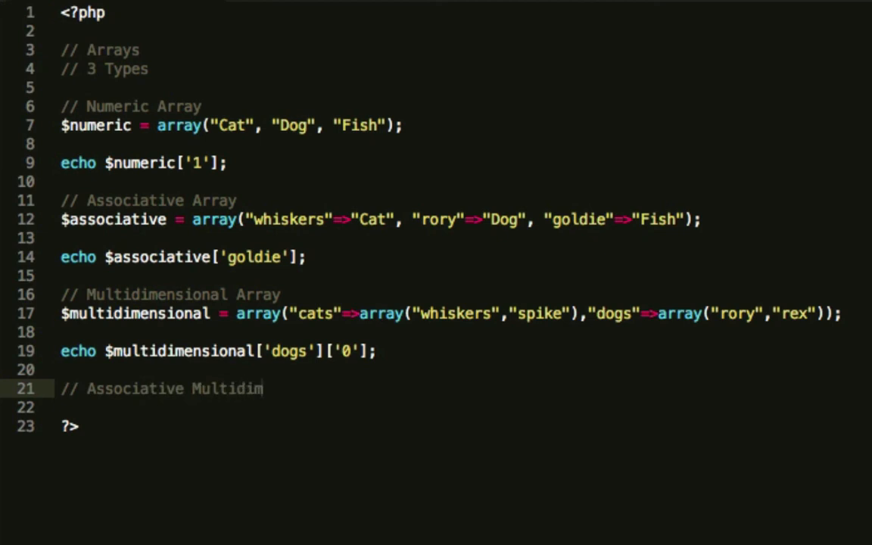
pyautogui.write('en')
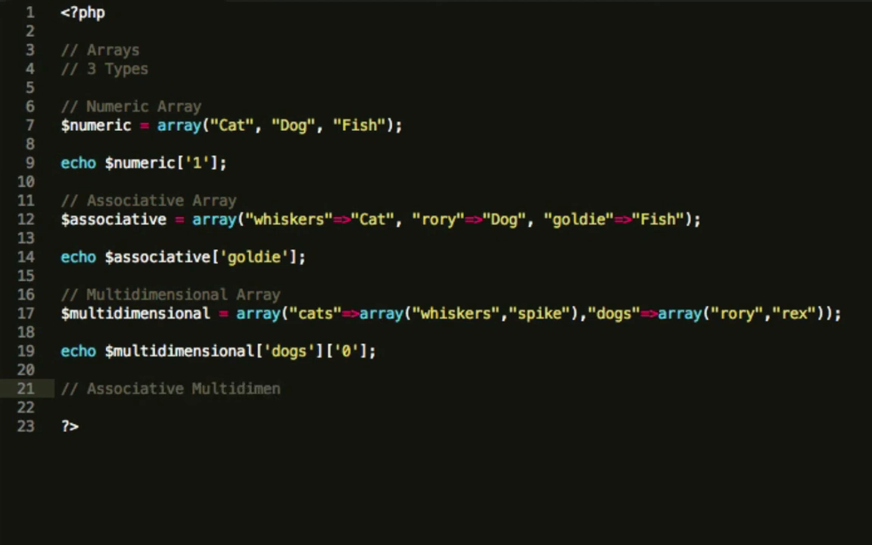
pyautogui.write('sional Array')
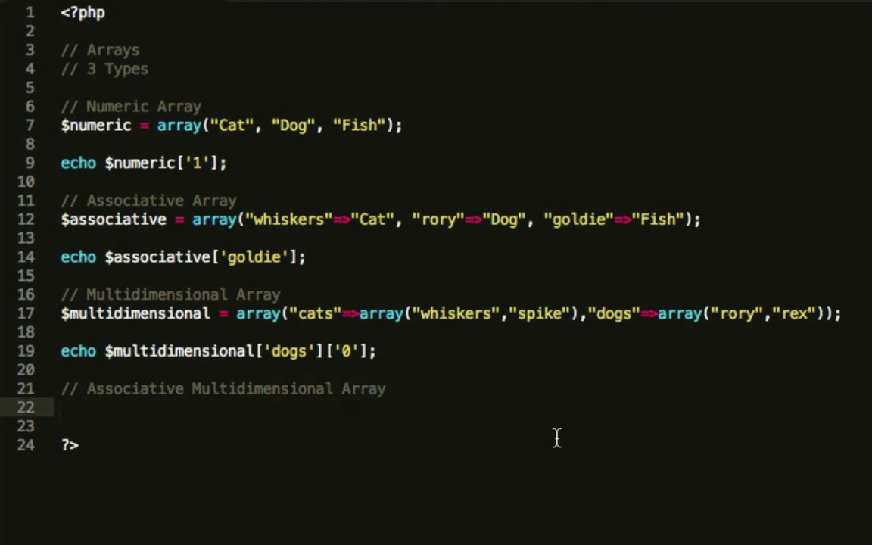
pyautogui.moveTo(476, 314)
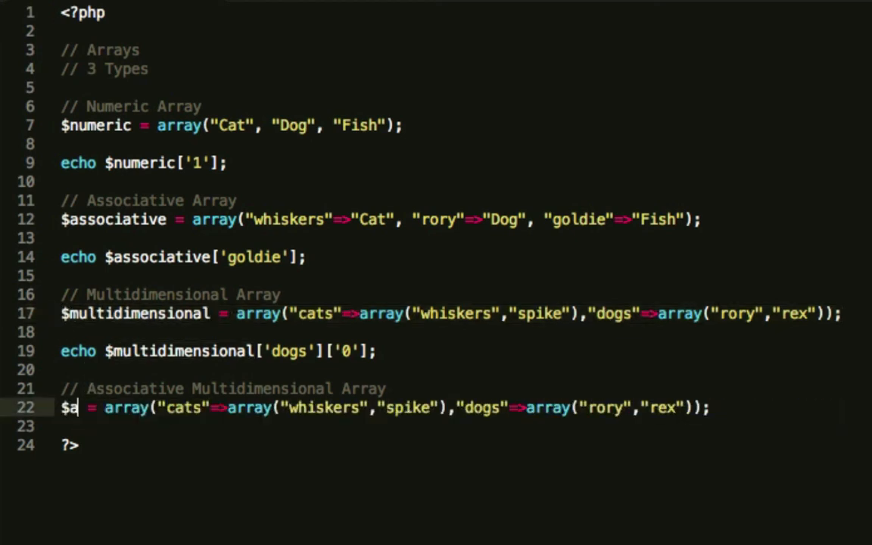
# - Define $array with "name"=>"whiskers" under cats and add echo $array['cats']['name'];
pyautogui.write('rray')
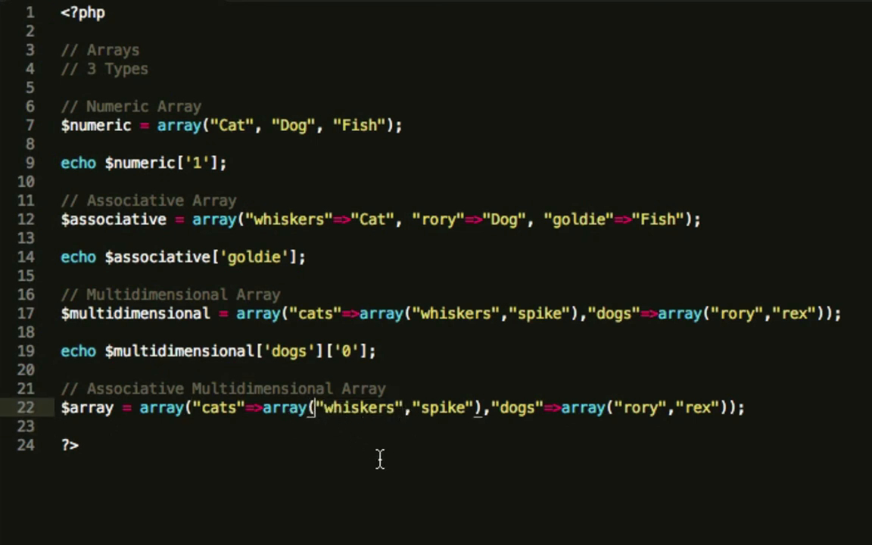
pyautogui.write('"name"=>')
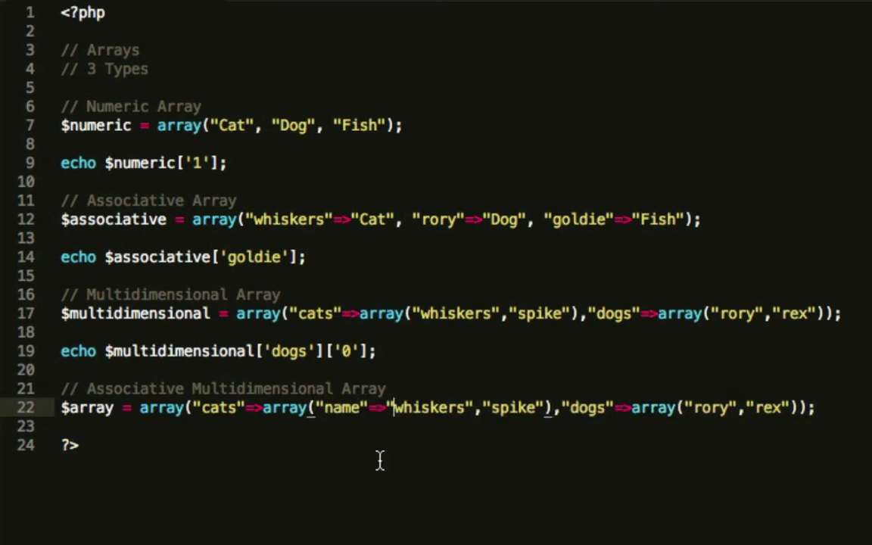
pyautogui.write('echo')
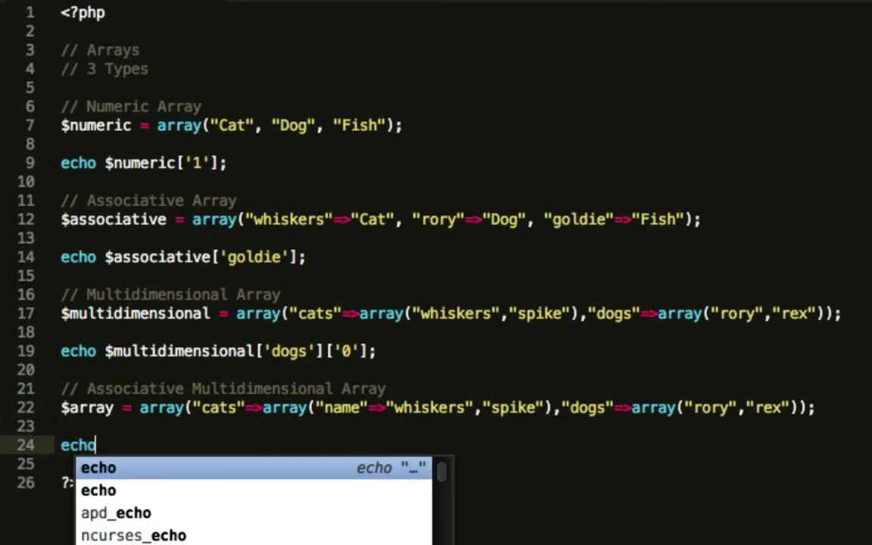
pyautogui.write("$array['")
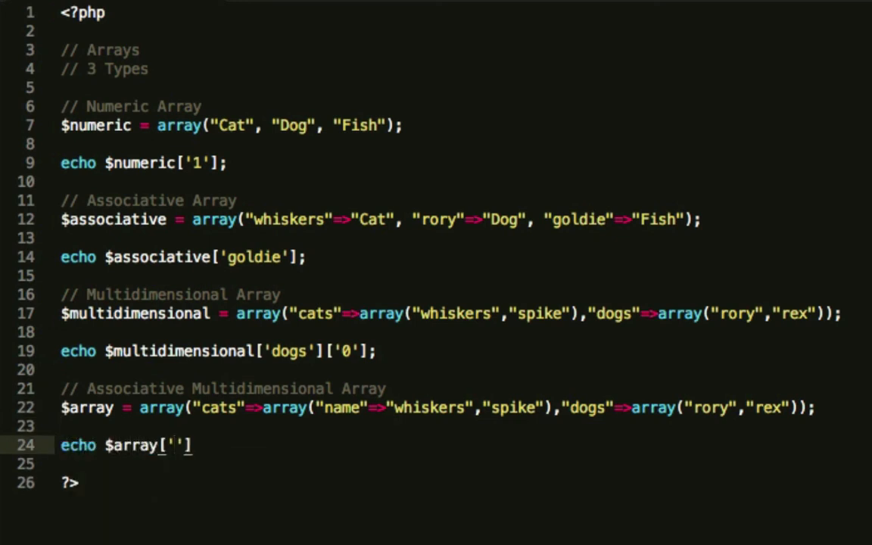
pyautogui.write('cats')
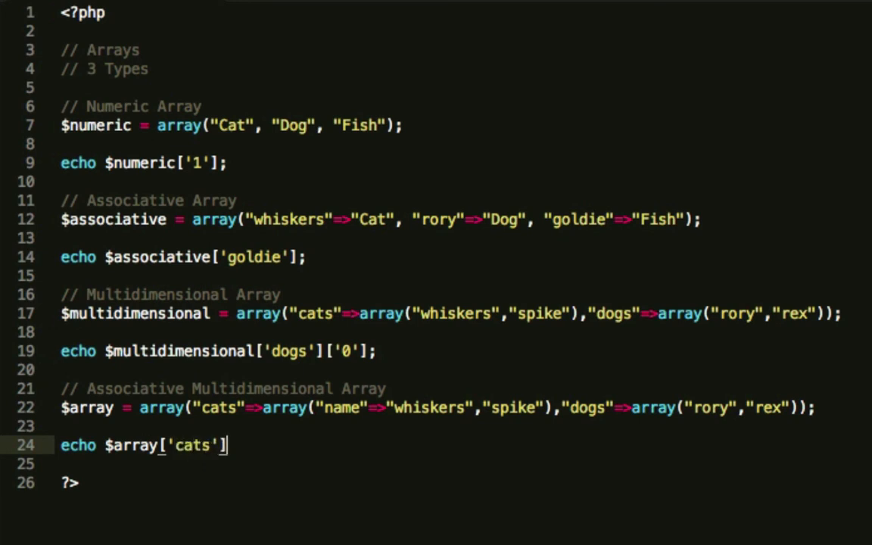
pyautogui.write("['name'];")
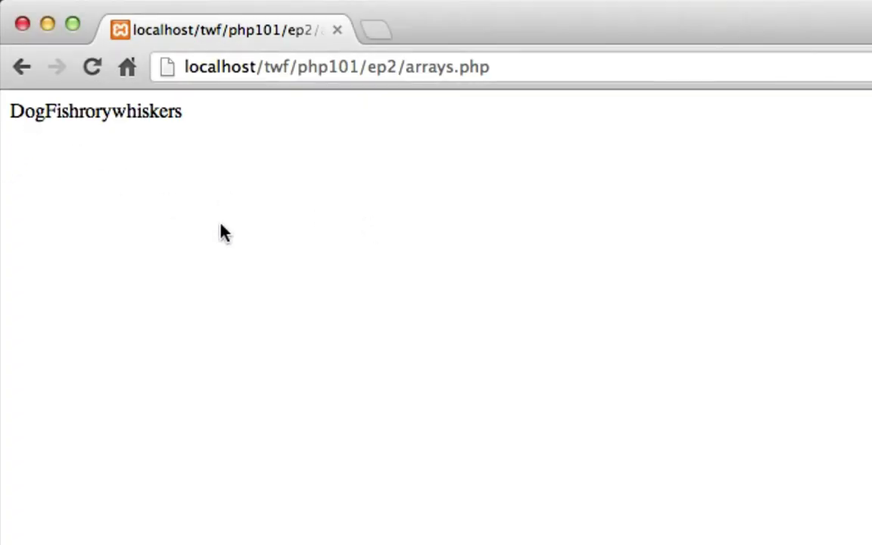
pyautogui.moveTo(448, 427)
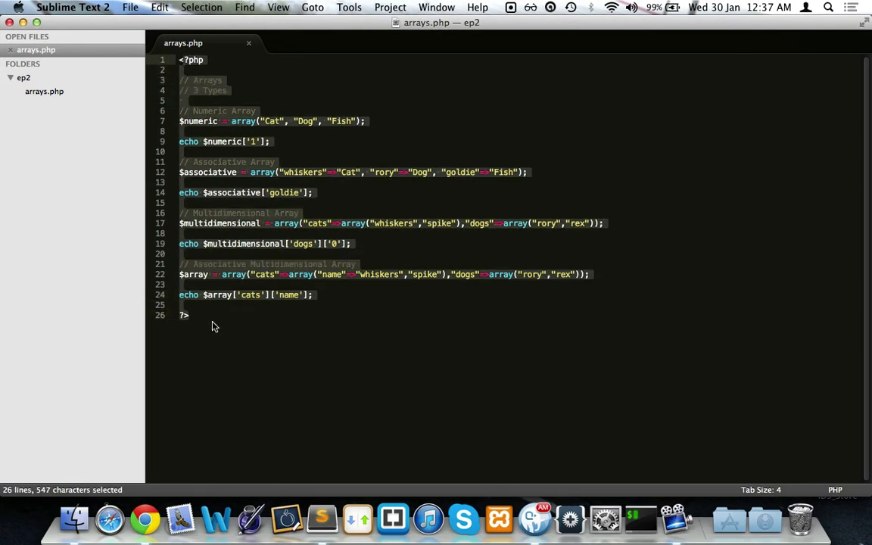
pyautogui.click(212, 315)
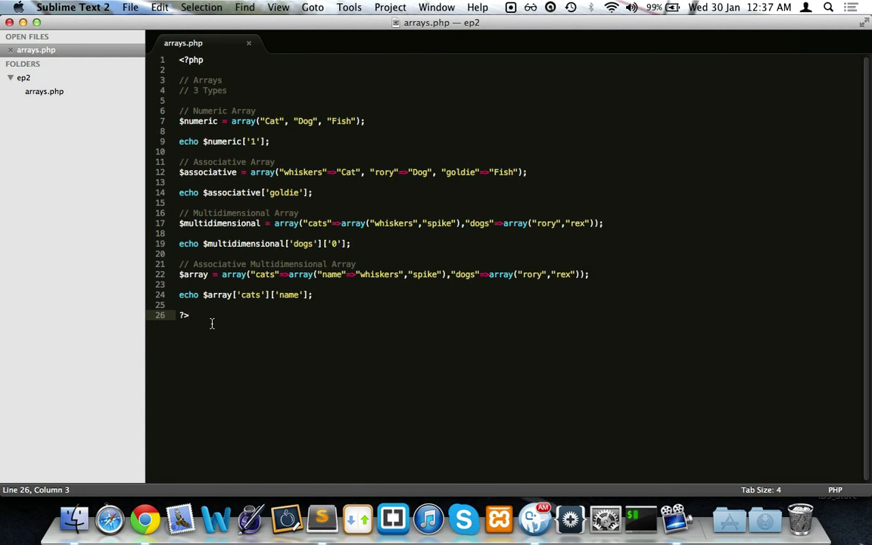